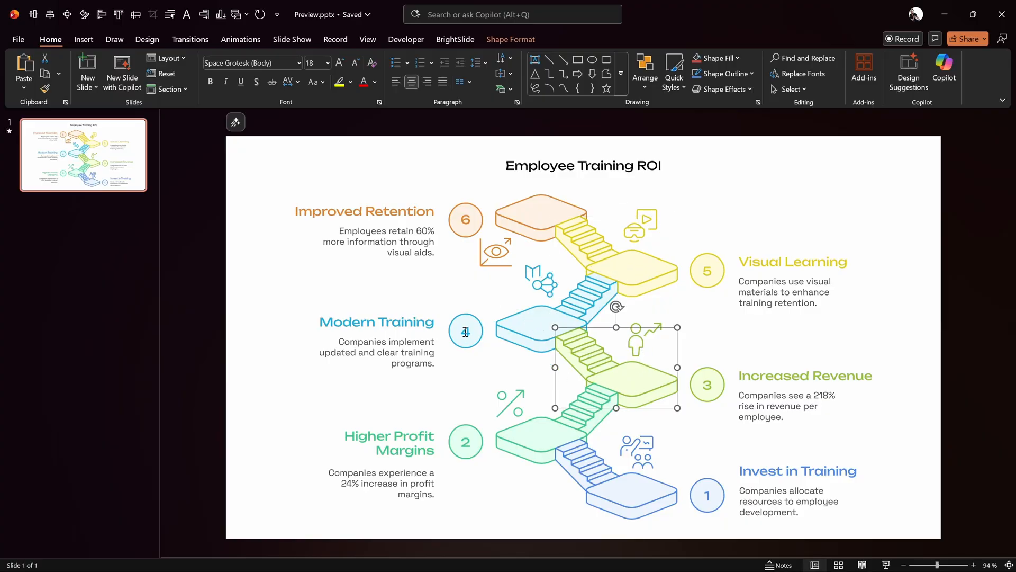
Scroll down the napkin.ai homepage to reach the How it works section
click(375, 322)
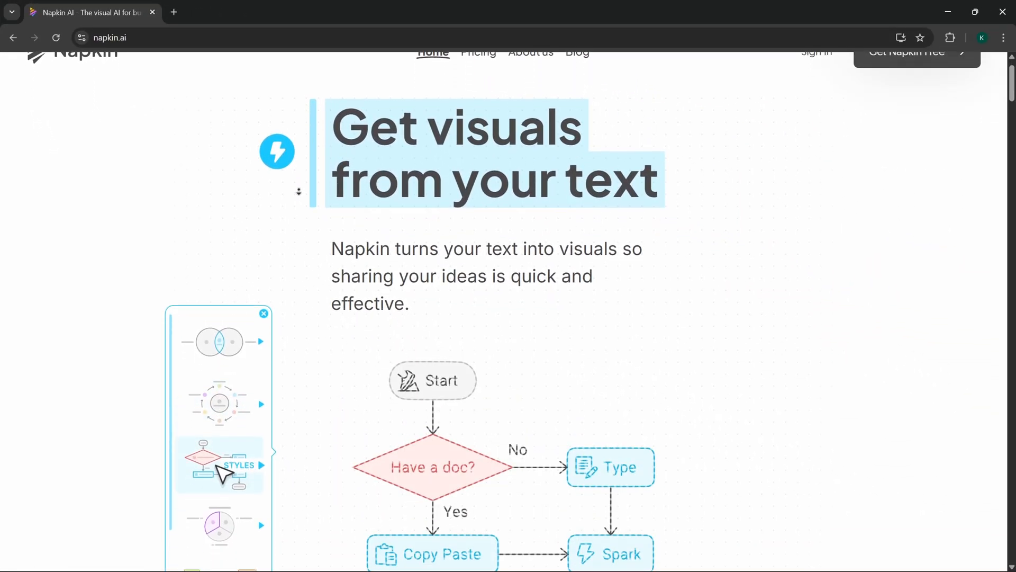
scroll(down, 3)
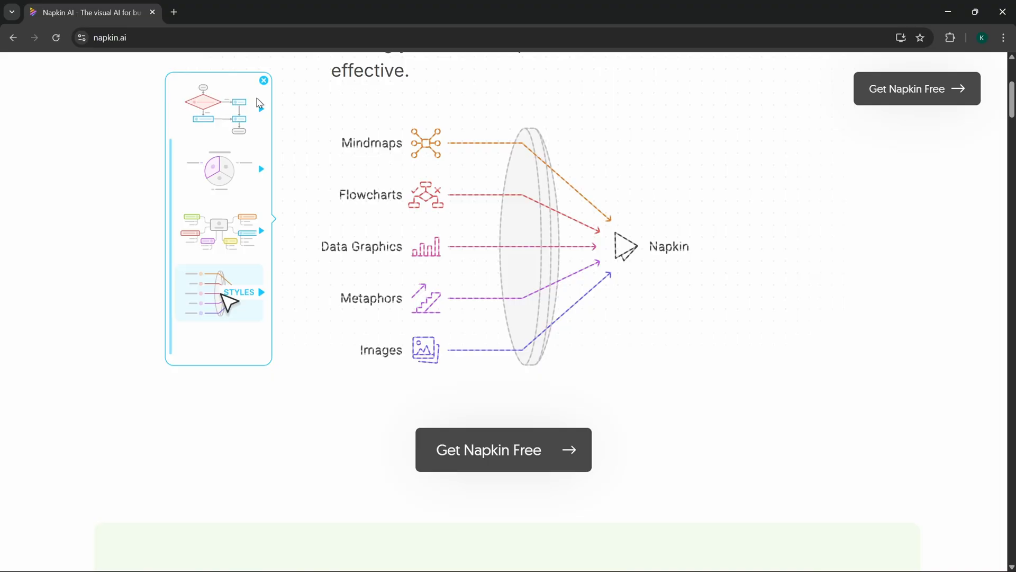
click(264, 80)
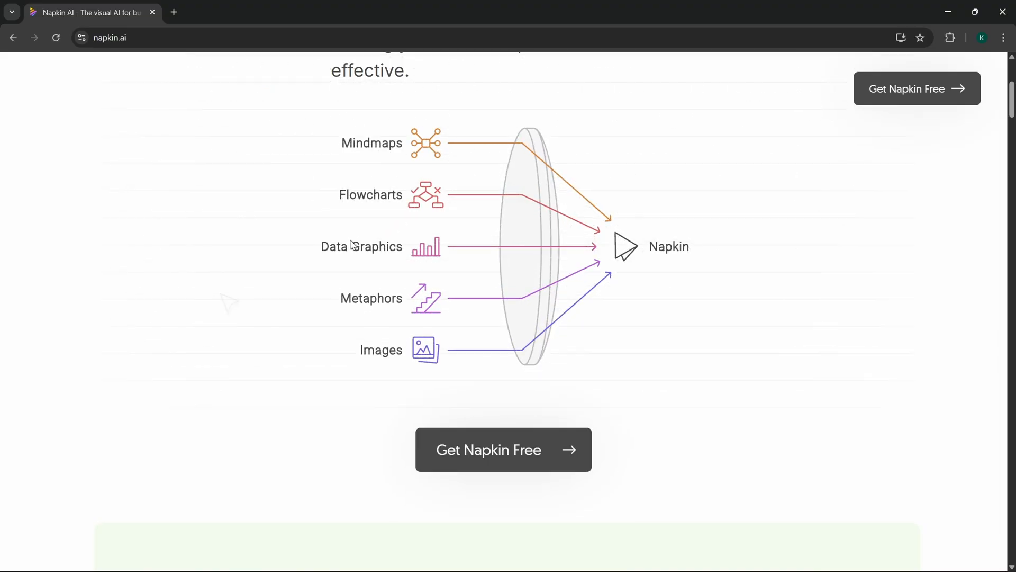
scroll(down, 3)
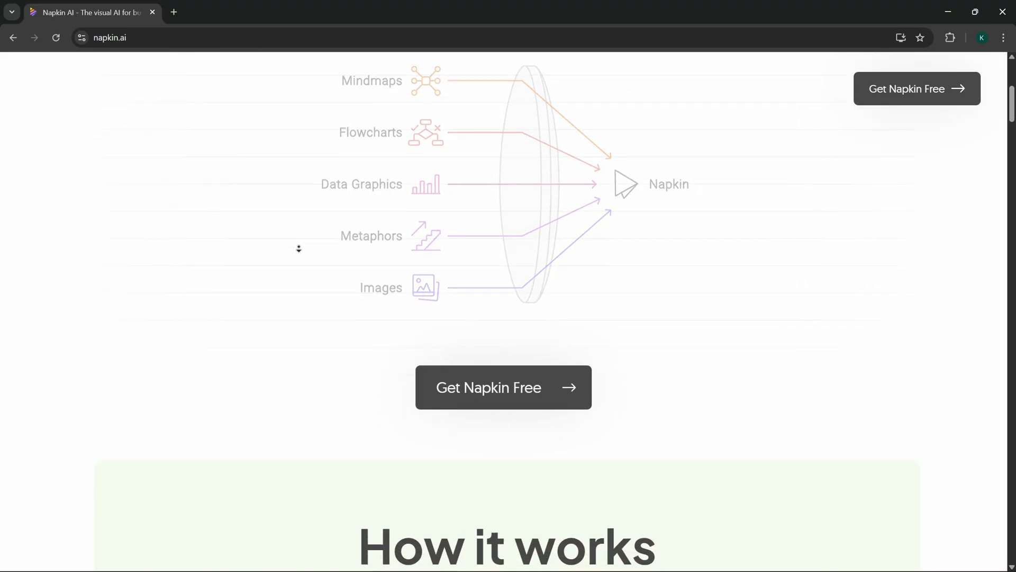
scroll(down, 3)
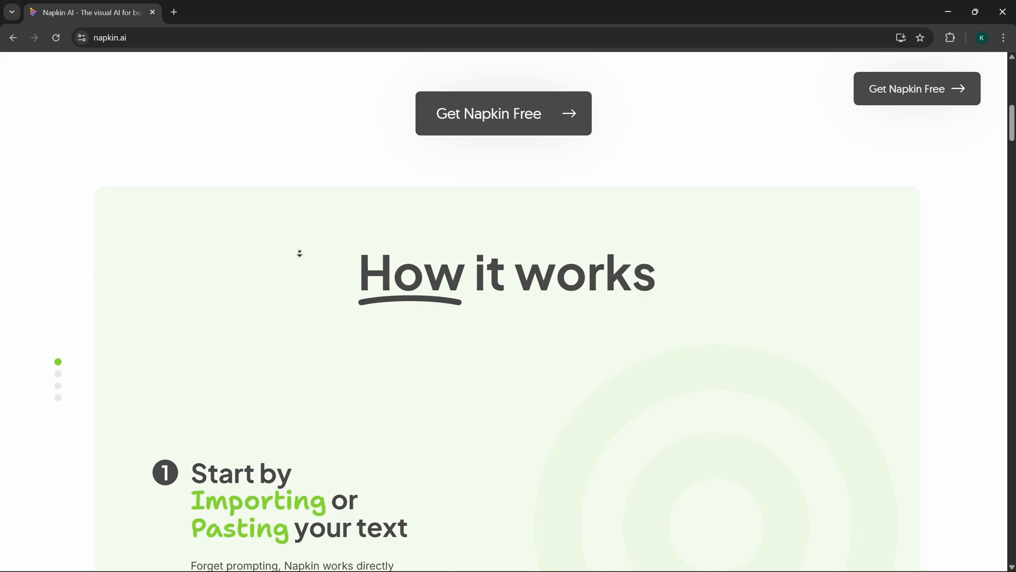
scroll(down, 3)
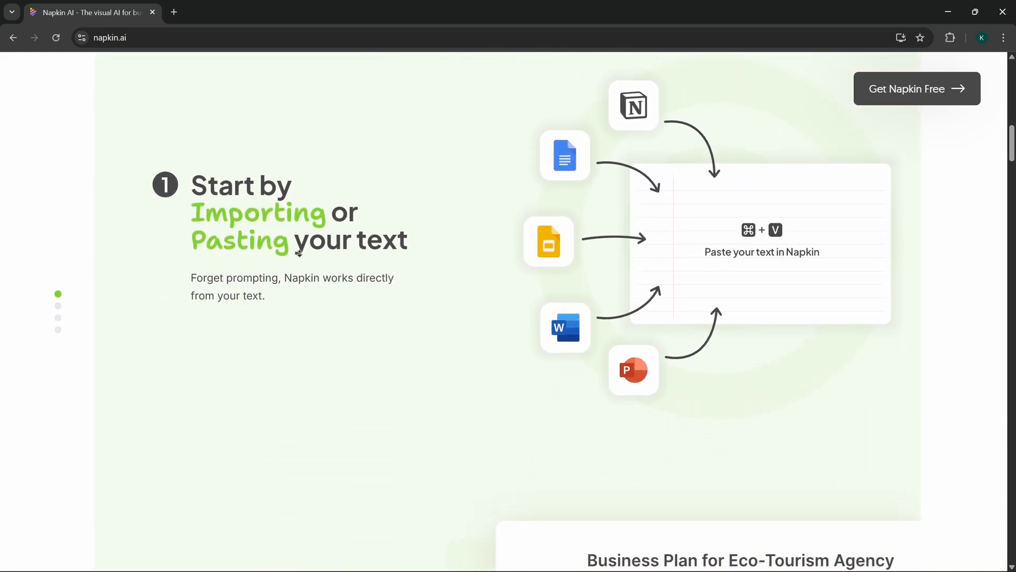
scroll(down, 3)
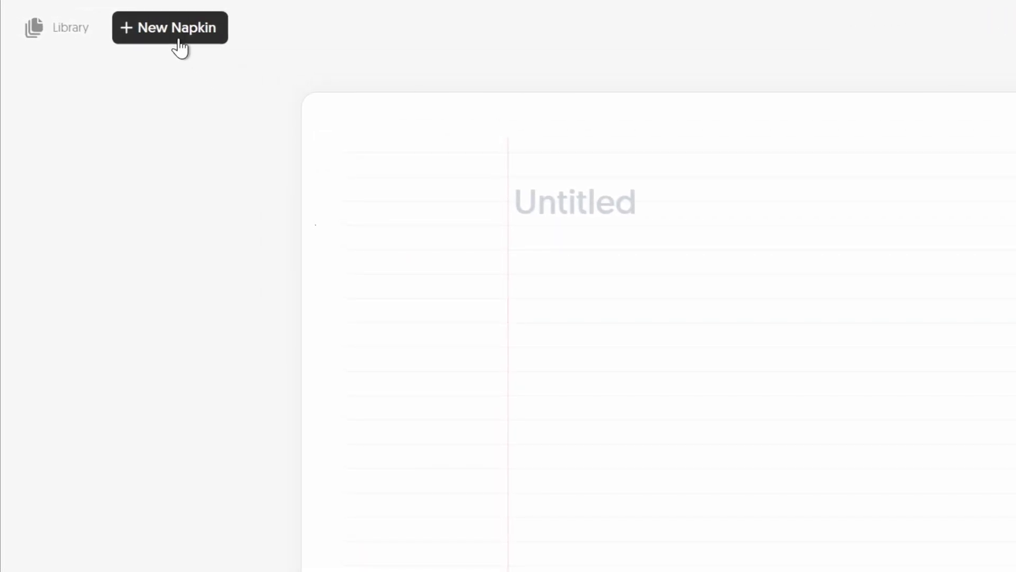
Look at Draft with AI and Import from File, then start a Blank Napkin instead
click(169, 28)
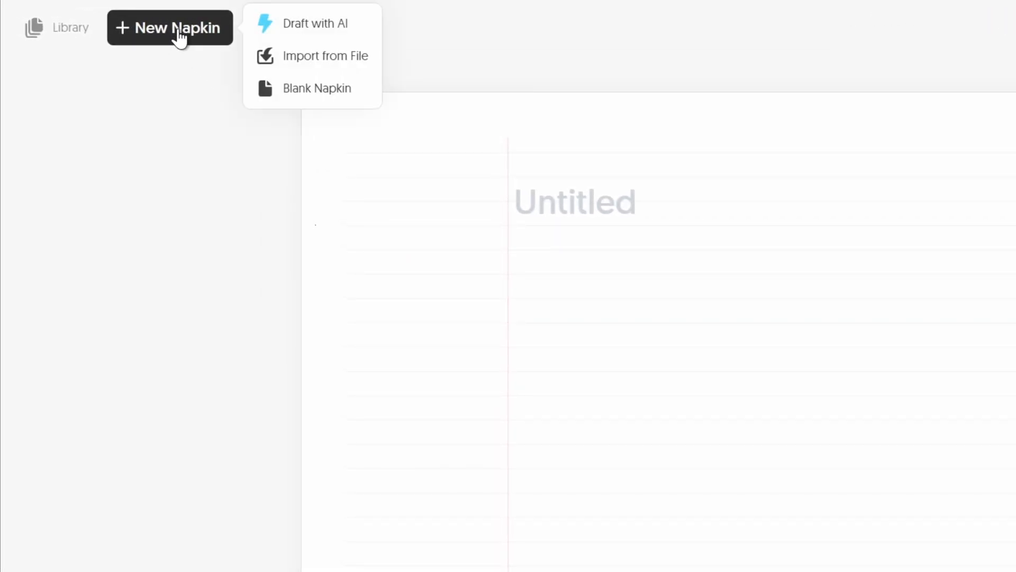
click(315, 24)
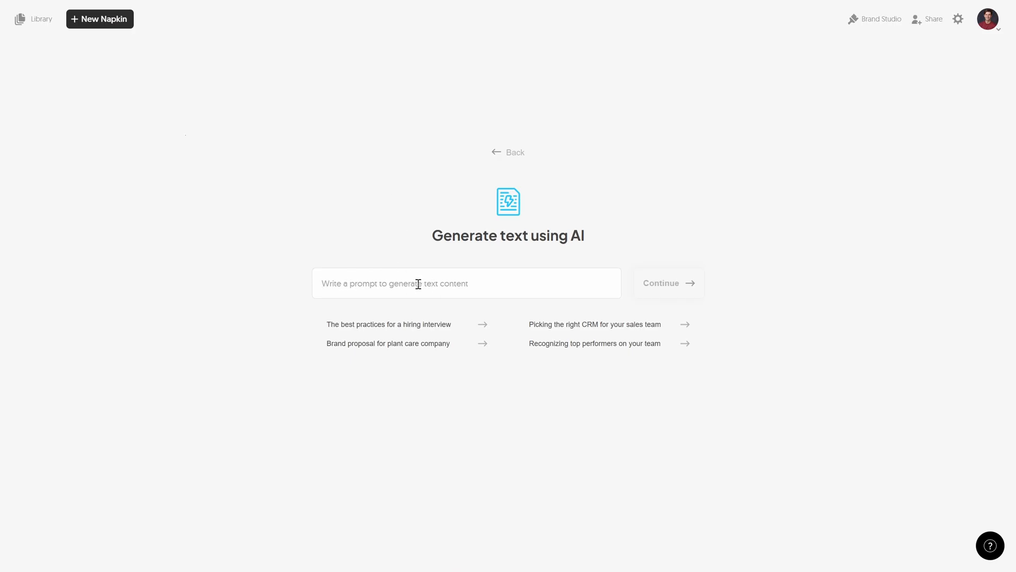
click(100, 19)
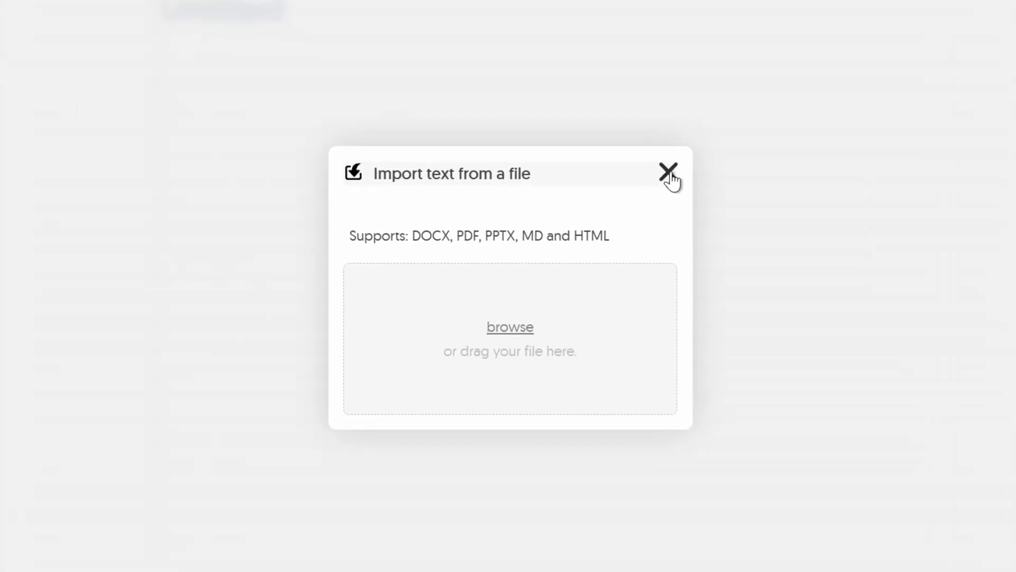
click(668, 173)
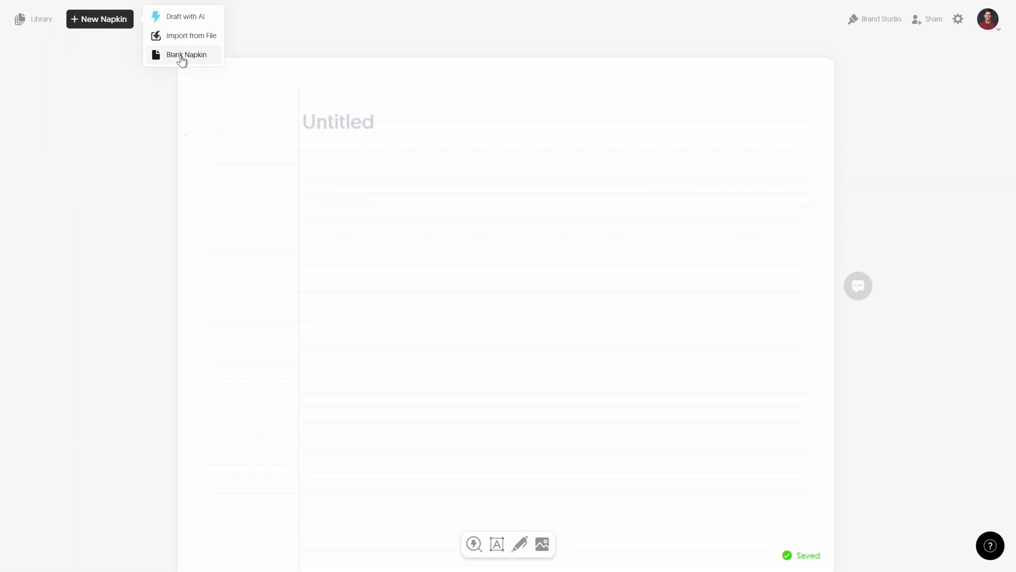
click(186, 54)
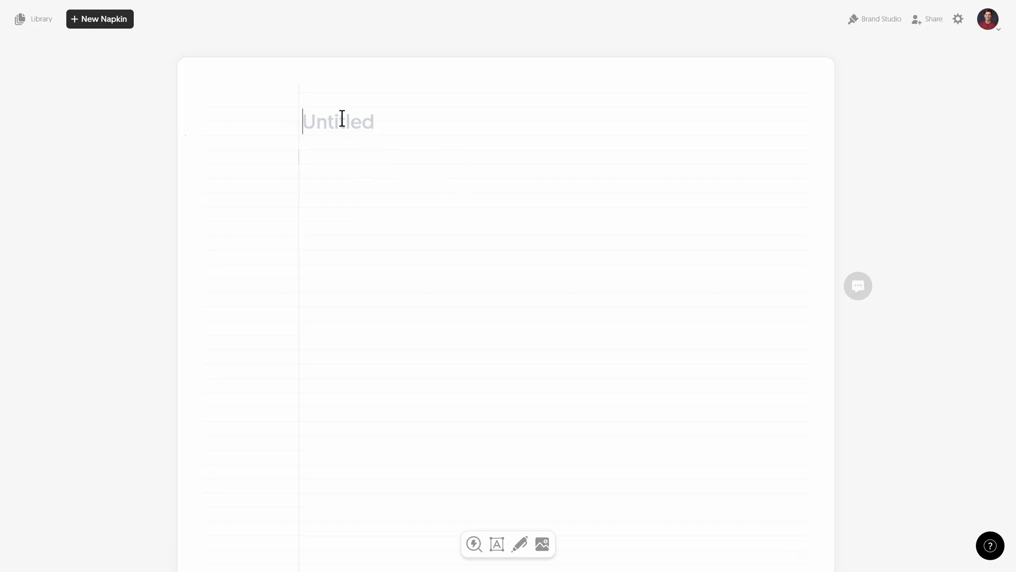
text(One Sk)
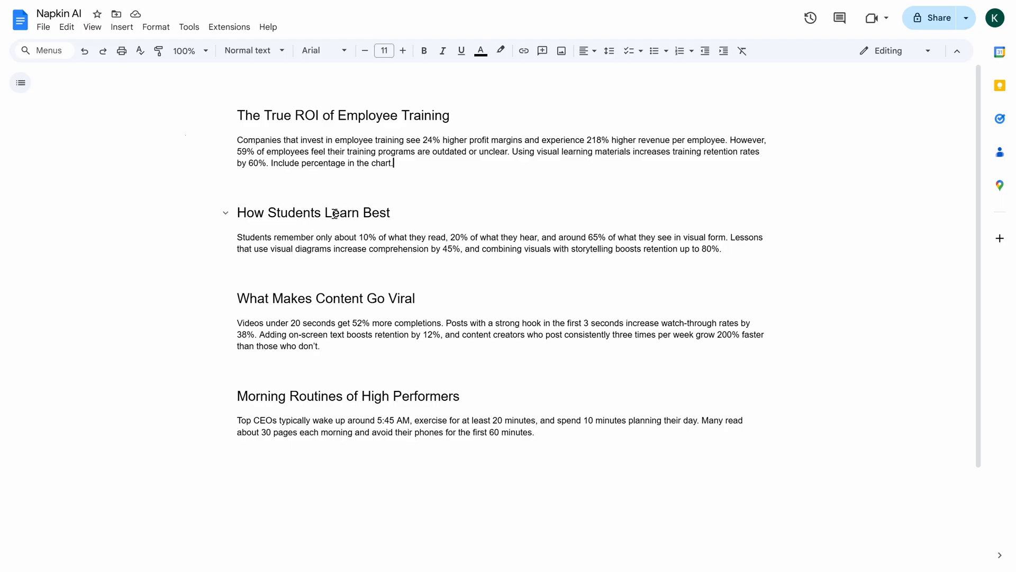
Copy The True ROI of Employee Training heading and its paragraph
drag(238, 114, 394, 163)
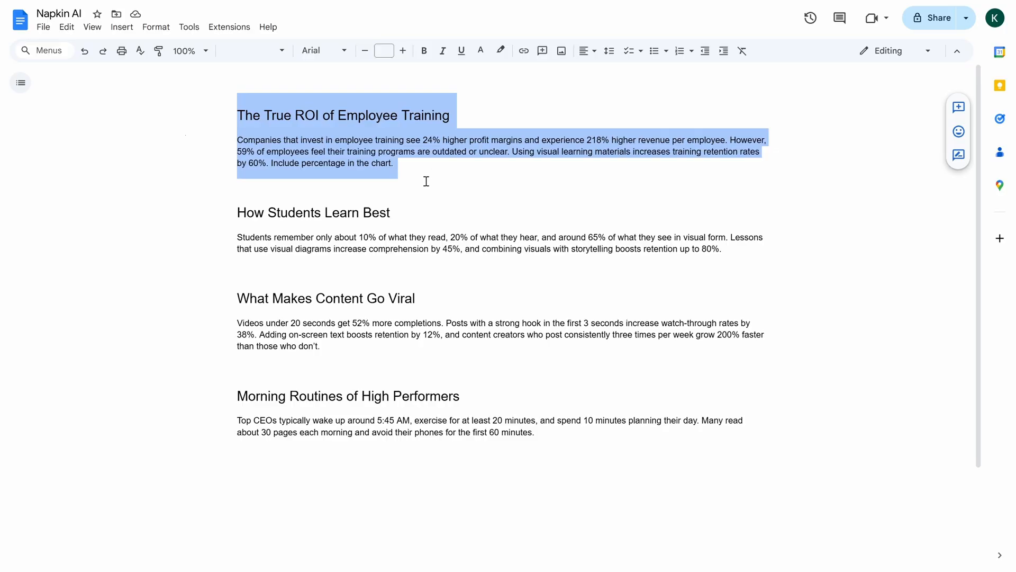
key(ctrl+c)
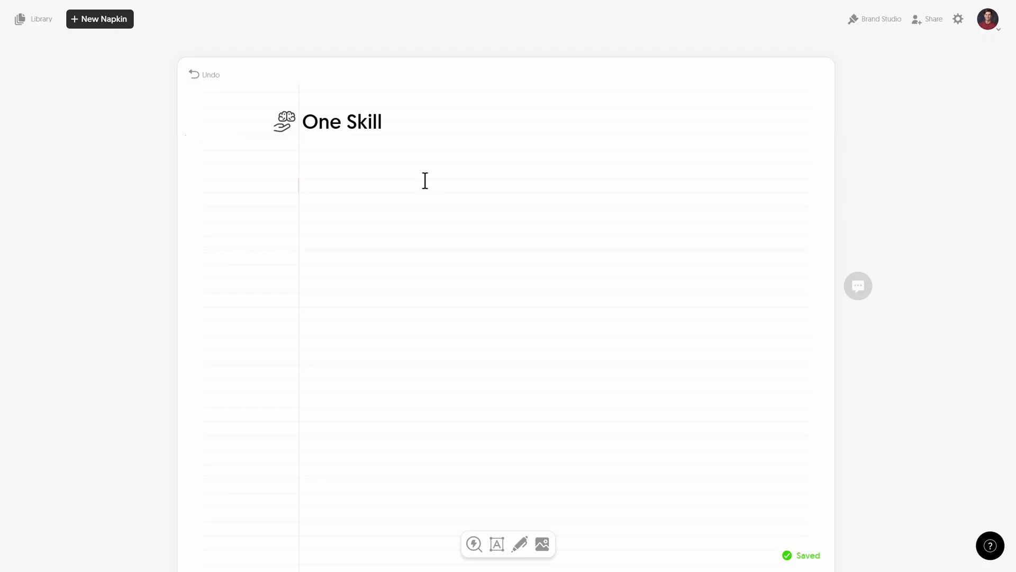
Paste the training text into the napkin and generate a visual from it
key(ctrl)
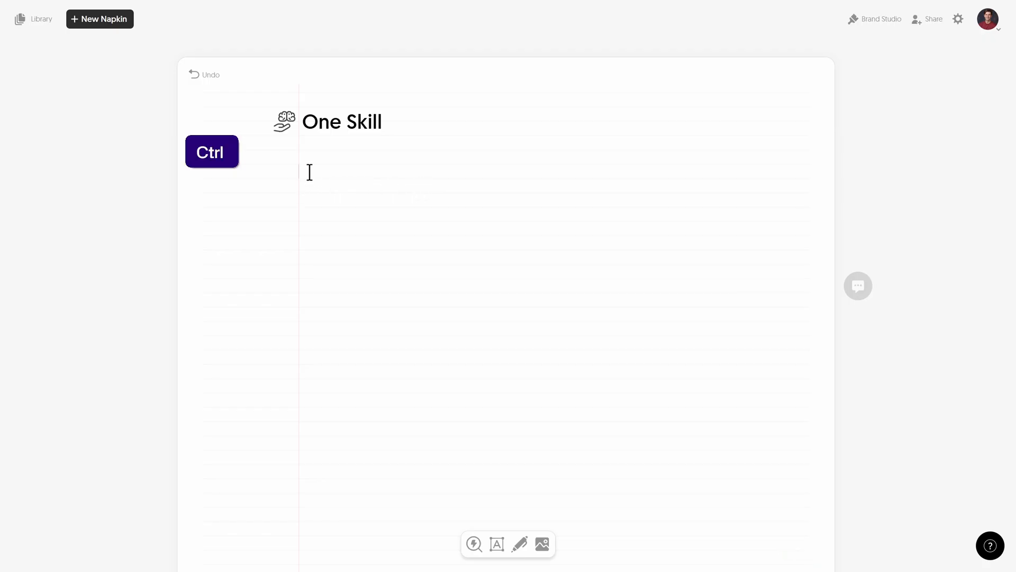
key(Ctrl+v)
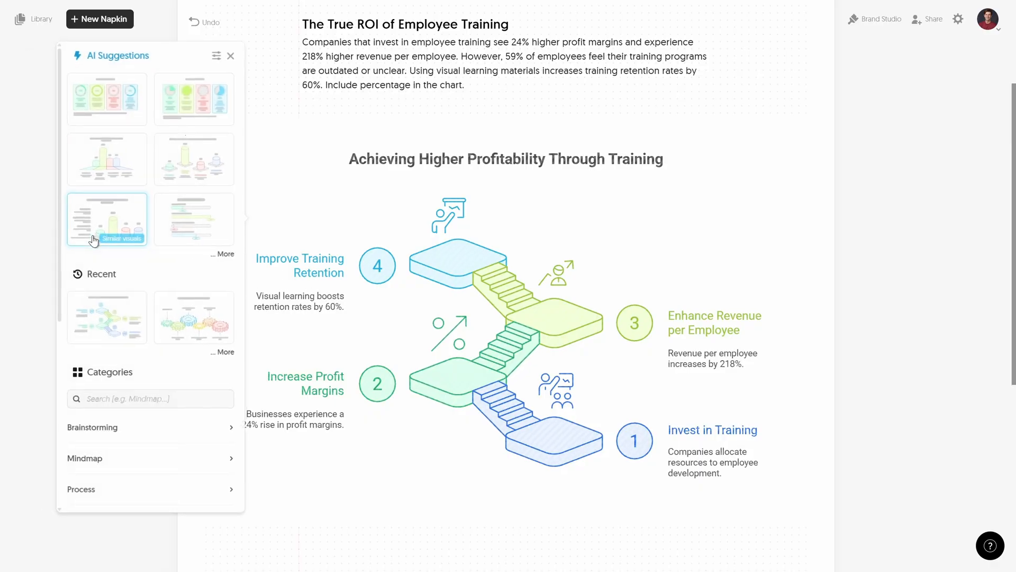
Try several AI-suggested layouts, ending on the gear-style Employee Training ROI Sequence
click(117, 97)
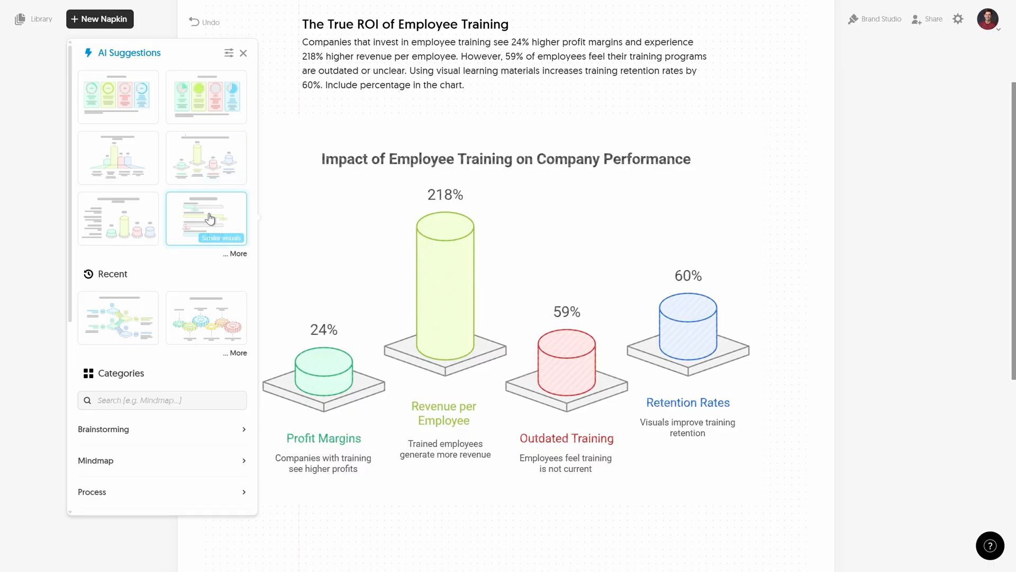
click(205, 218)
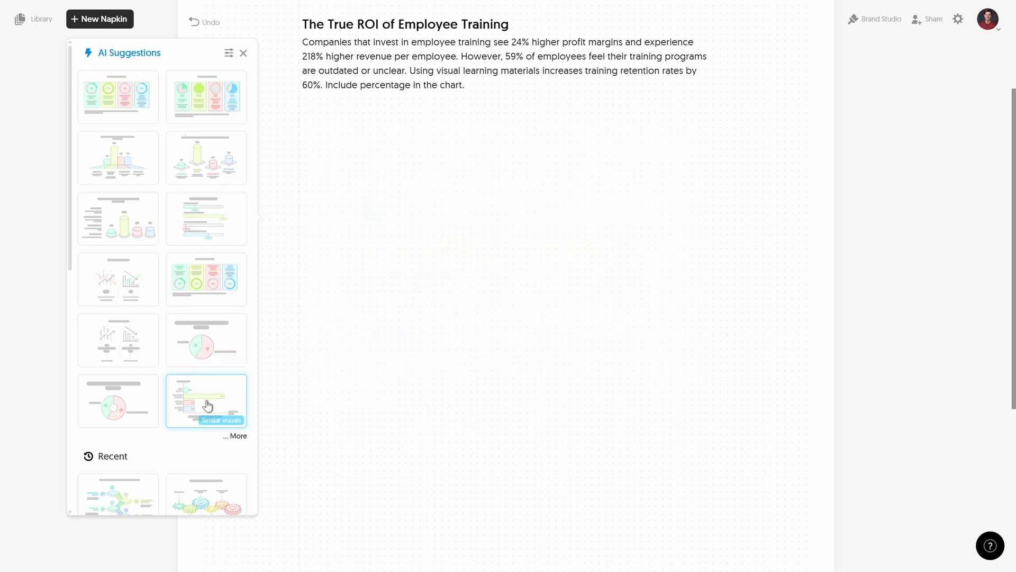
click(205, 400)
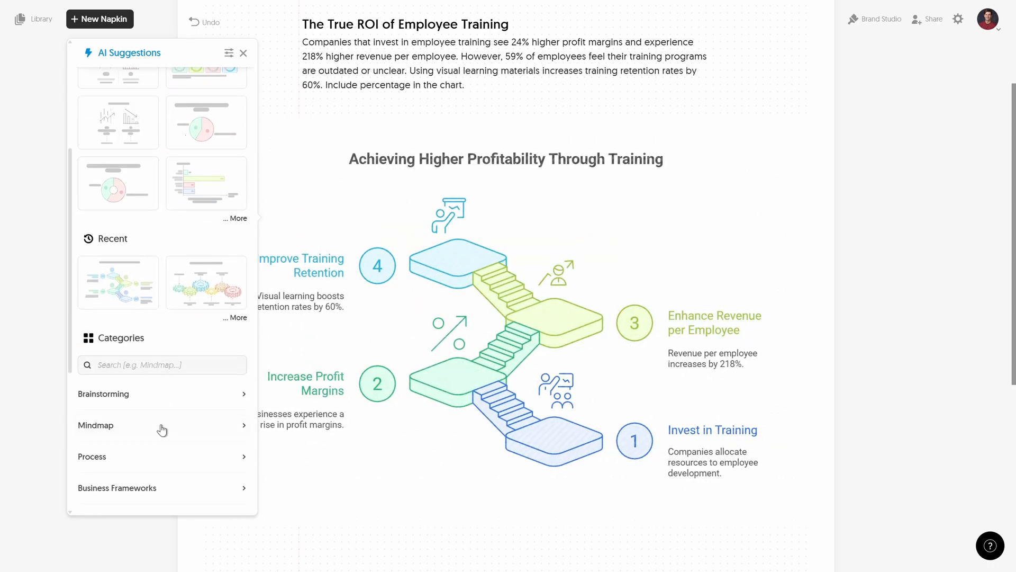
mouse_move(207, 282)
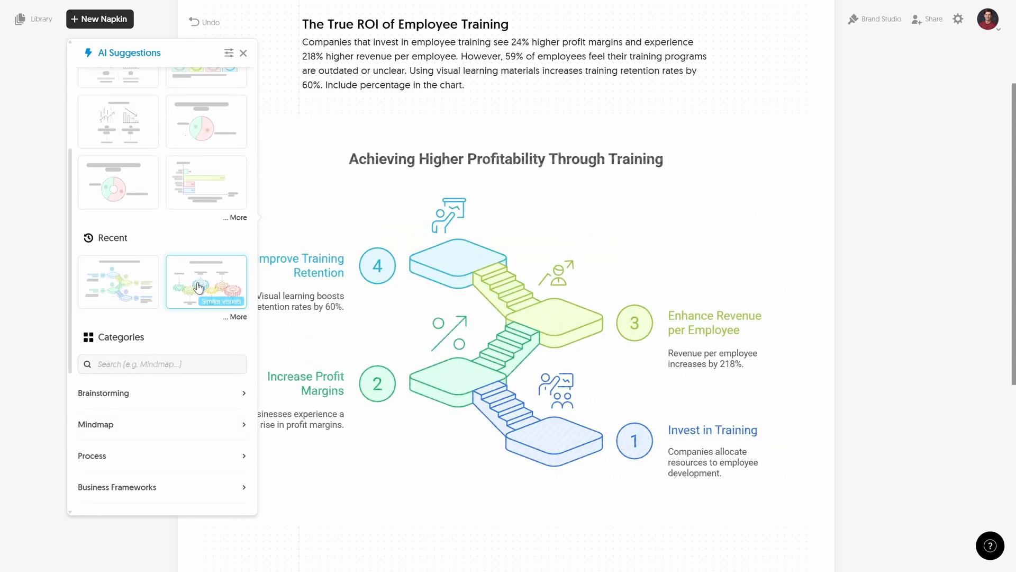
click(205, 282)
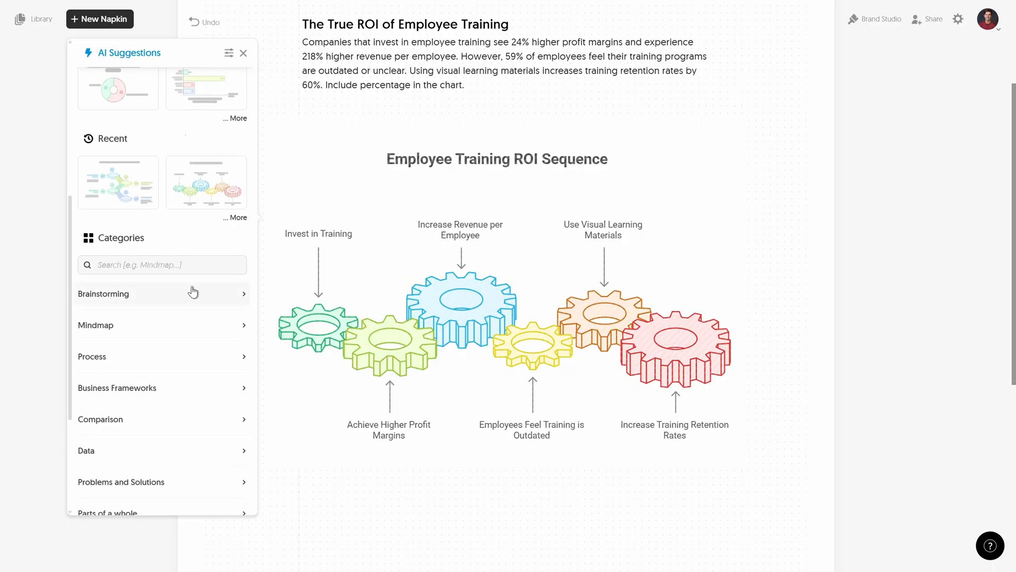
Search 'swot', switch to the lettered-column framework layout, then clear the search
text(swot)
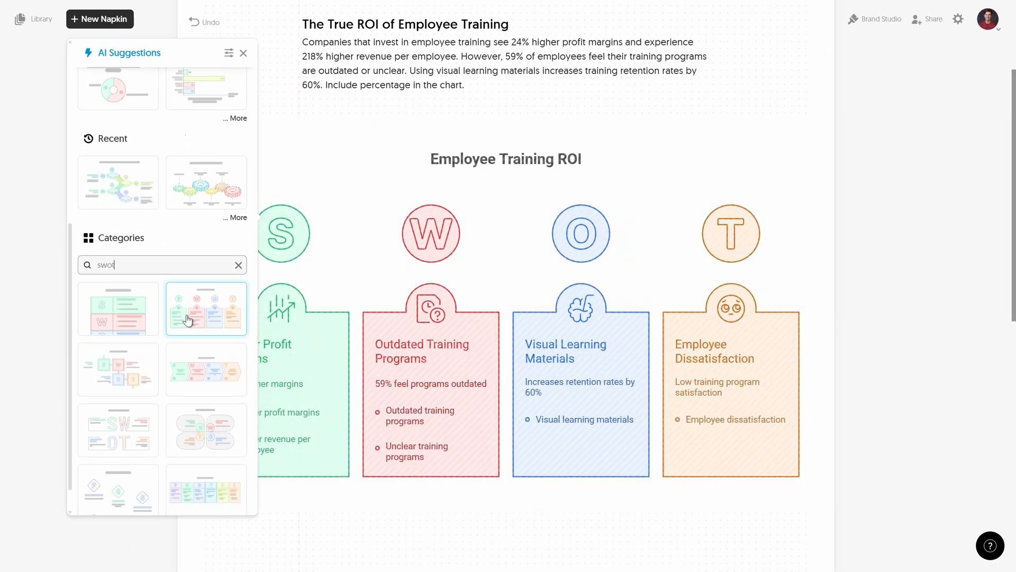
click(206, 489)
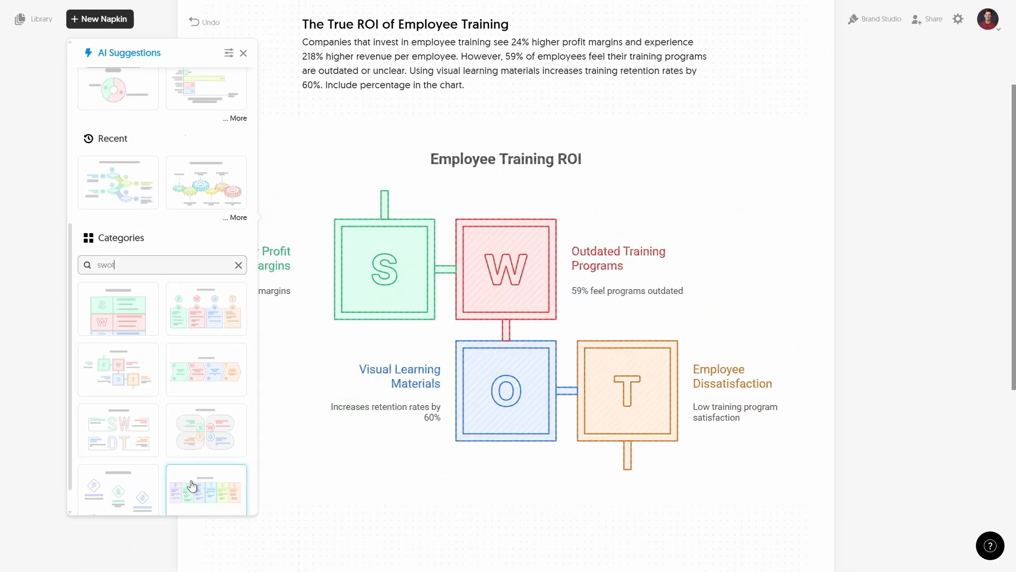
click(206, 369)
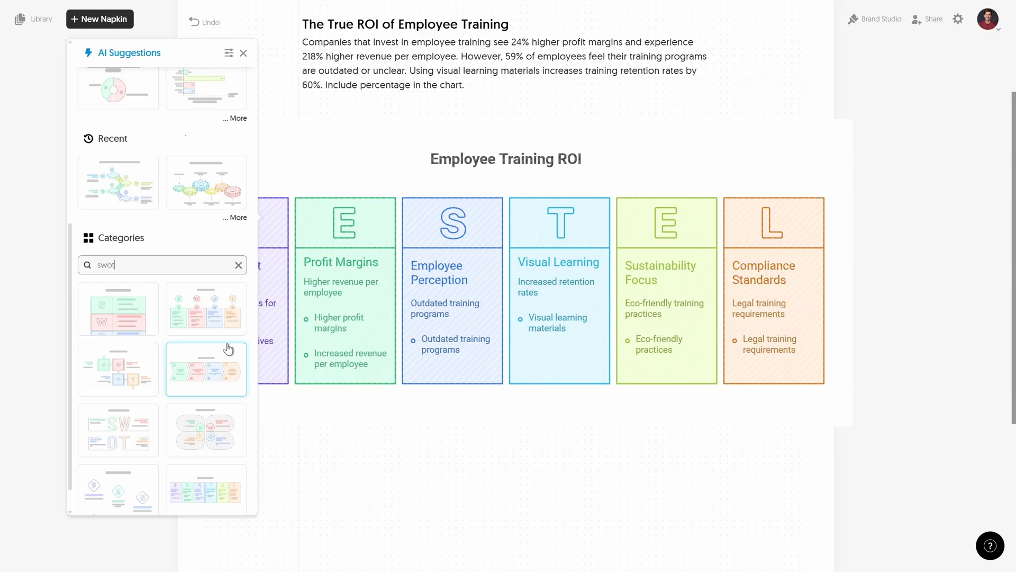
click(239, 265)
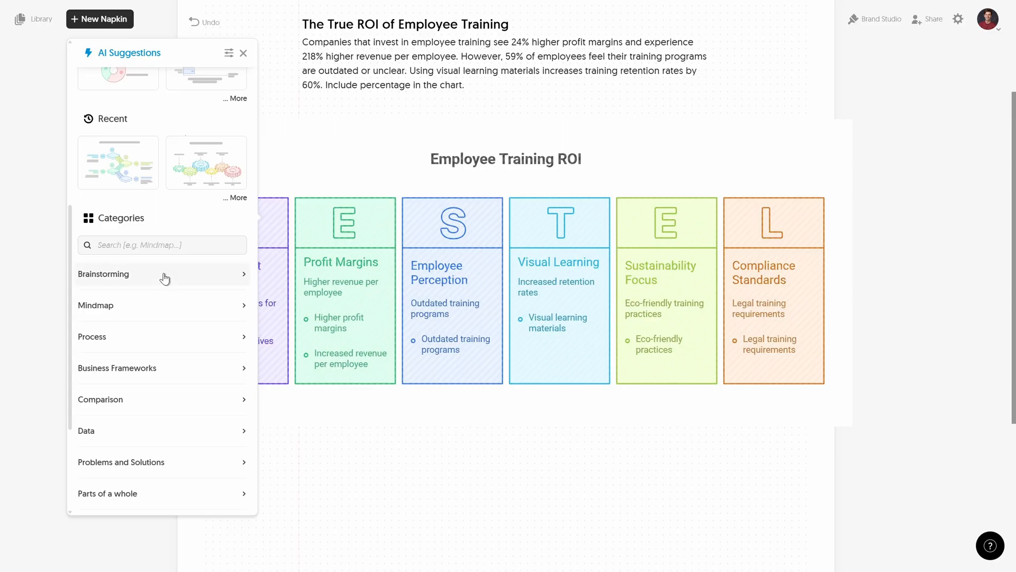
Preview Brainstorming key-ideas visuals and Process pipe and gear sequence layouts
click(103, 274)
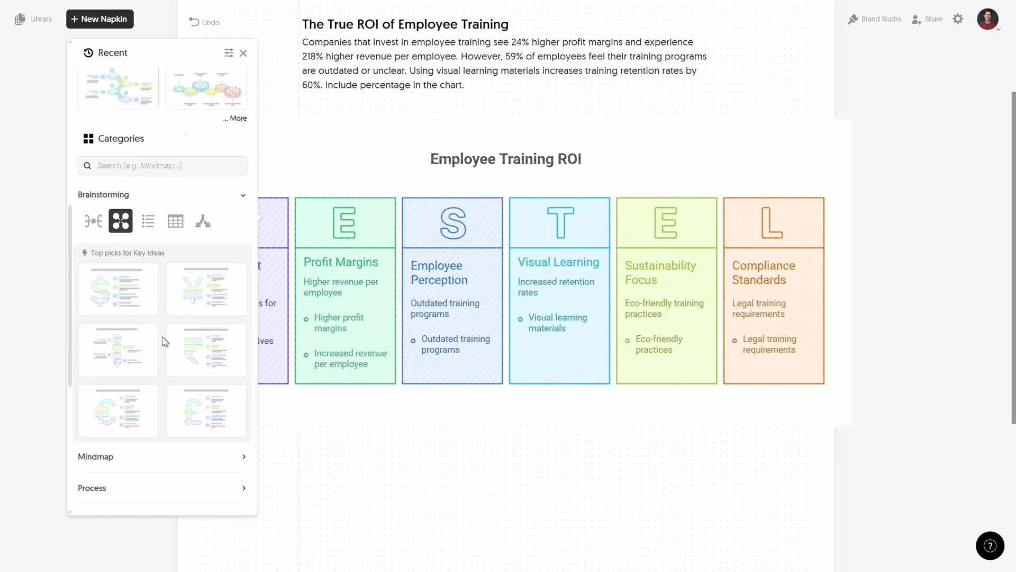
click(117, 289)
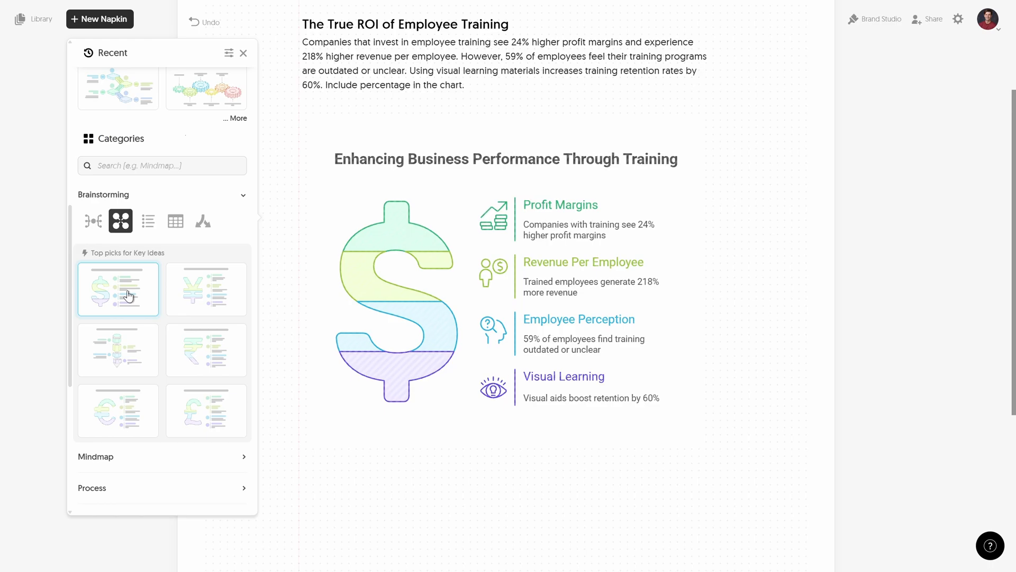
click(206, 289)
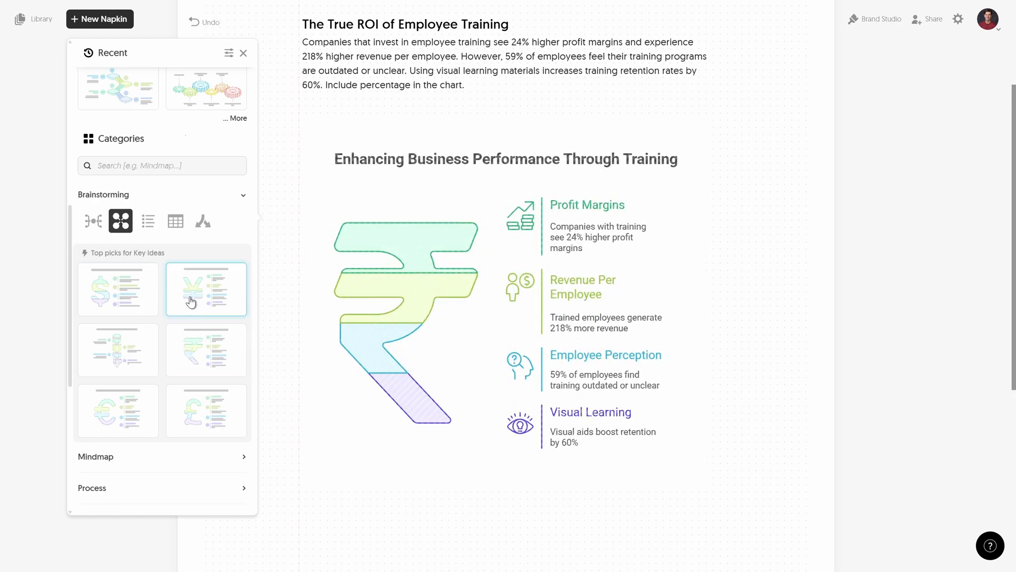
click(117, 350)
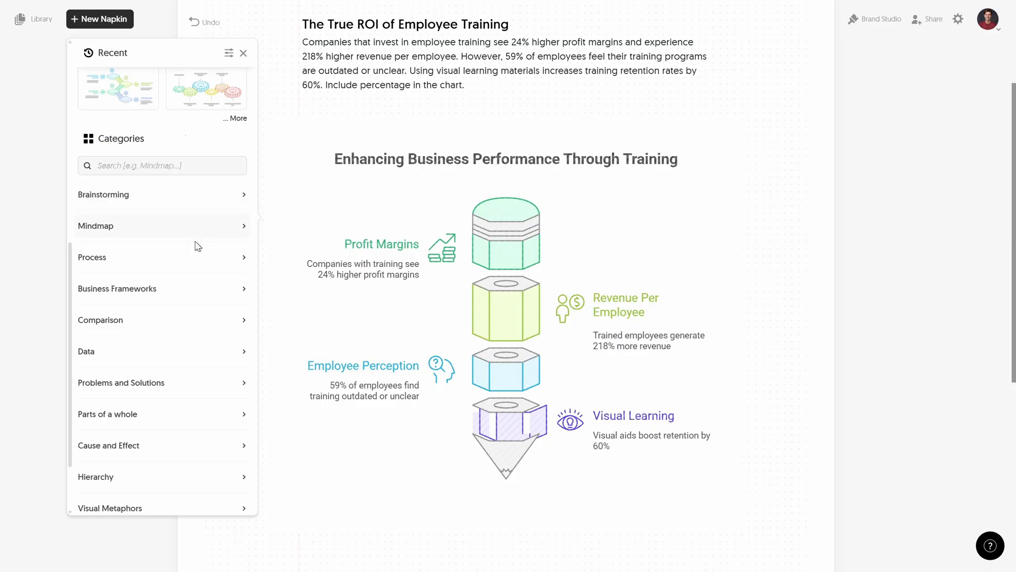
click(91, 256)
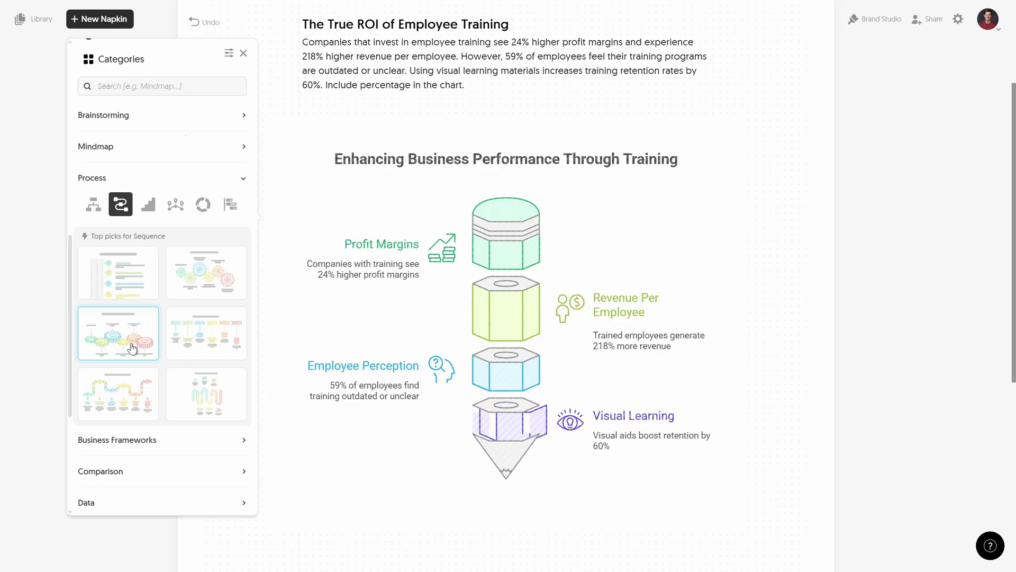
click(118, 394)
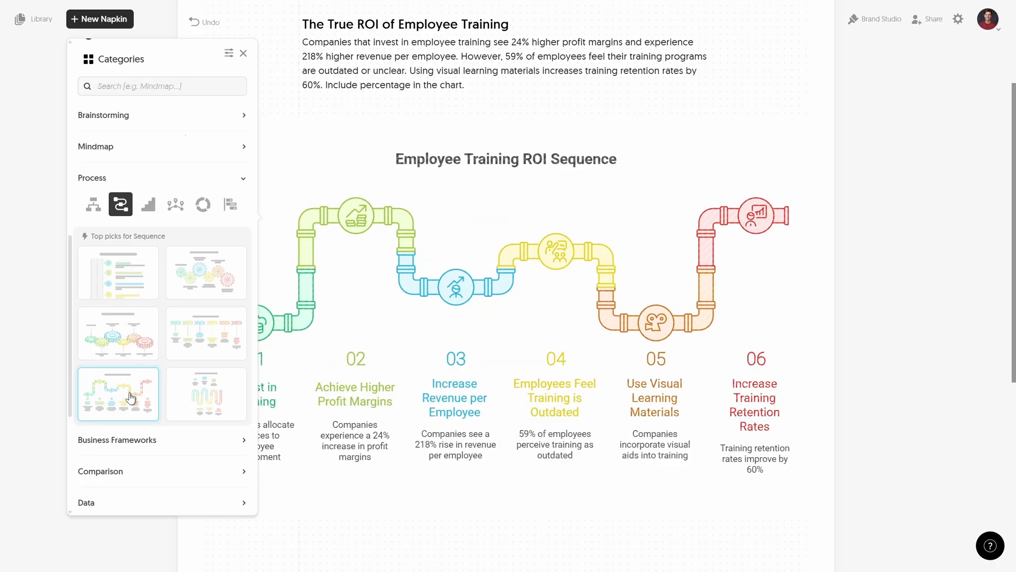
click(118, 333)
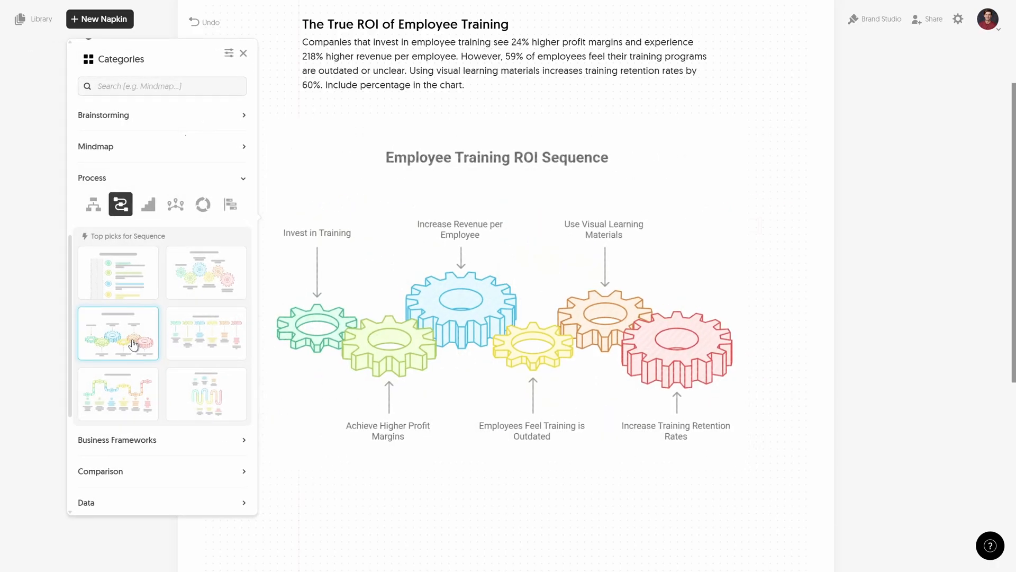
click(92, 178)
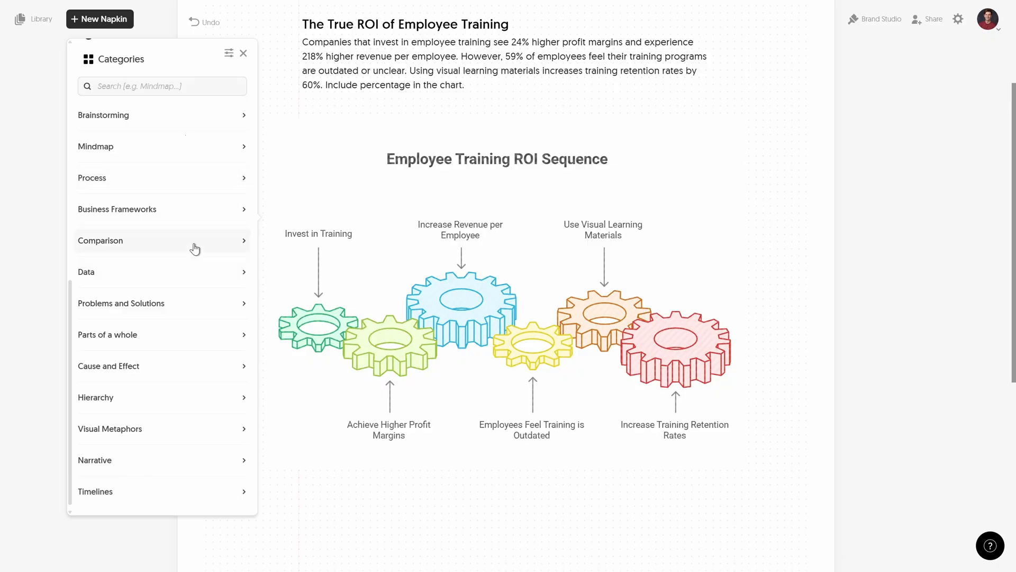
Apply the four-step Stairs layout from Visual Metaphors, trying monochrome and hand-drawn styles before keeping the colourful one
click(109, 429)
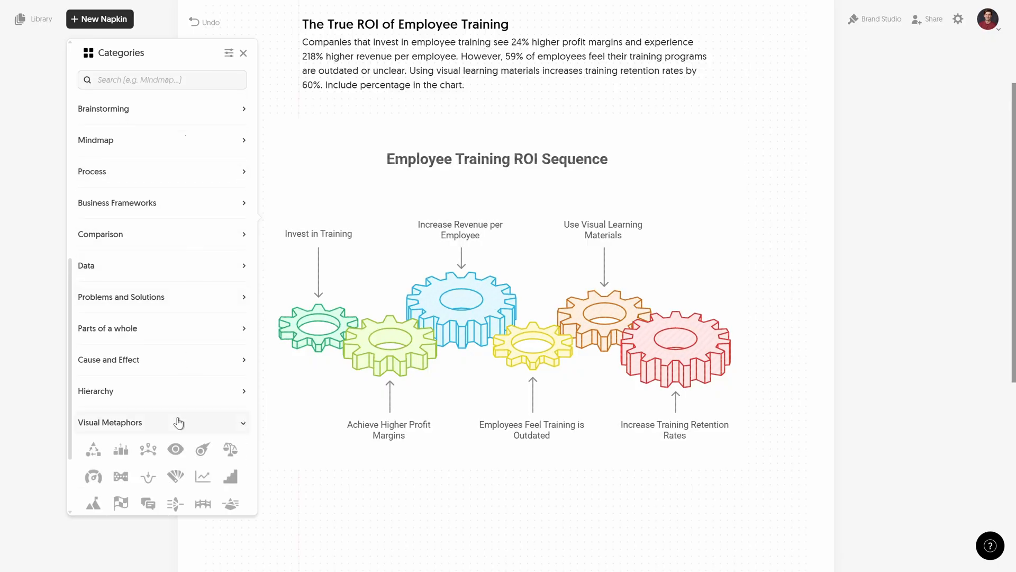
scroll(down, 3)
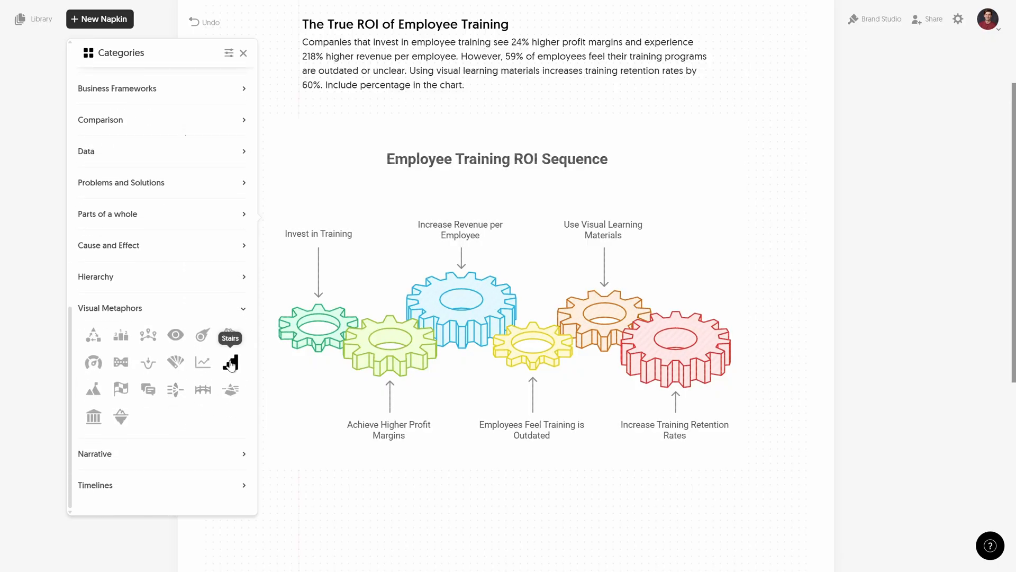
click(230, 362)
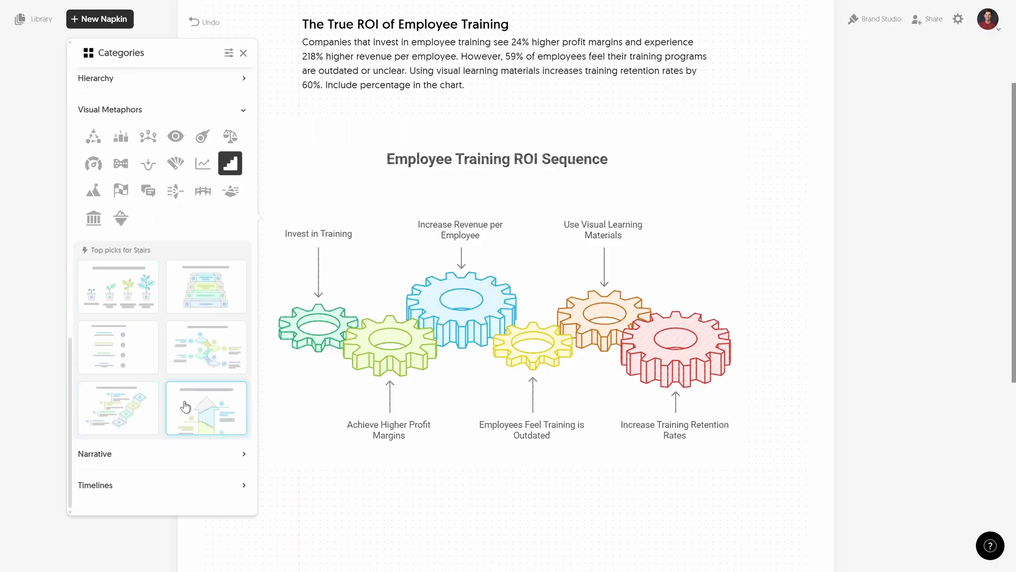
click(206, 347)
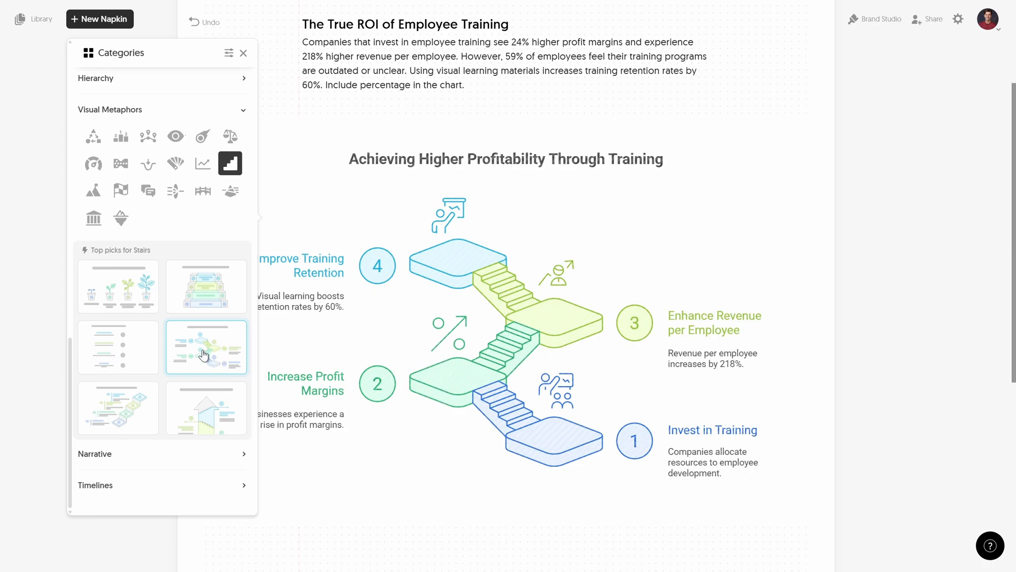
click(205, 347)
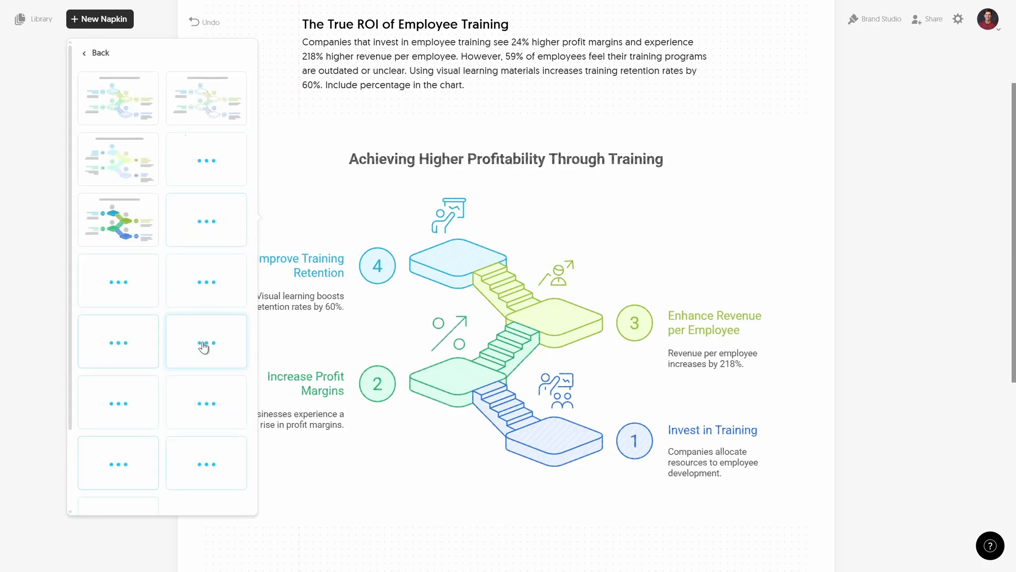
click(118, 98)
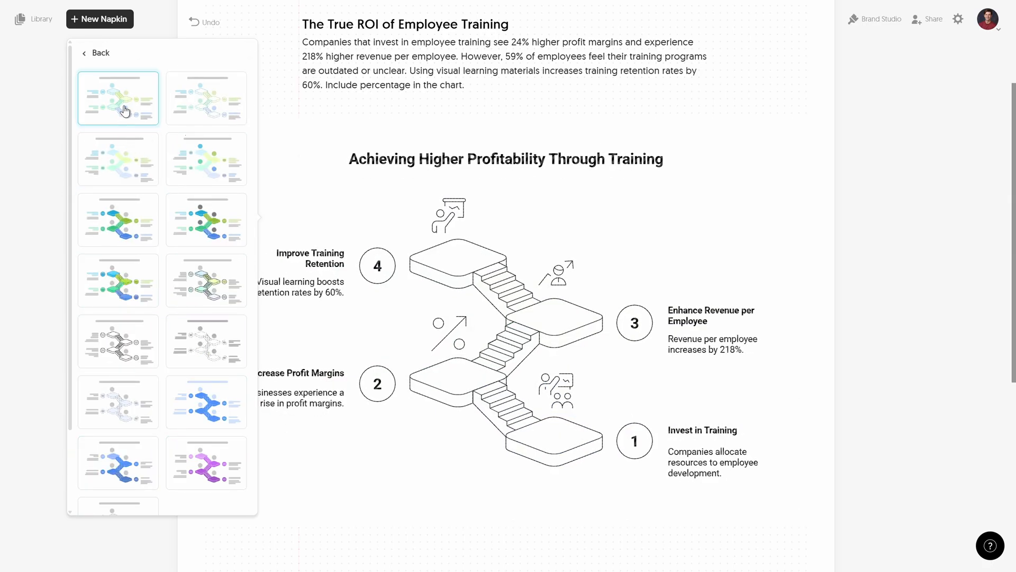
click(205, 97)
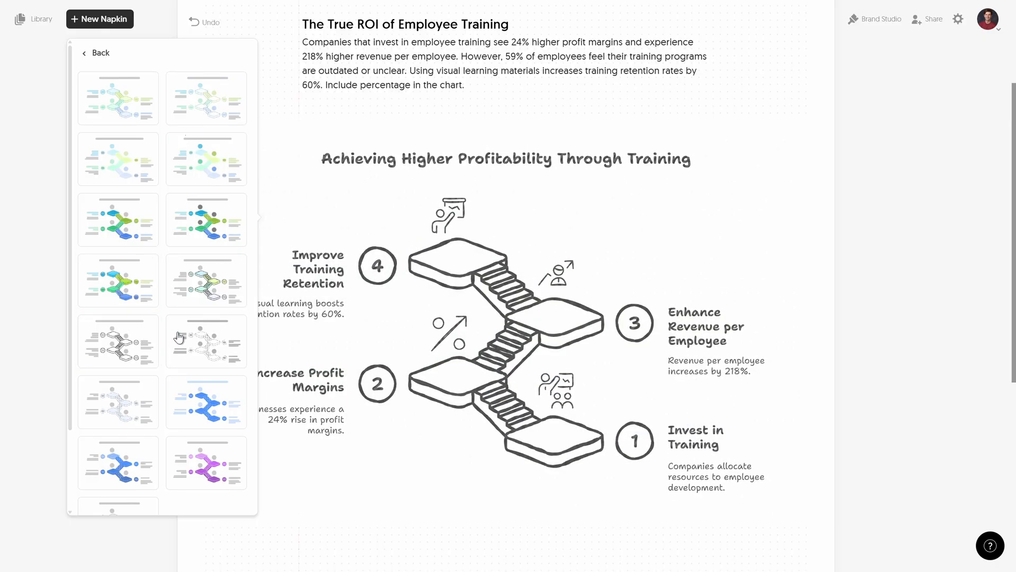
click(206, 462)
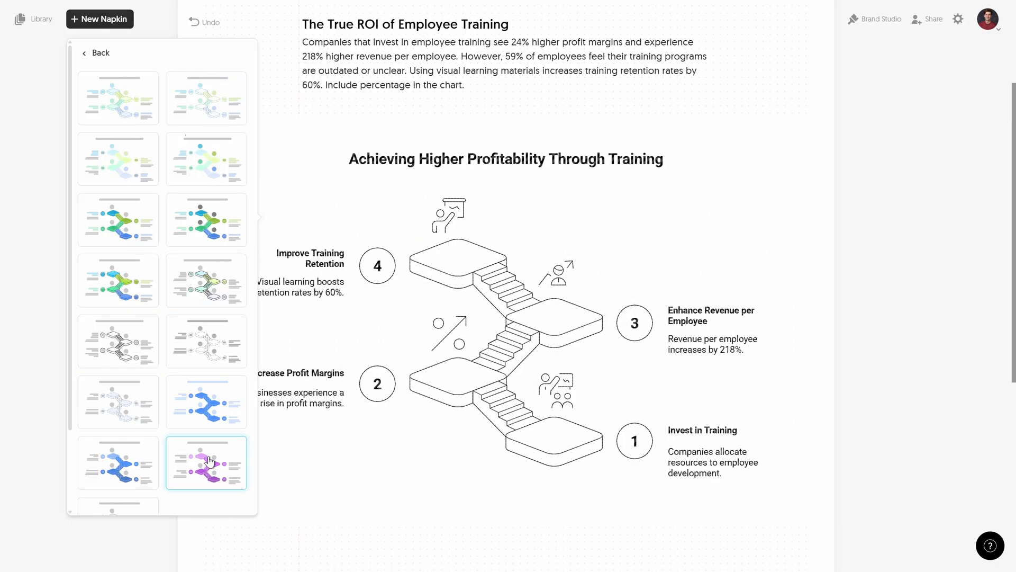
click(118, 97)
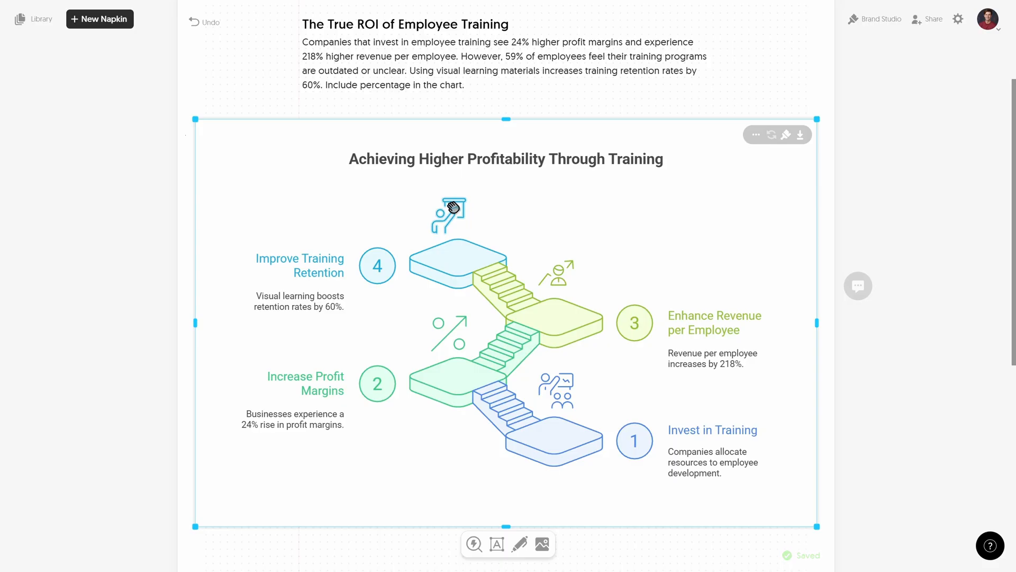
click(506, 159)
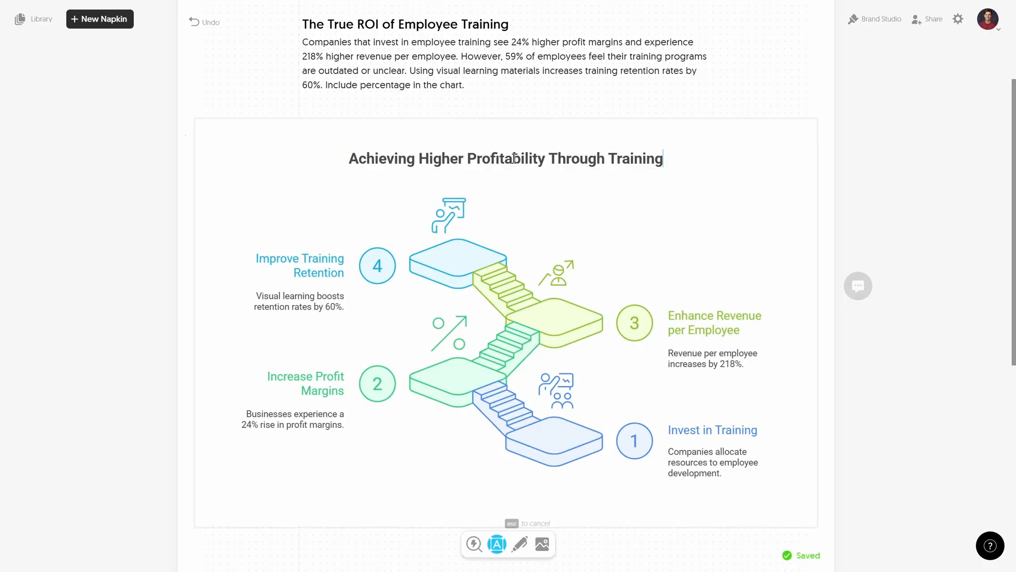
key(Backspace)
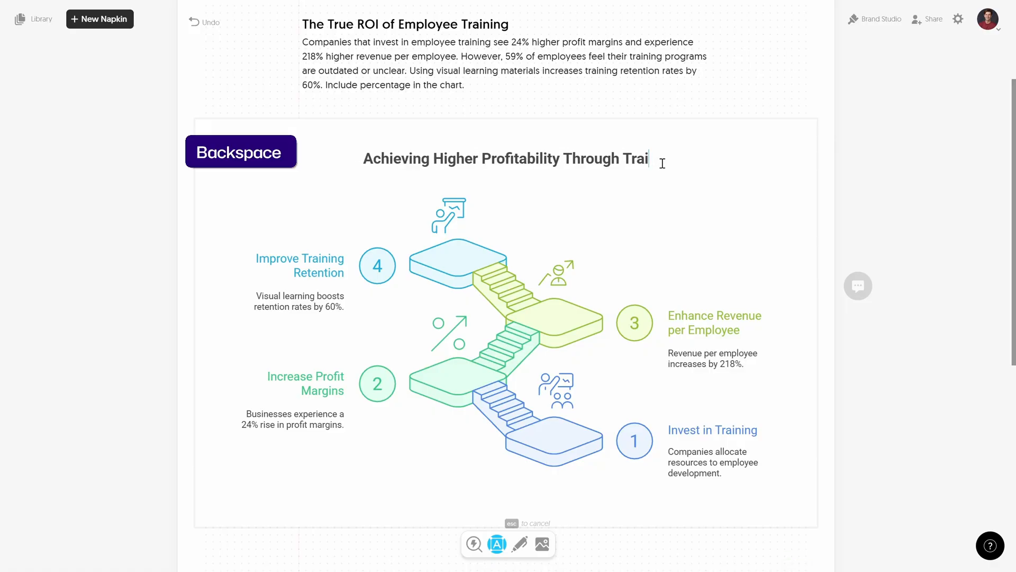
text(ning)
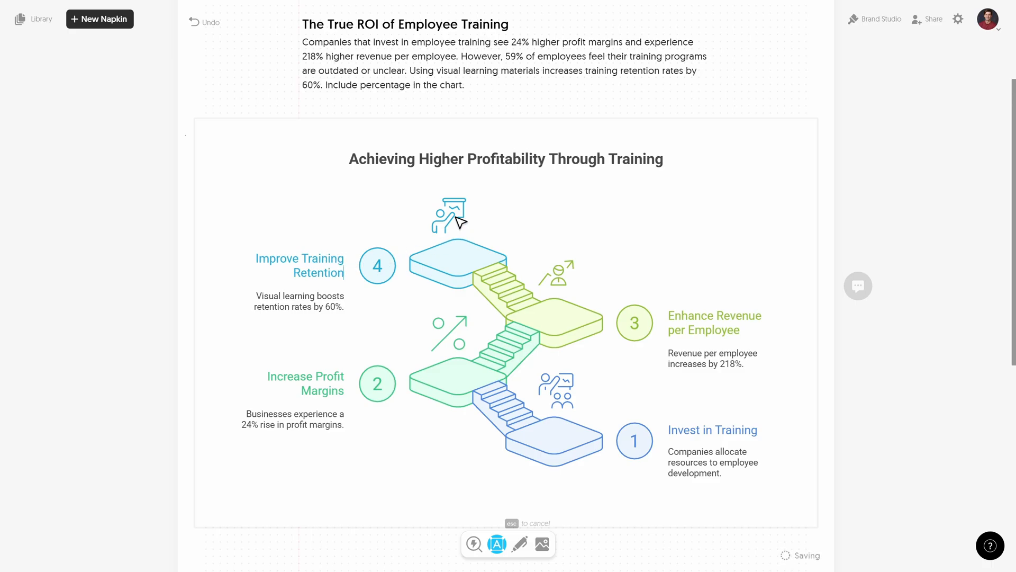
click(449, 215)
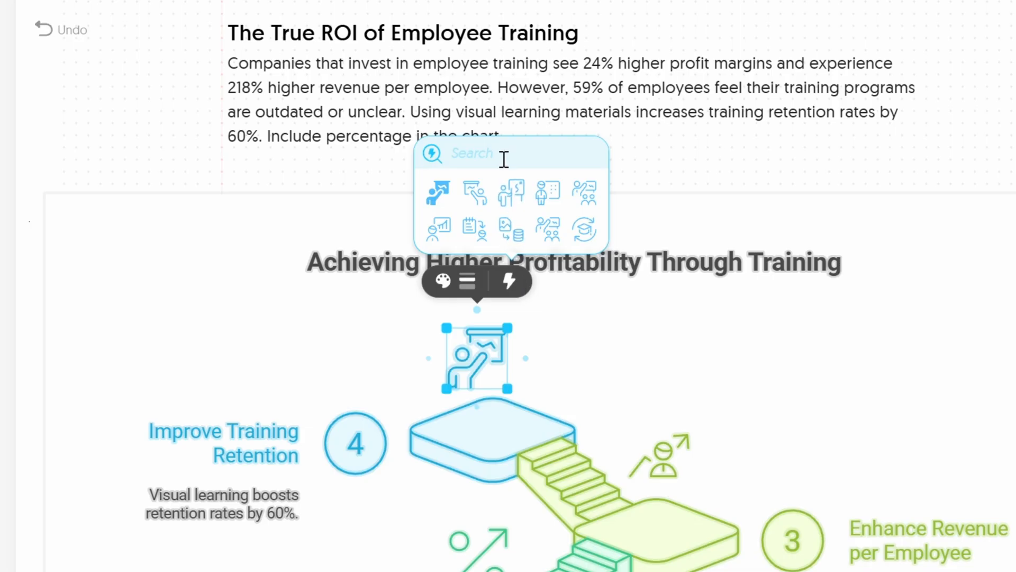
Search 'trophy' and set a trophy as the icon above step 4
text(trop)
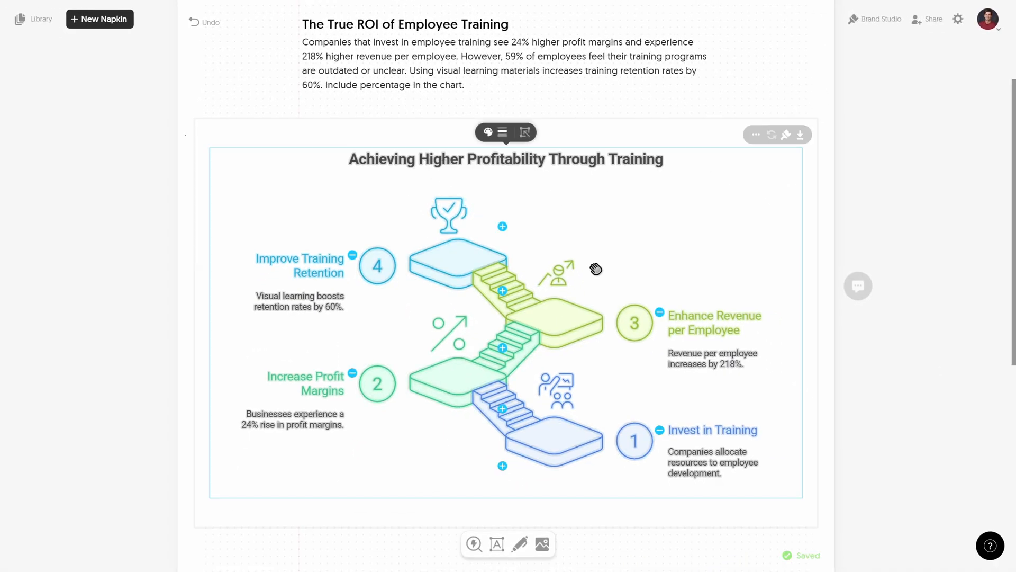
click(502, 227)
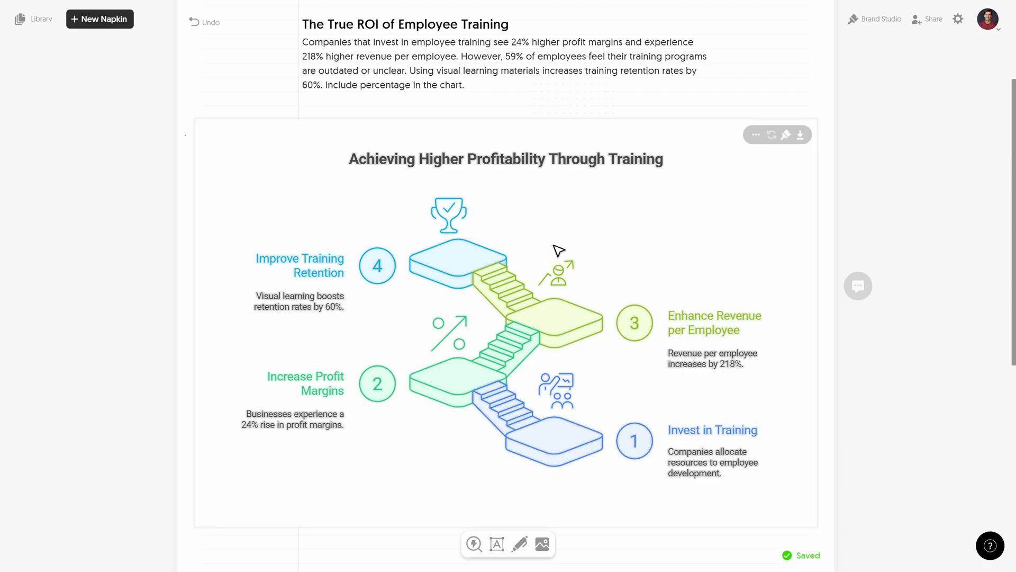
mouse_move(531, 227)
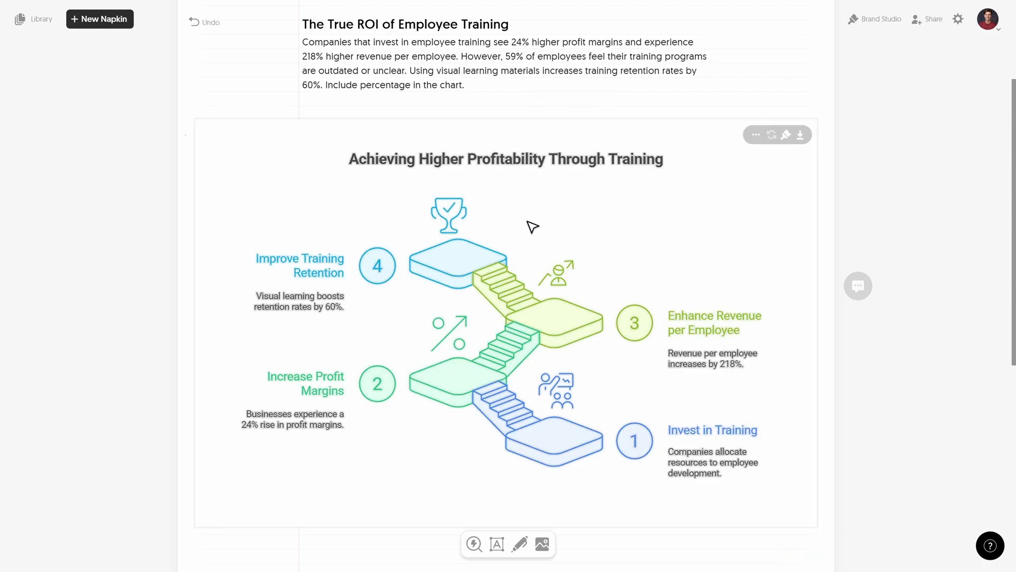
click(800, 135)
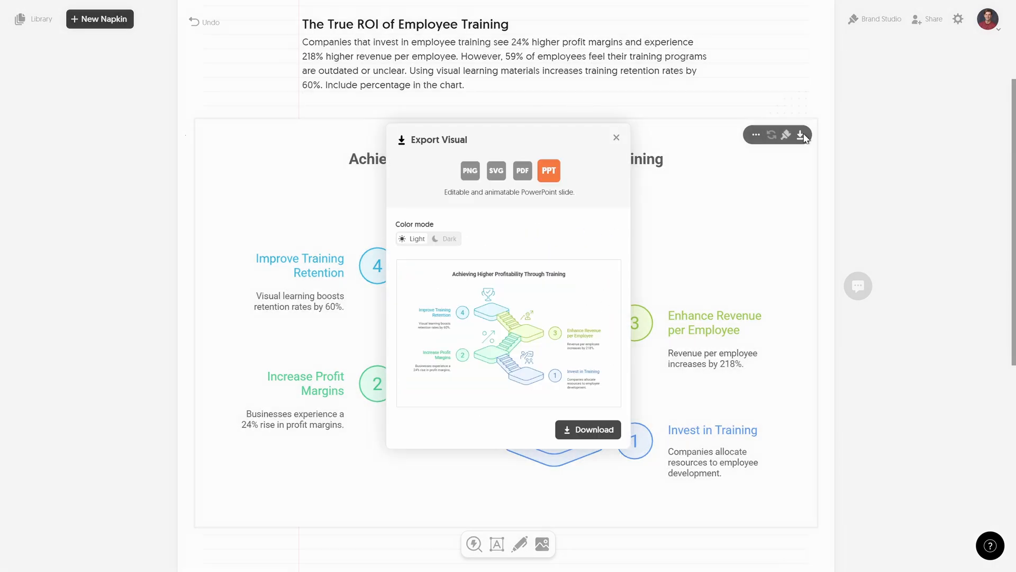
click(470, 170)
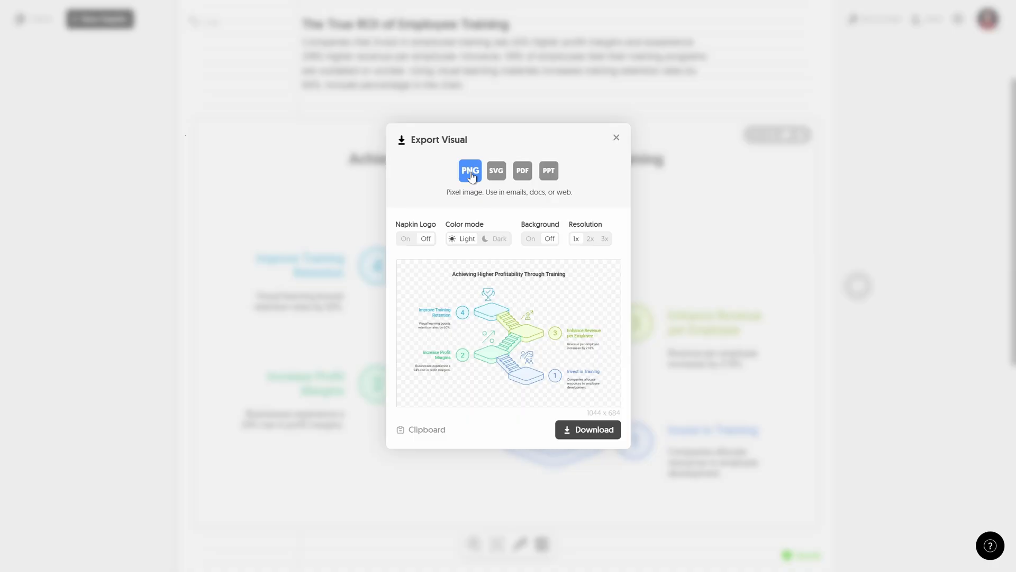
click(498, 239)
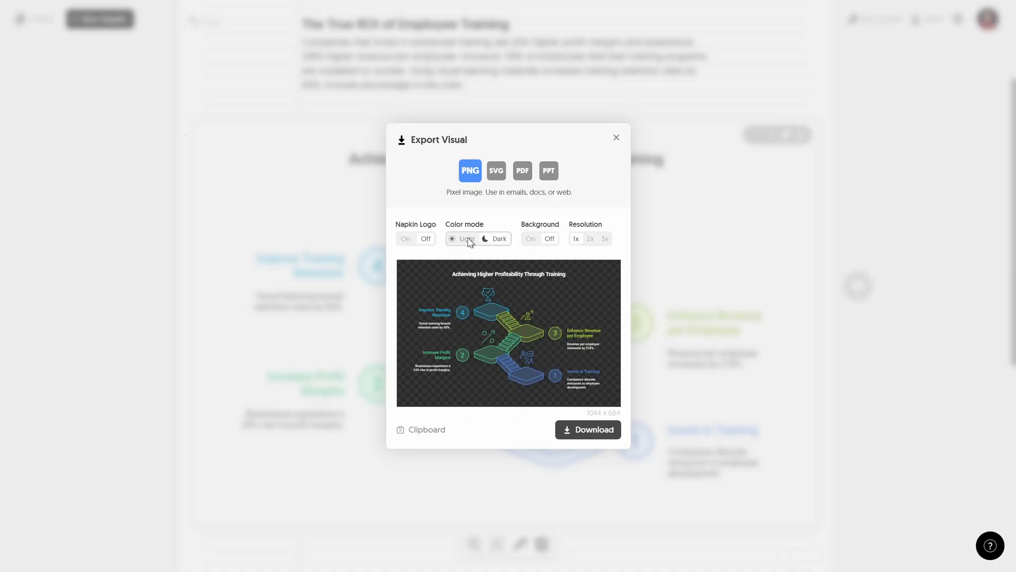
click(495, 171)
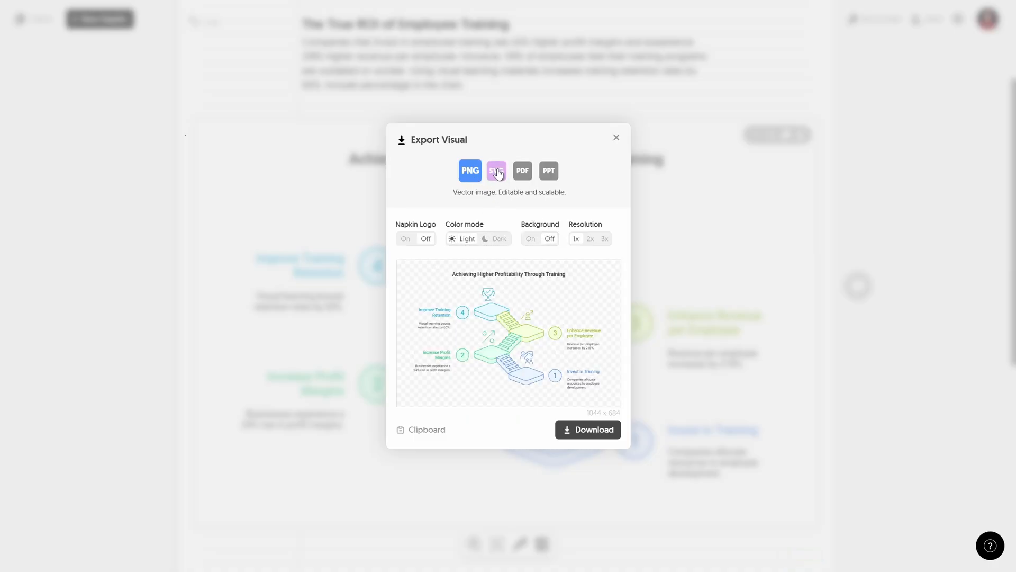
click(547, 171)
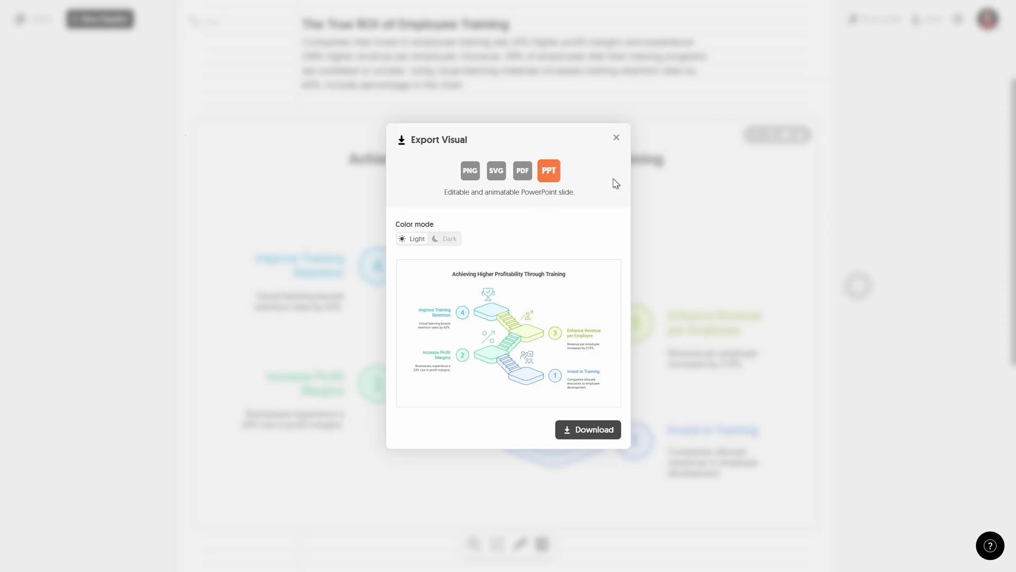
click(615, 137)
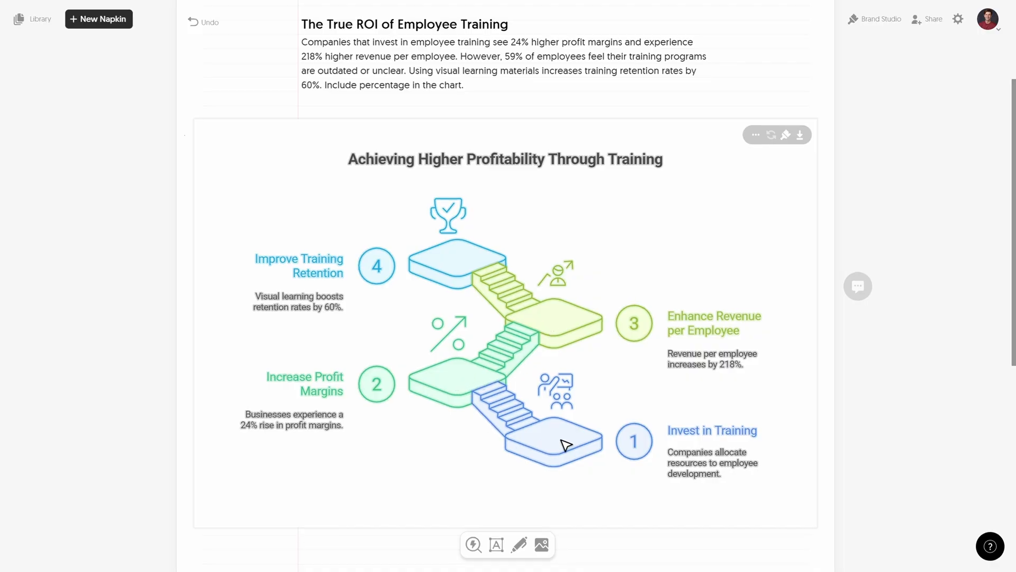
click(880, 19)
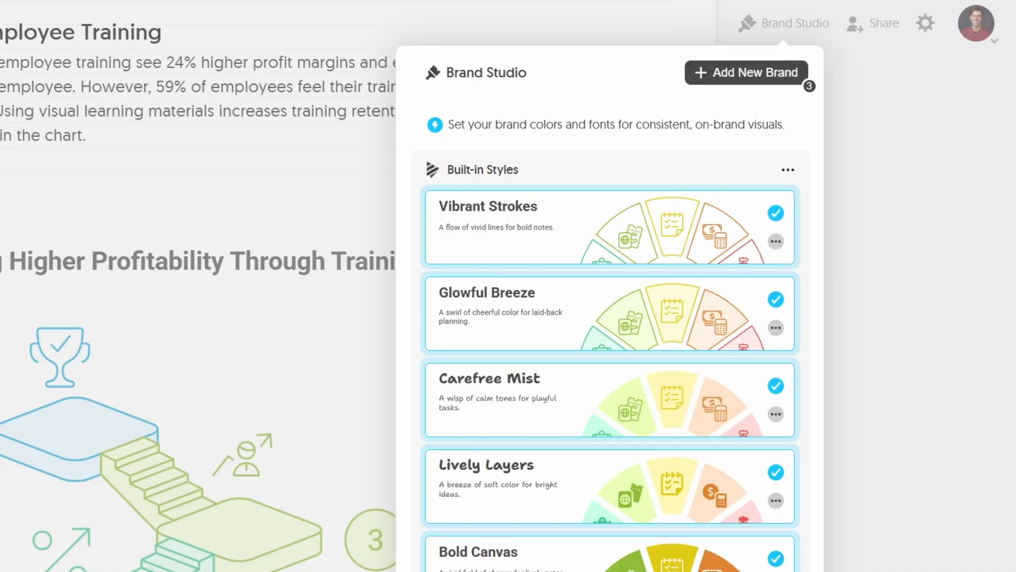
mouse_move(736, 77)
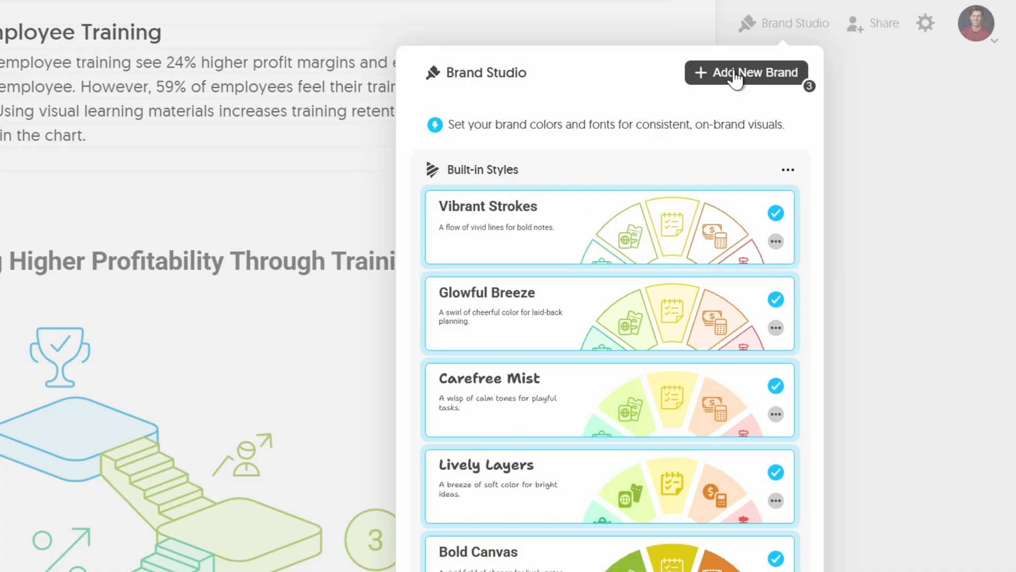
Add a new brand and browse for an image to build its colour palette
click(747, 72)
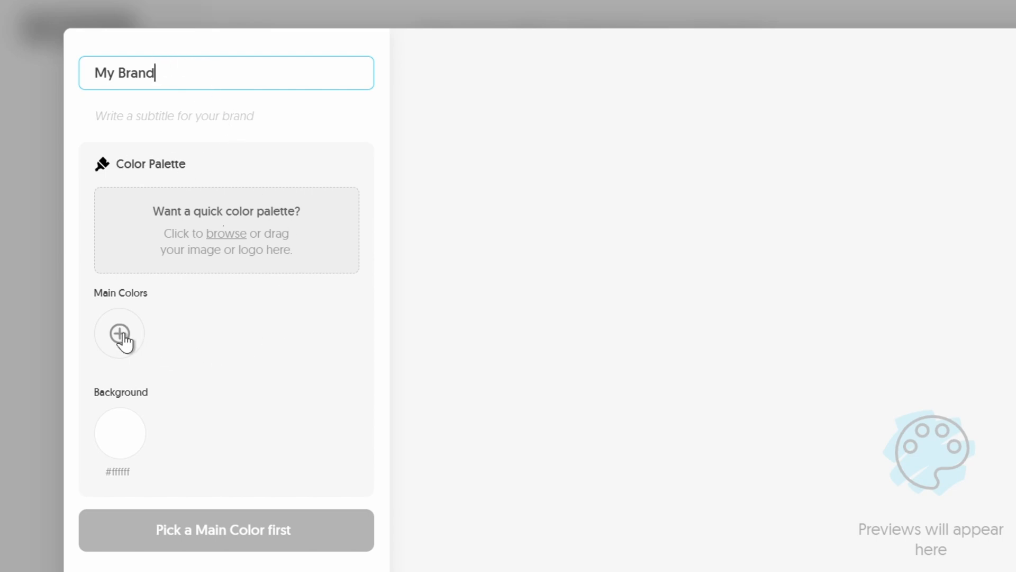
mouse_move(301, 262)
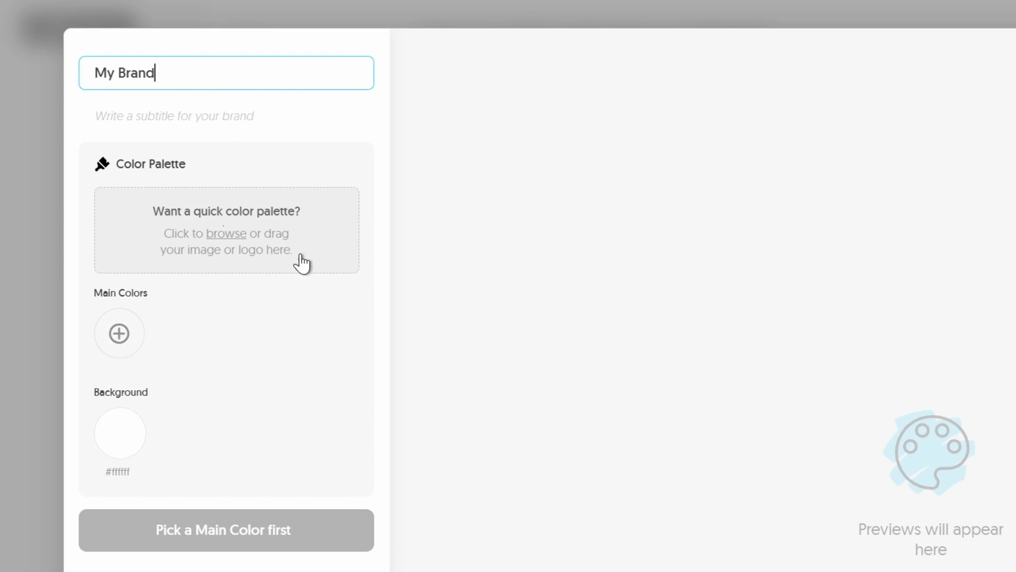
click(225, 232)
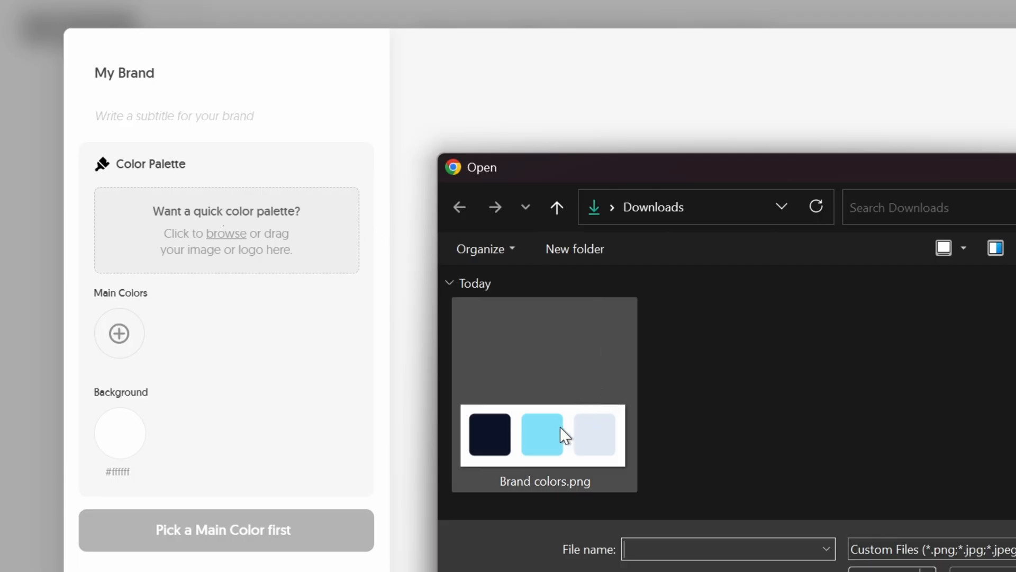
Use Brand colors.png for the palette, add white (#ffffff) as a third main colour, and move to fonts
double_click(544, 435)
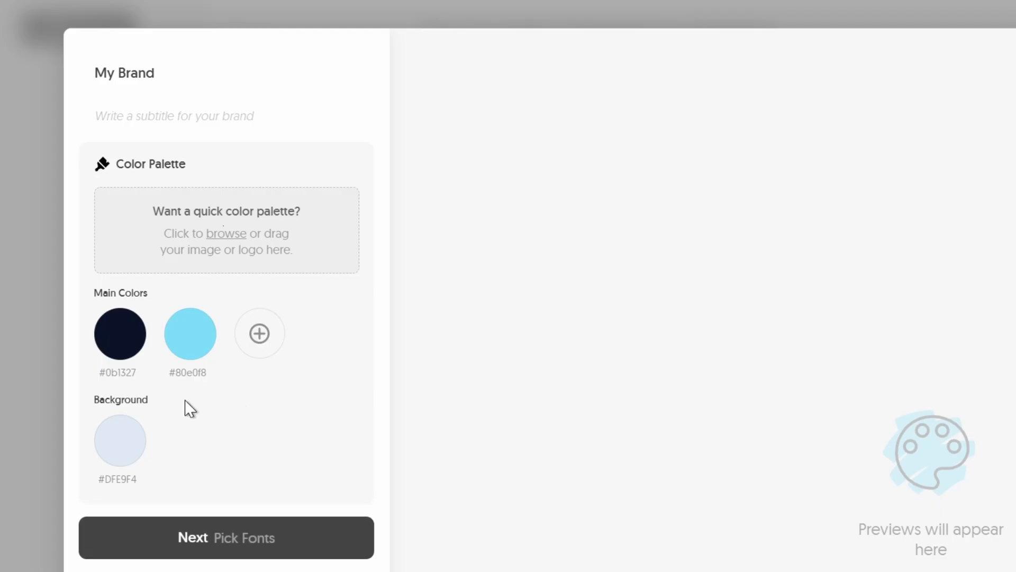
mouse_move(126, 308)
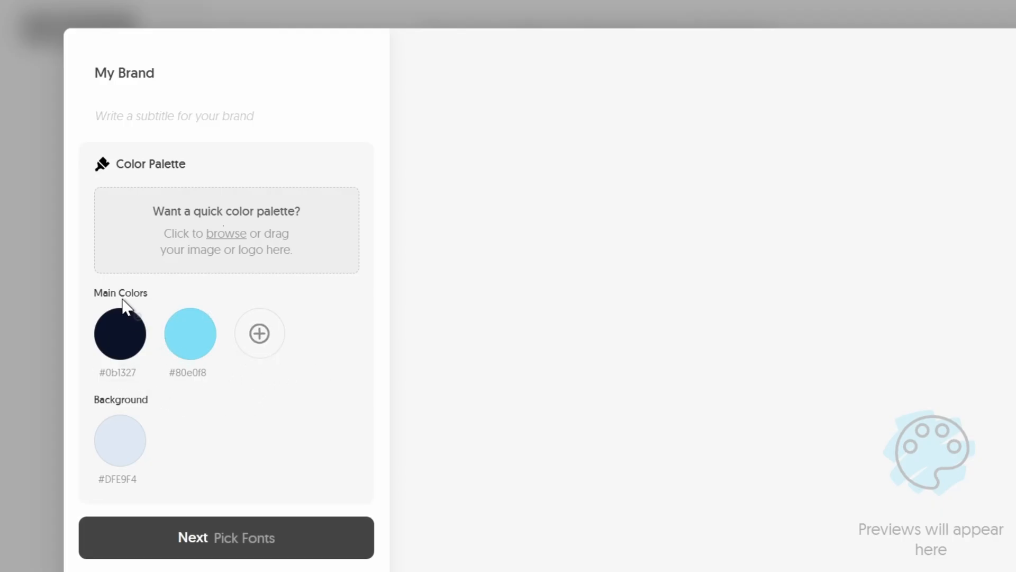
mouse_move(142, 426)
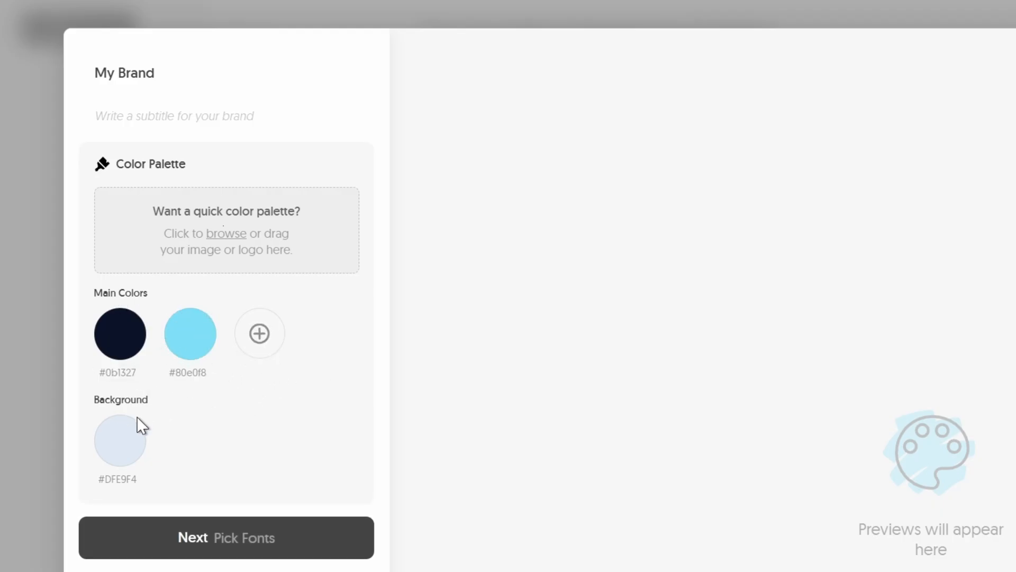
click(120, 440)
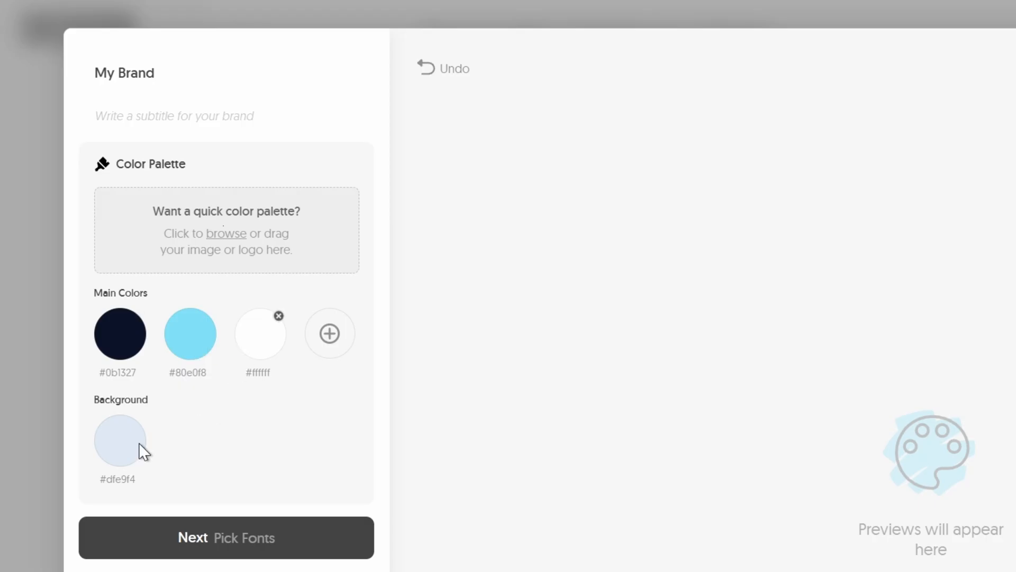
click(225, 537)
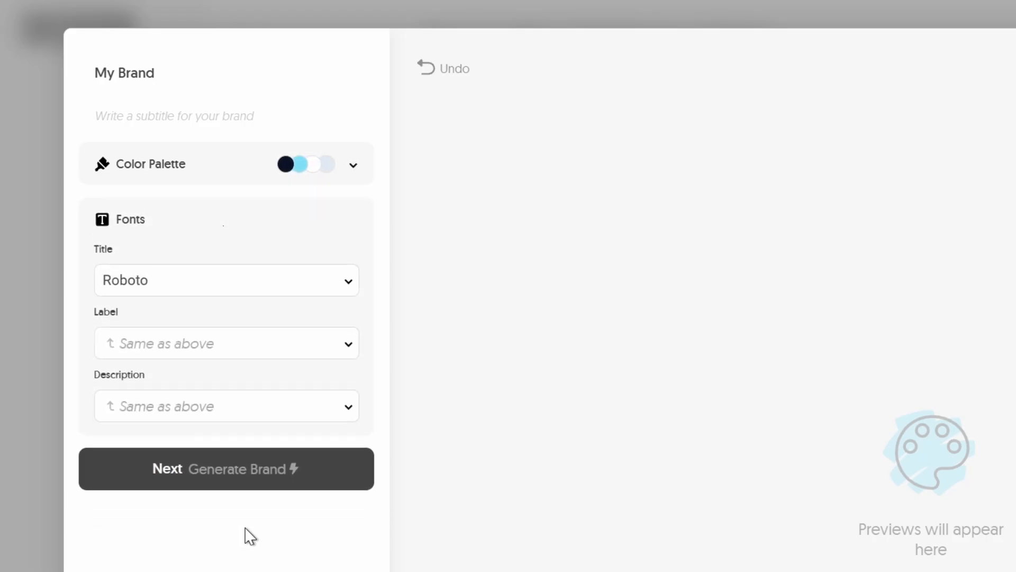
Set the brand's title font to Unbounded Regular
click(226, 279)
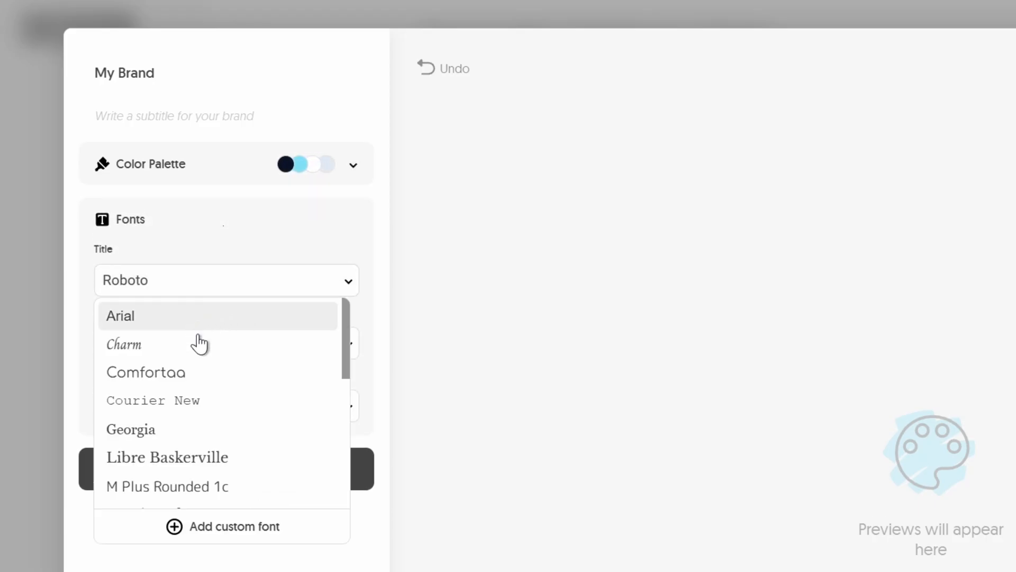
mouse_move(235, 537)
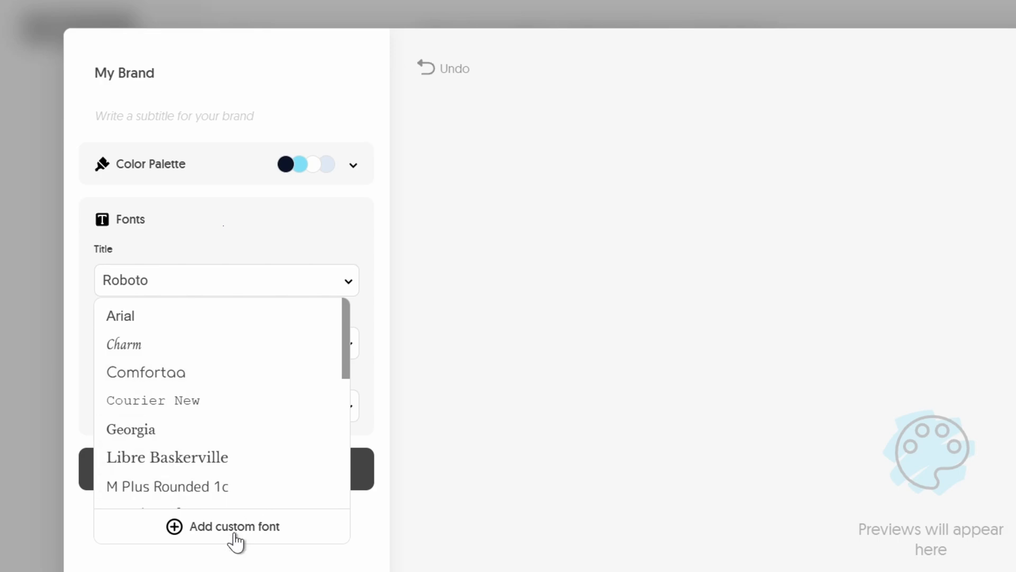
click(235, 526)
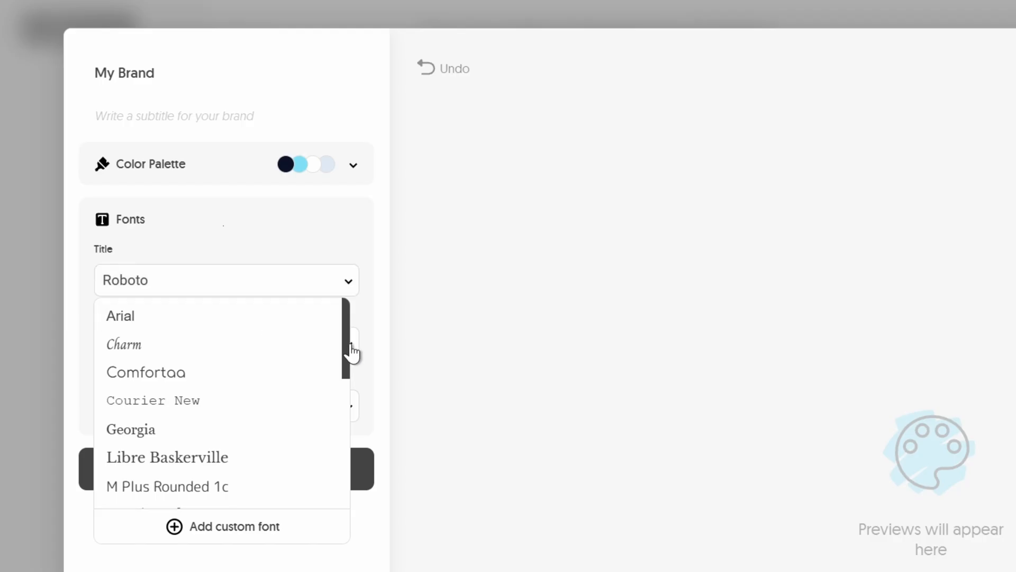
scroll(down, 3)
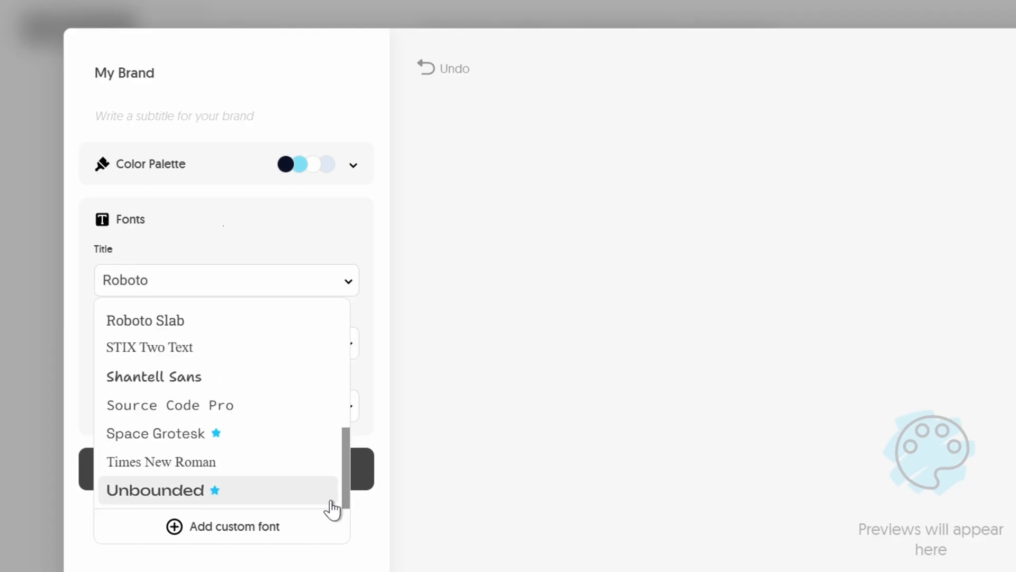
mouse_move(216, 496)
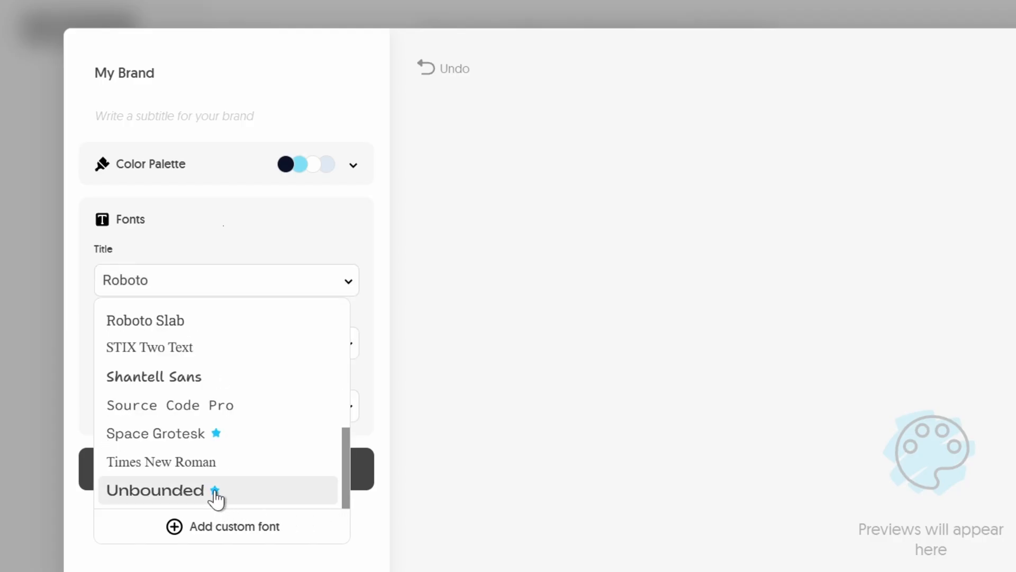
click(156, 490)
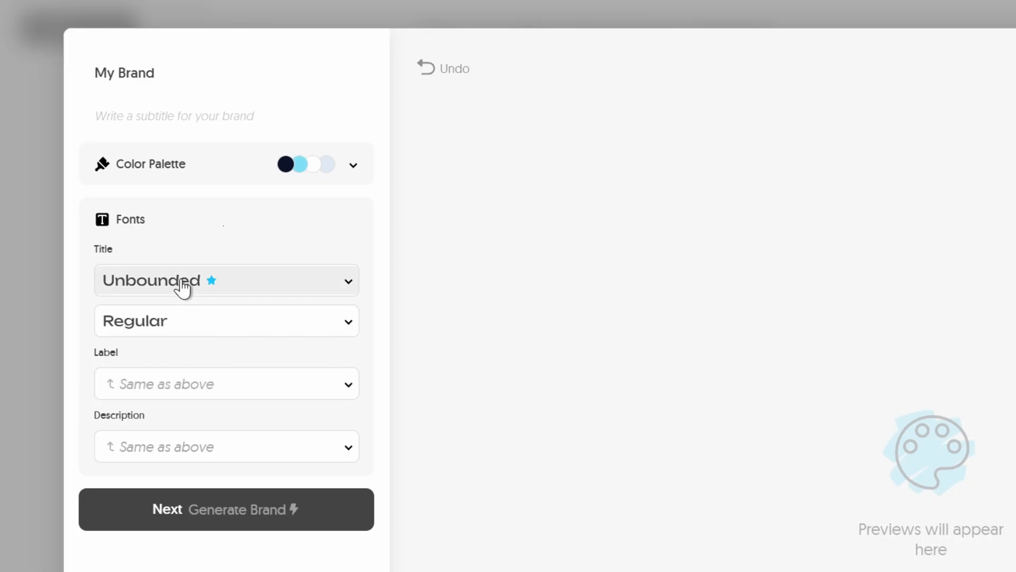
Set the description font to Space Grotesk Regular and generate the brand styles
click(227, 446)
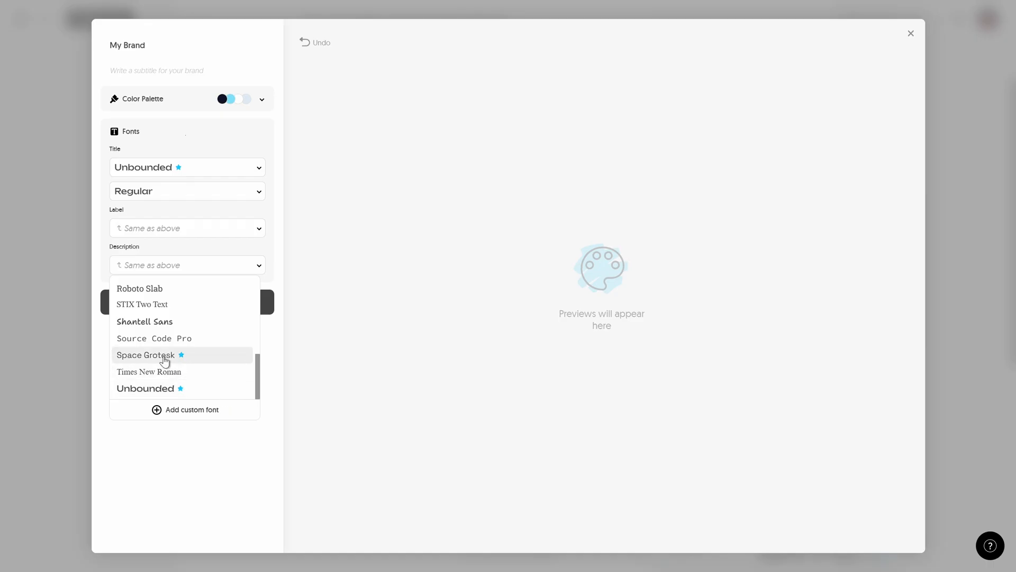
click(145, 355)
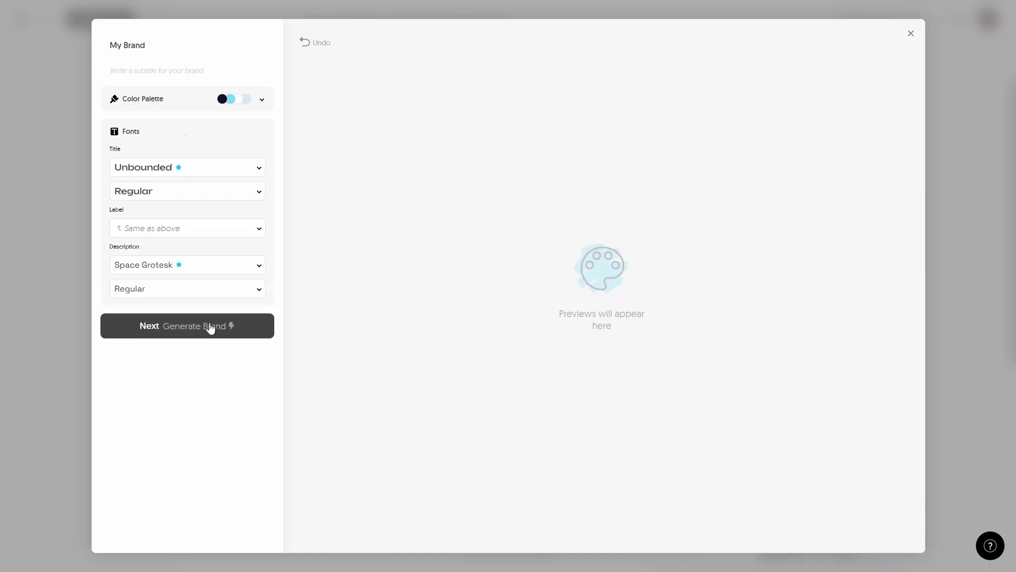
click(186, 325)
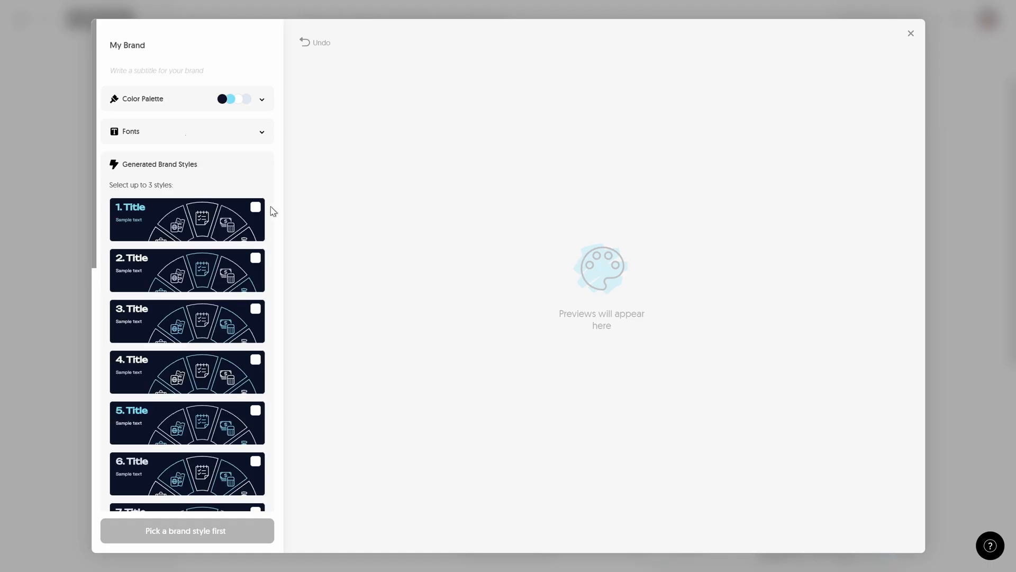
Choose generated brand style 2 and save My Brand to the saved brands
scroll(down, 3)
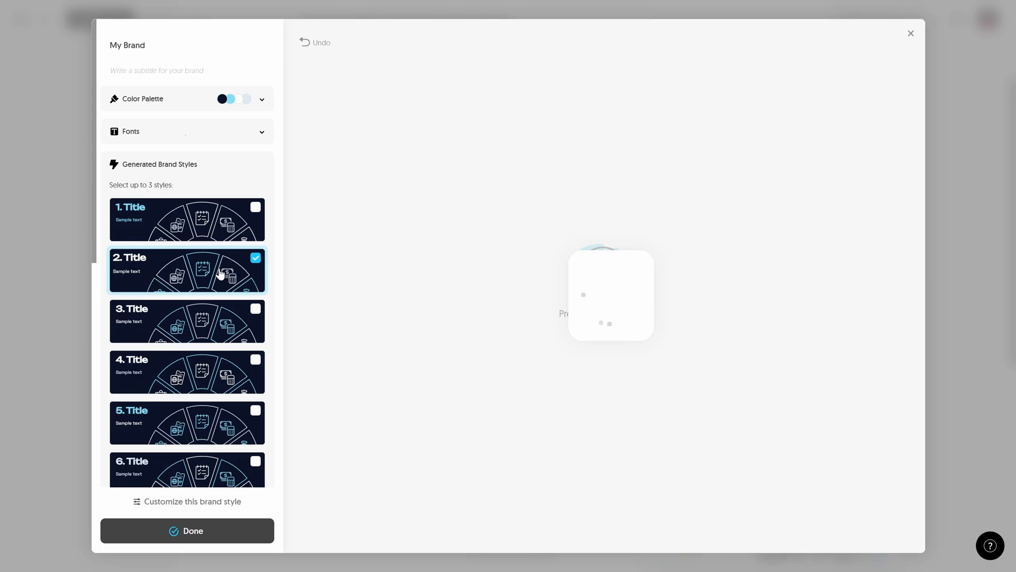
click(187, 270)
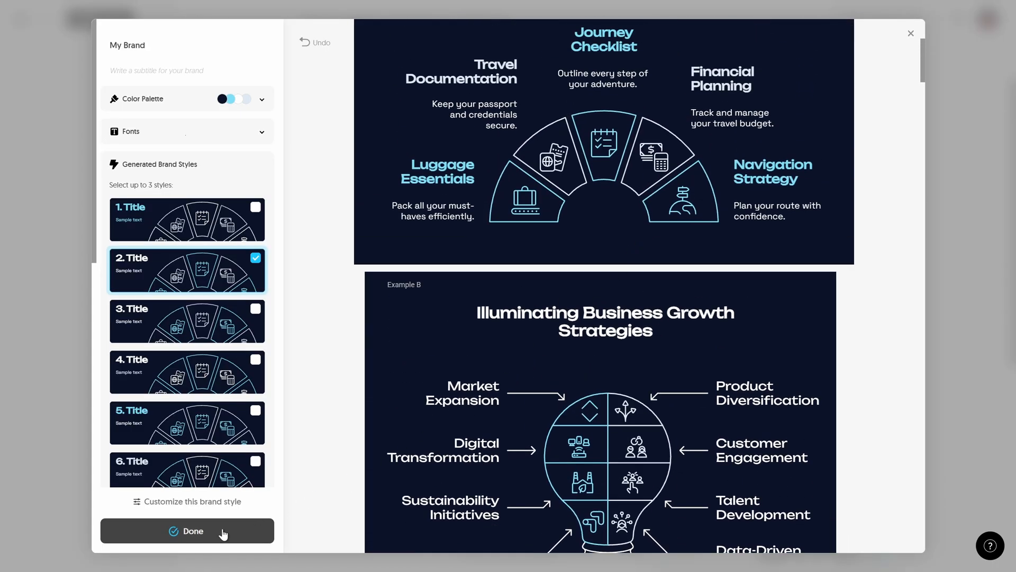
click(187, 530)
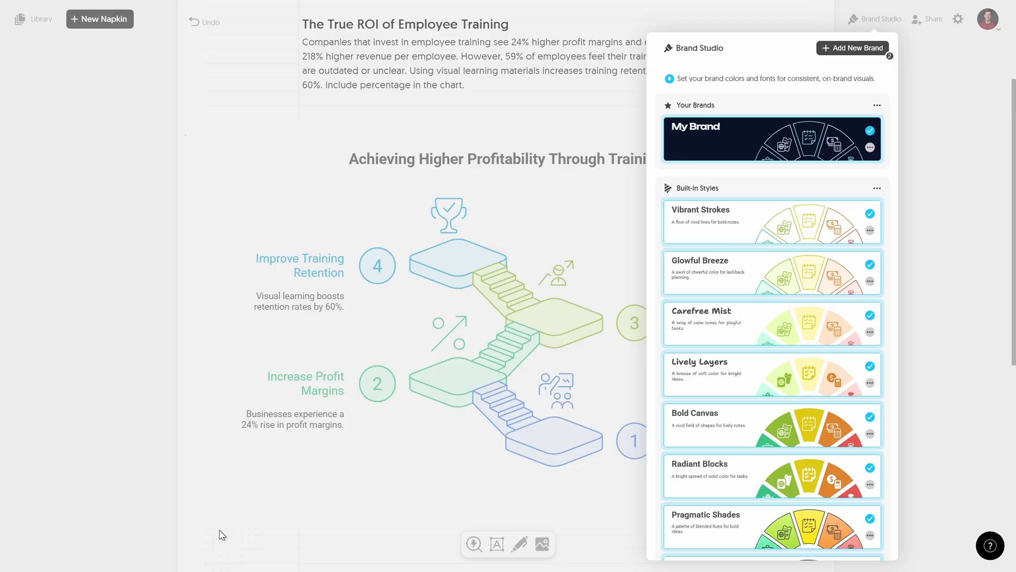
mouse_move(706, 149)
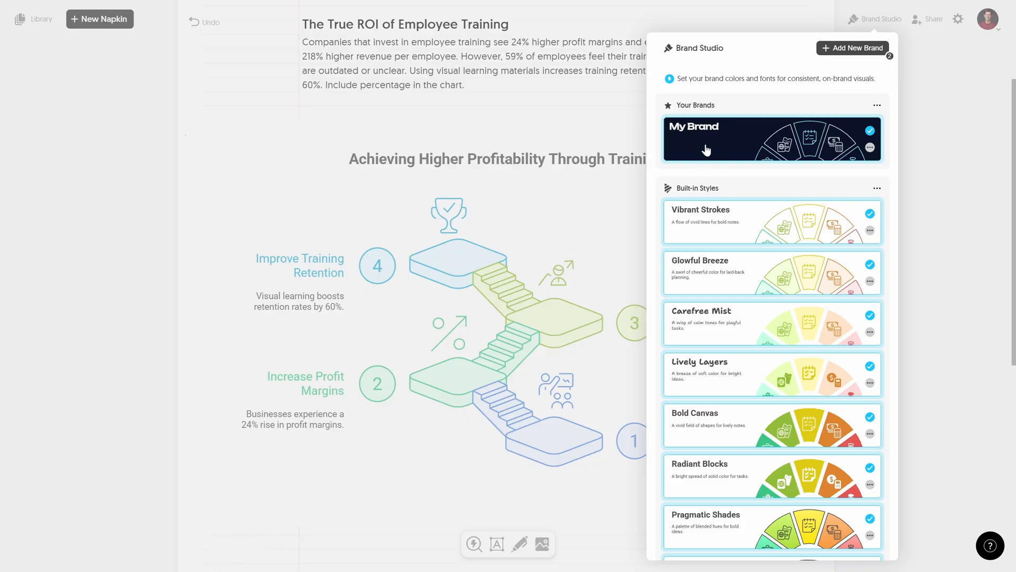
Apply the Vibrant Strokes style to the stairs infographic, keeping its colourful pastel look
click(880, 19)
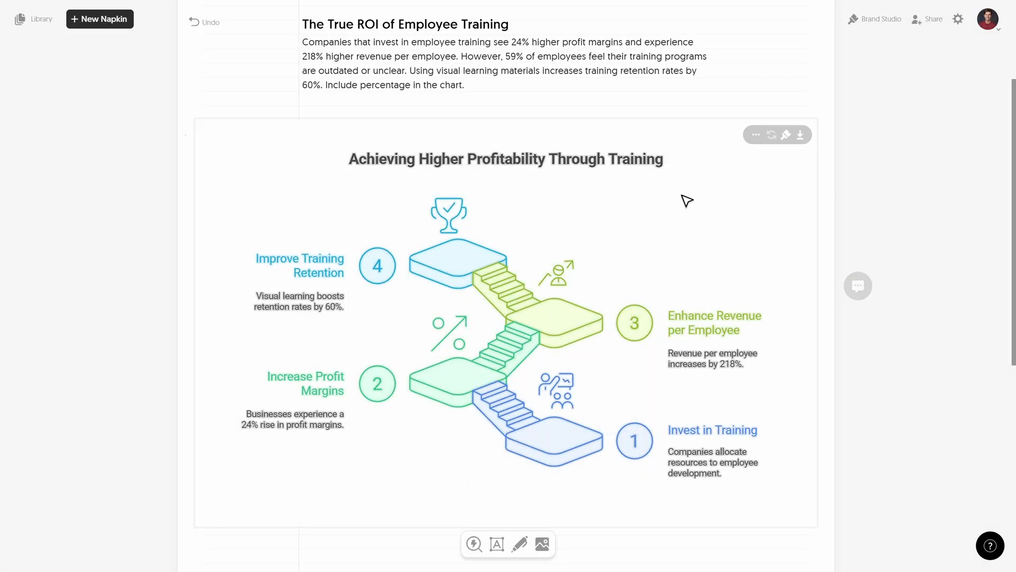
click(786, 135)
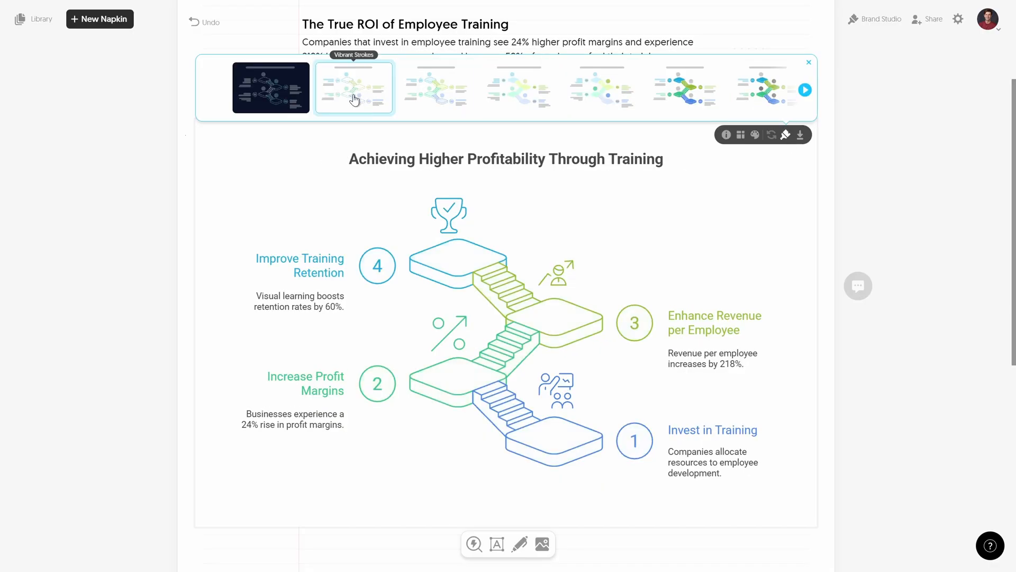
click(353, 88)
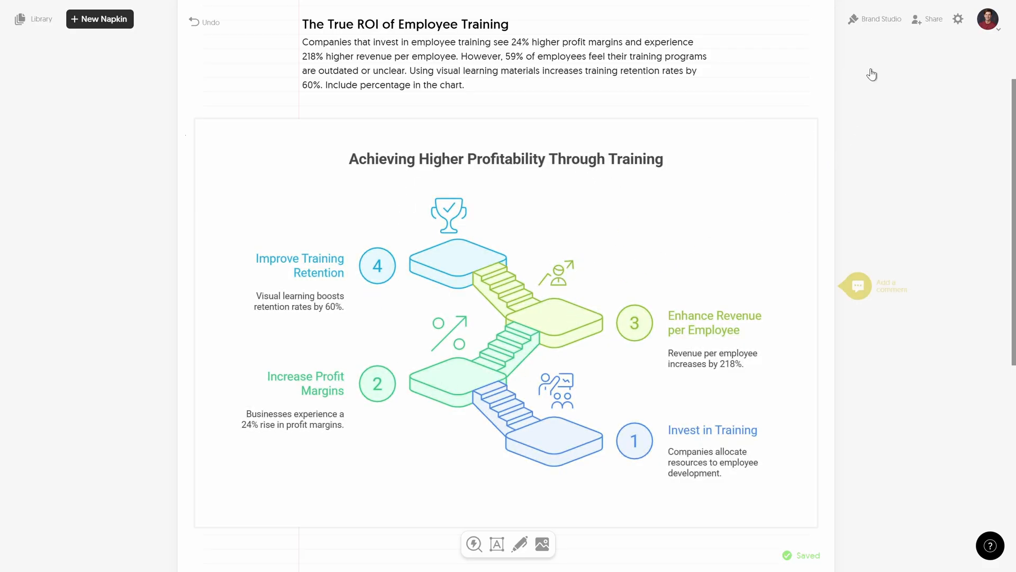
click(879, 18)
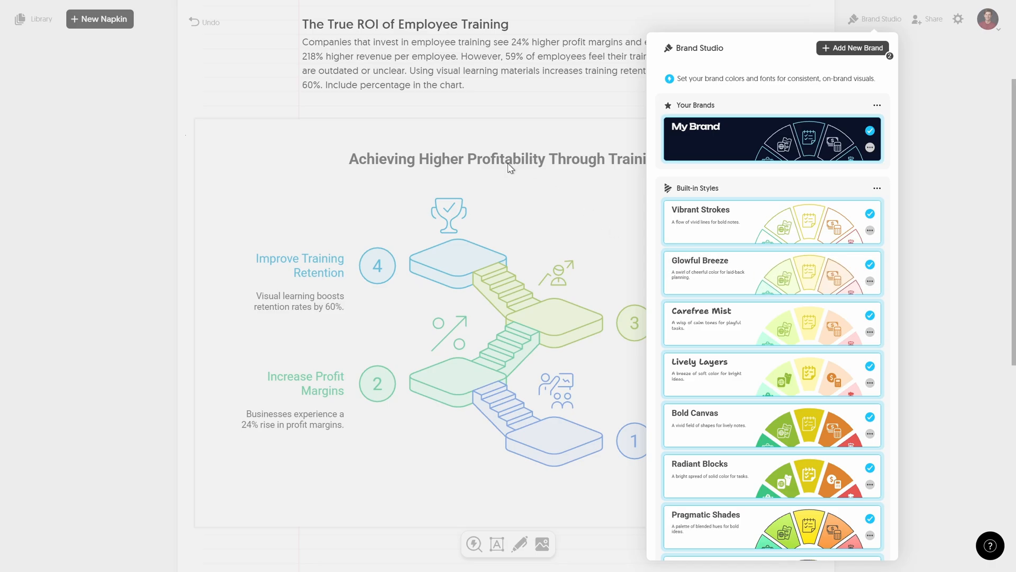
Make a customisable copy of Glowful Breeze called My Glowful Breeze
click(871, 281)
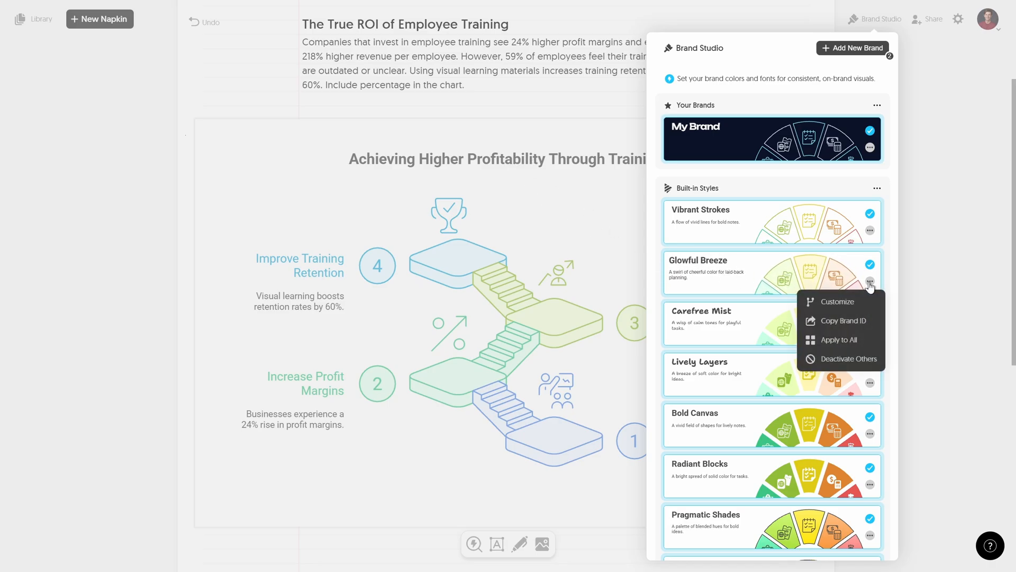
click(842, 305)
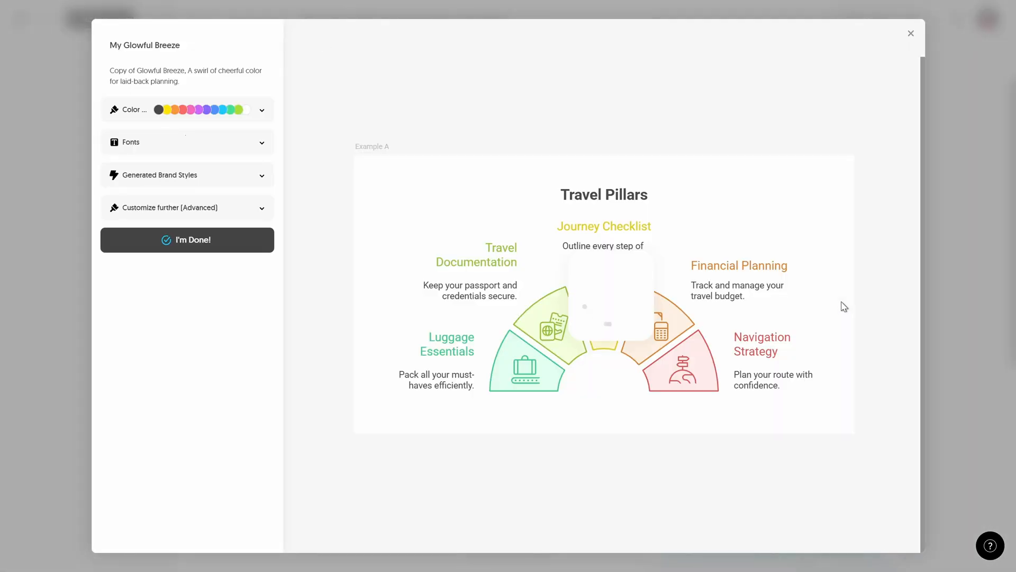
scroll(down, 3)
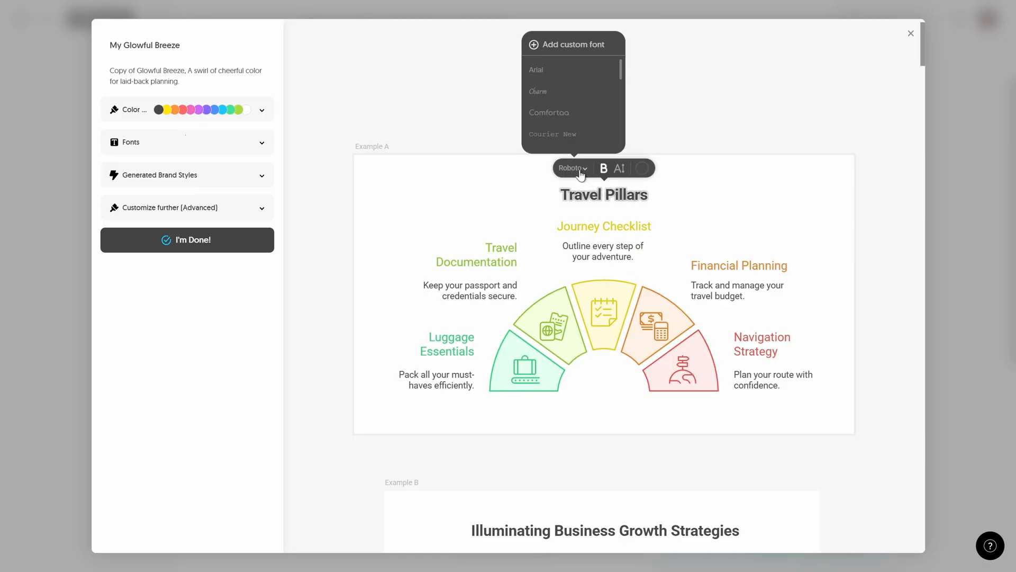
scroll(down, 3)
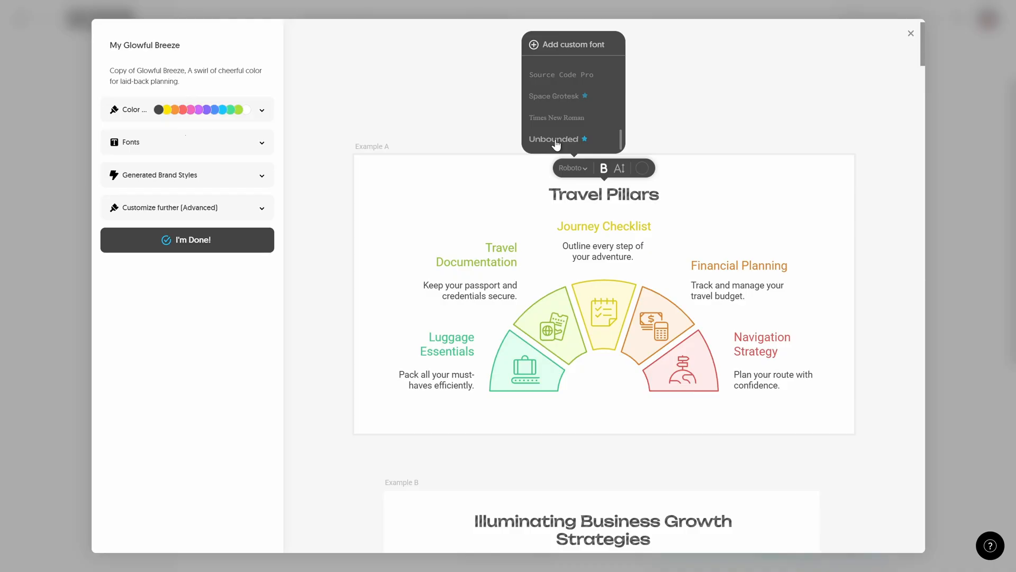
Set the Travel Pillars title and step labels to Unbounded and finish the brand fonts
click(554, 139)
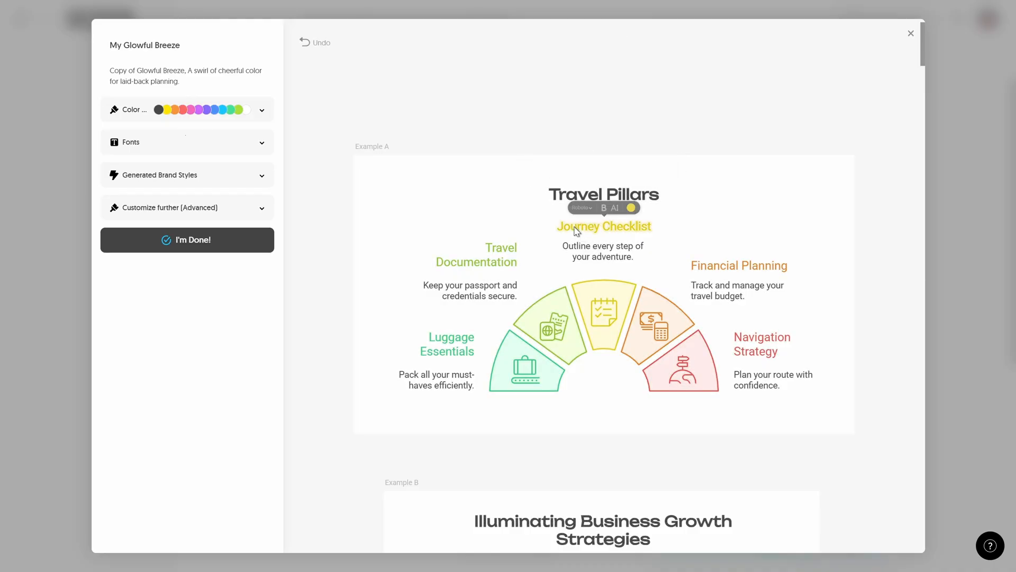
click(581, 207)
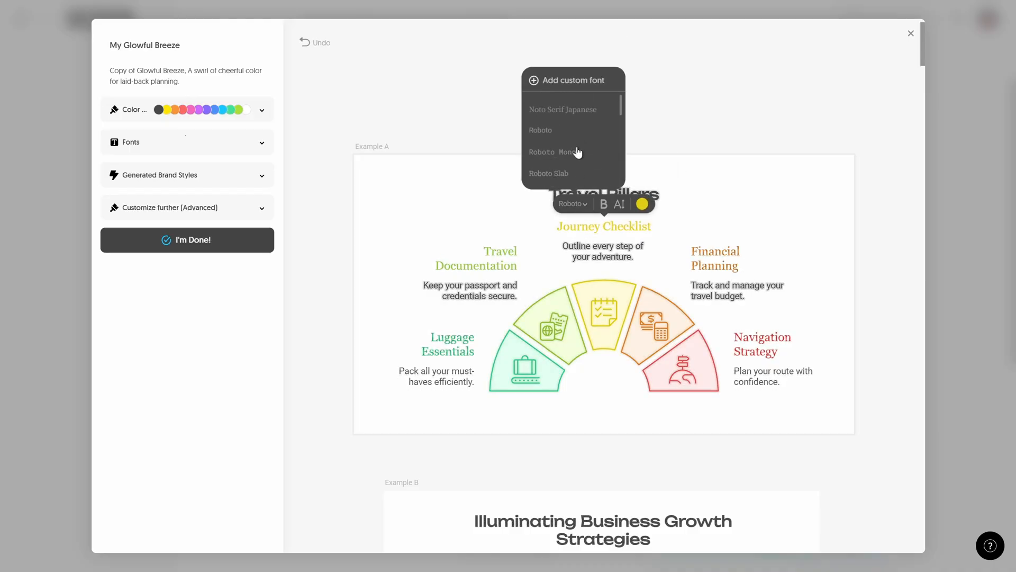
scroll(down, 3)
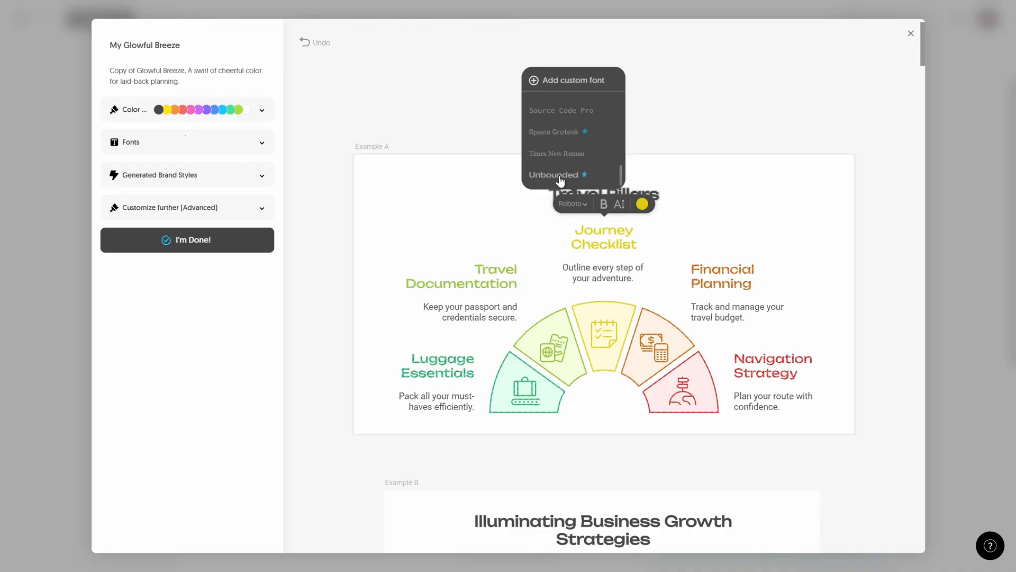
click(553, 174)
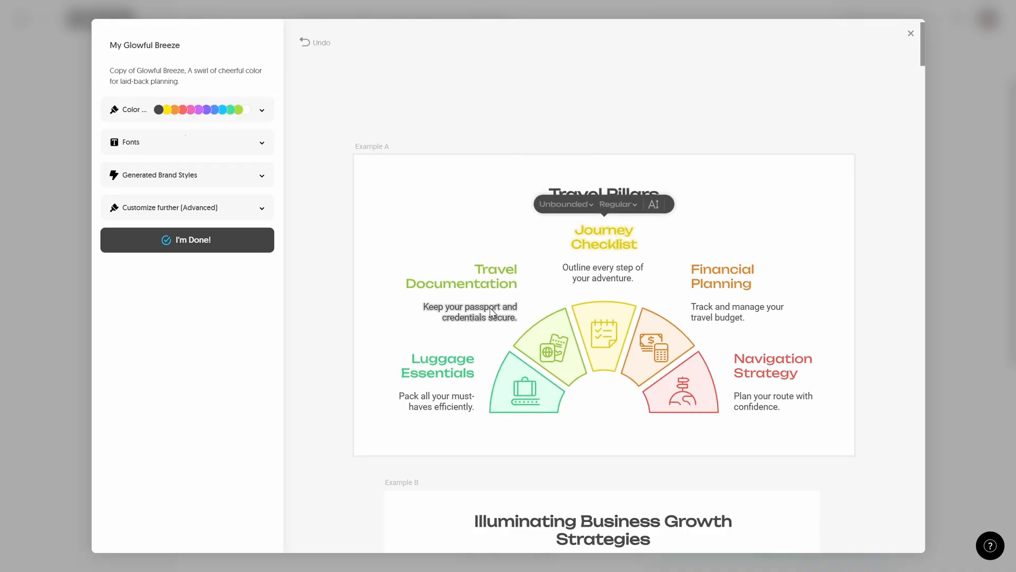
click(564, 204)
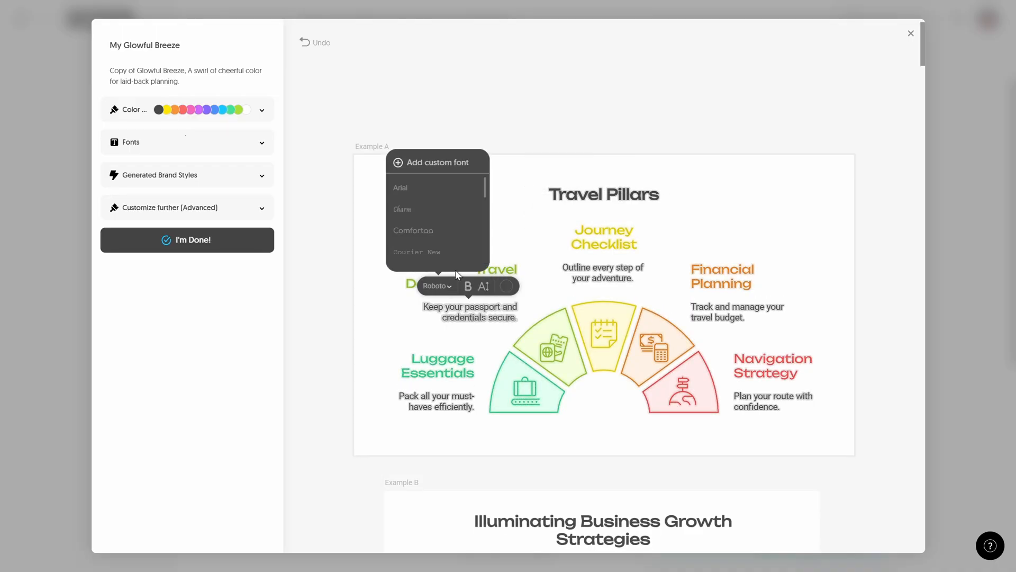
scroll(down, 3)
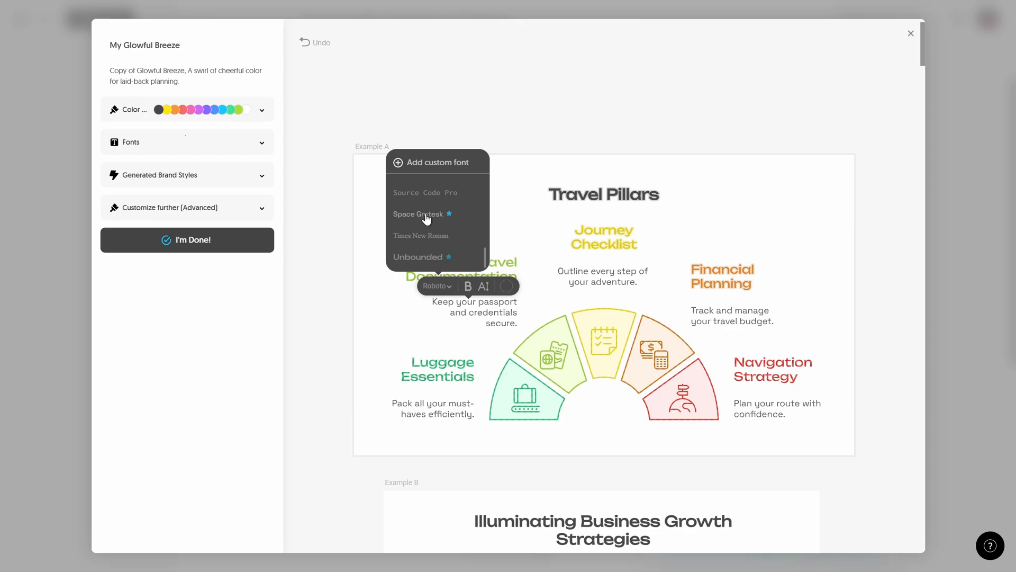
click(332, 252)
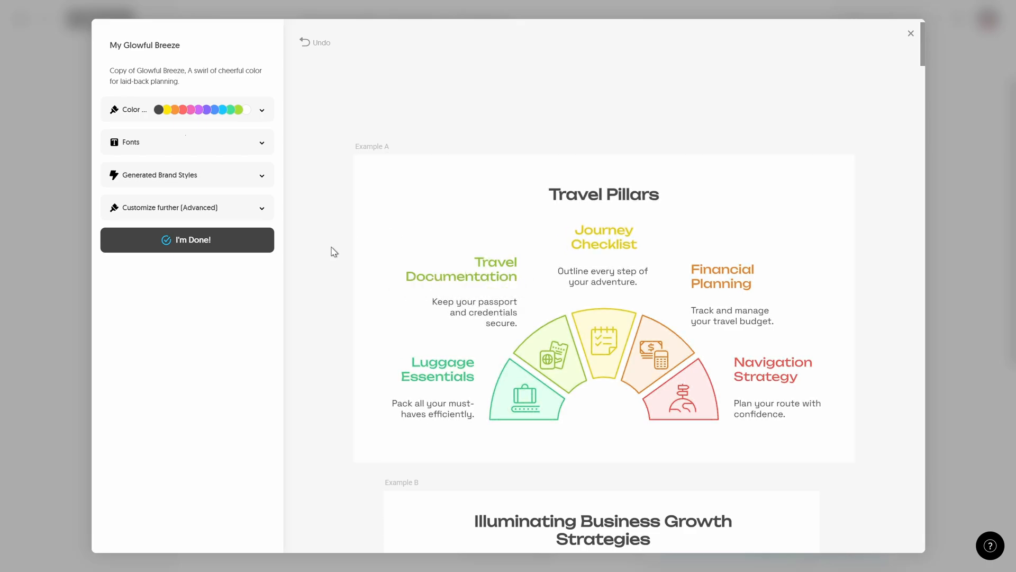
mouse_move(341, 266)
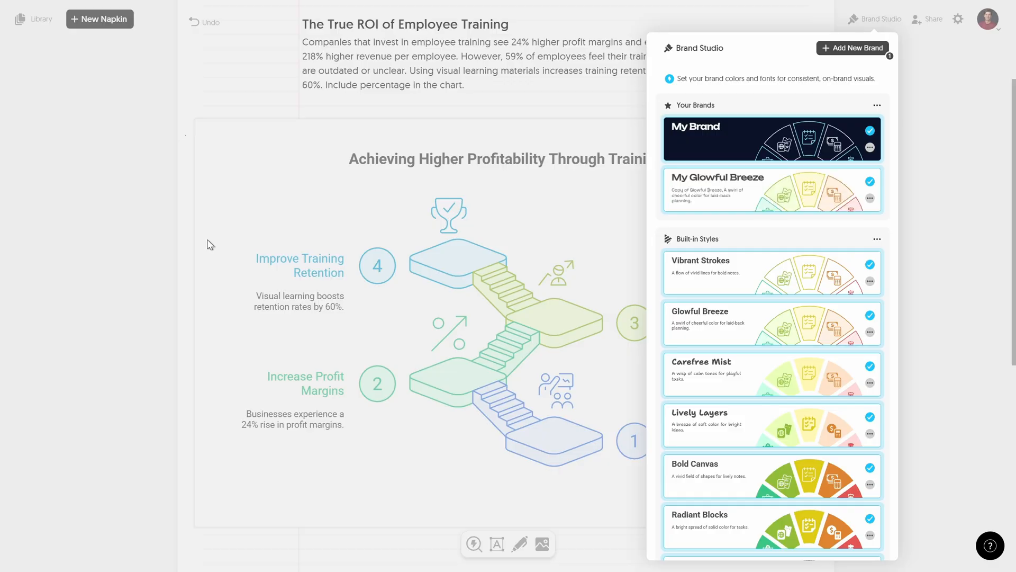
mouse_move(931, 118)
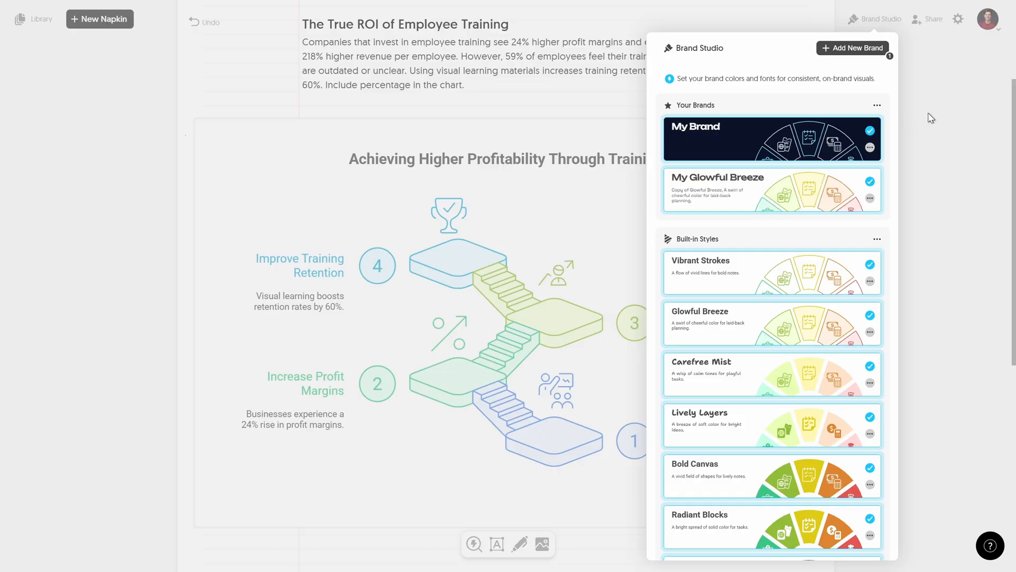
Apply the custom My Glowful Breeze branding to the Training ROI stairs infographic
click(875, 18)
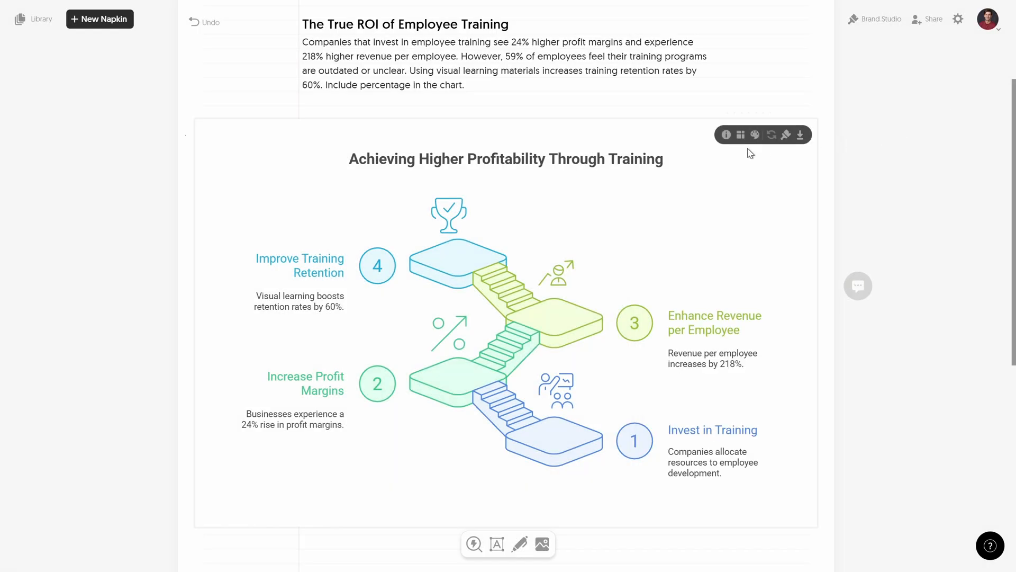
mouse_move(786, 134)
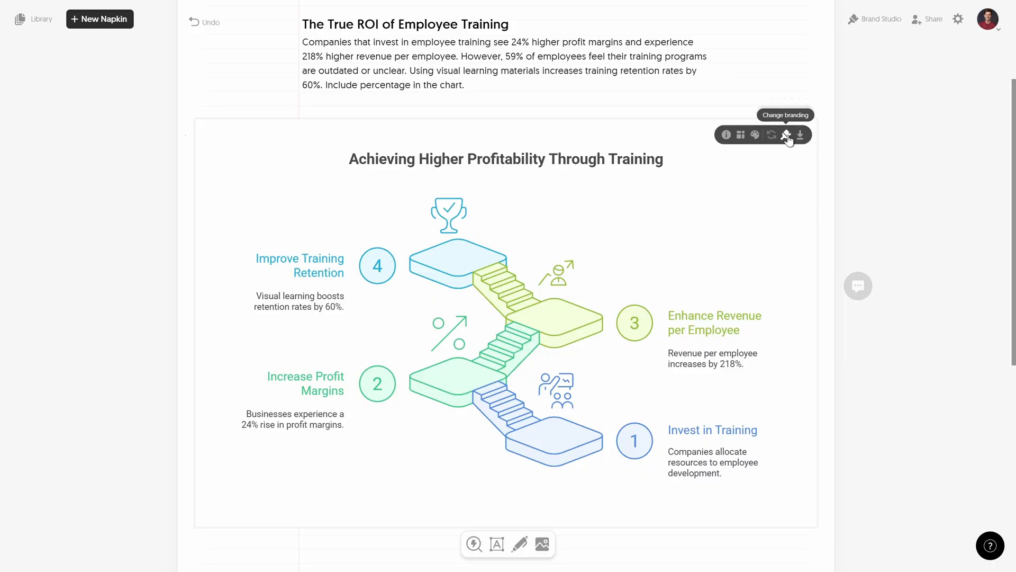
click(785, 134)
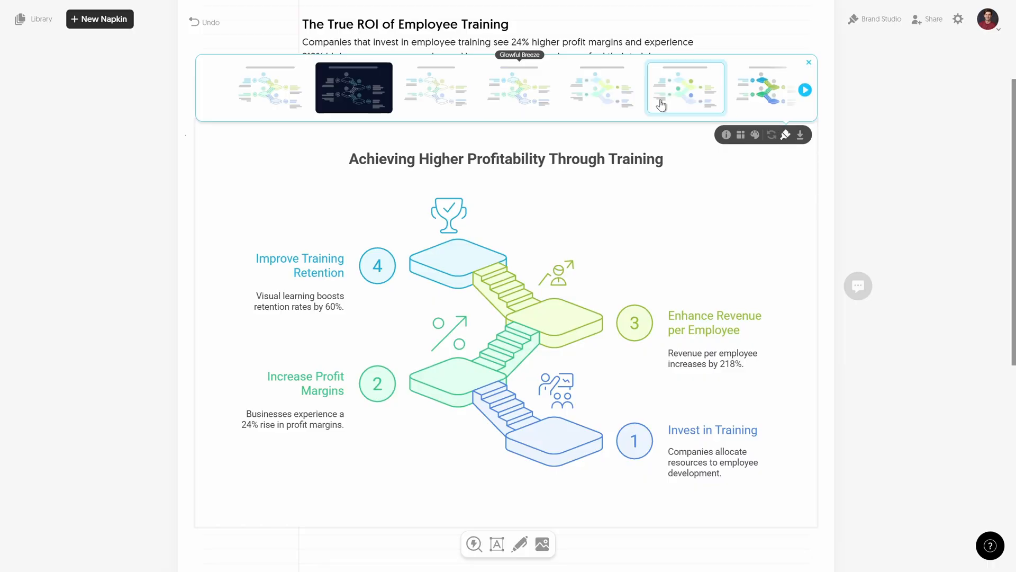
click(271, 88)
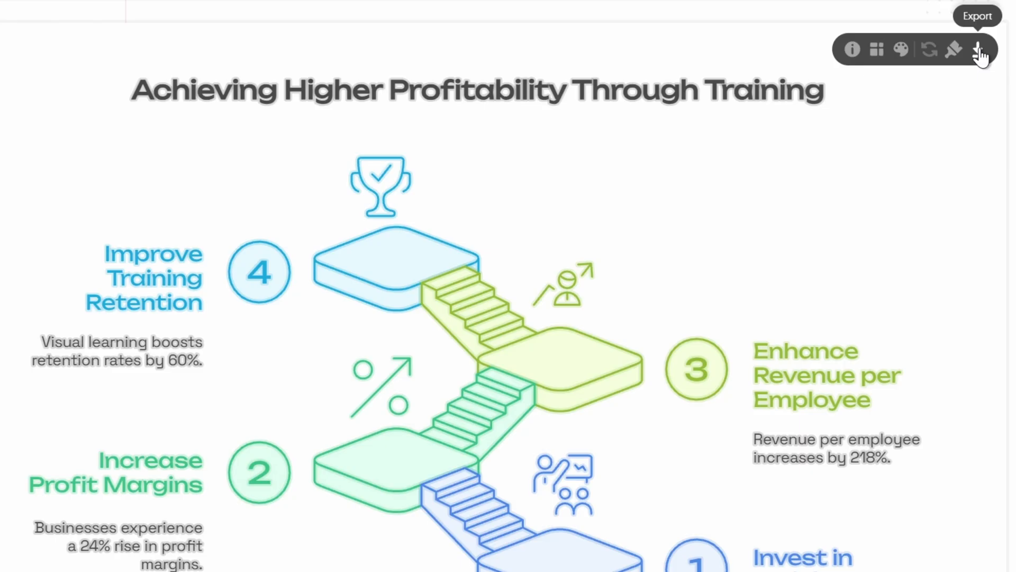
Export the stairs infographic as an editable PowerPoint slide
click(980, 50)
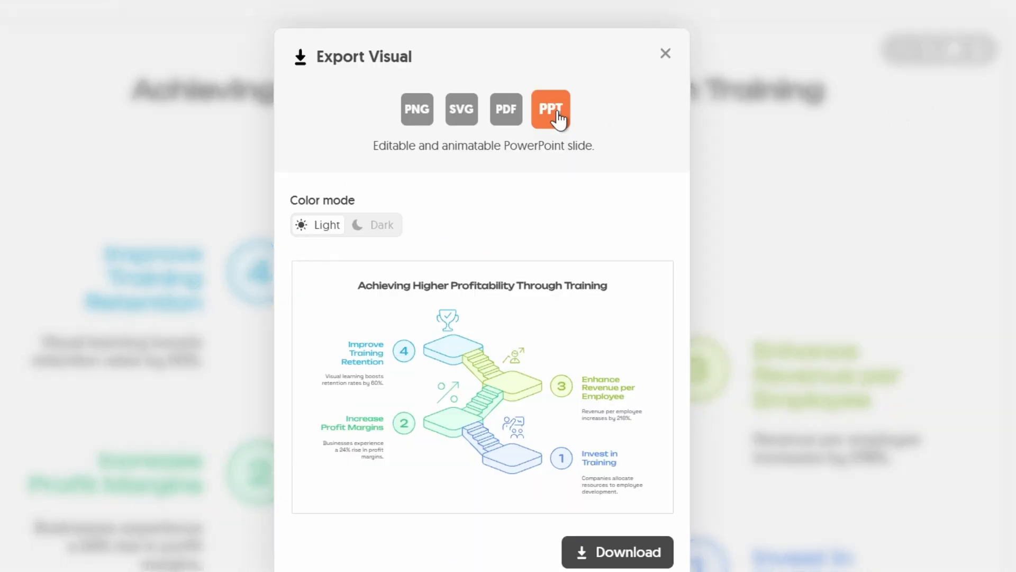
click(616, 551)
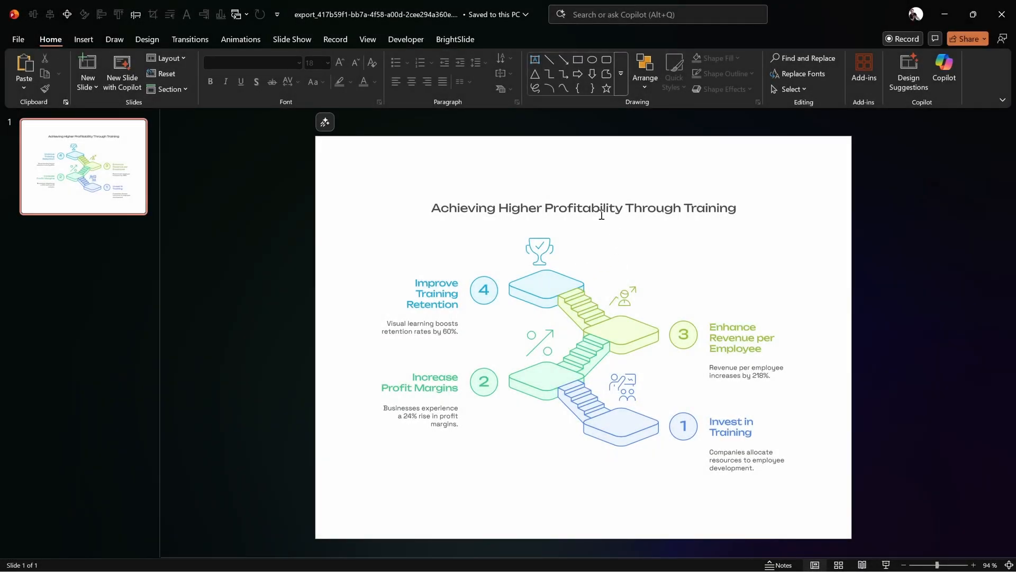
Check that the title and stair shapes are editable on the exported slide
click(582, 207)
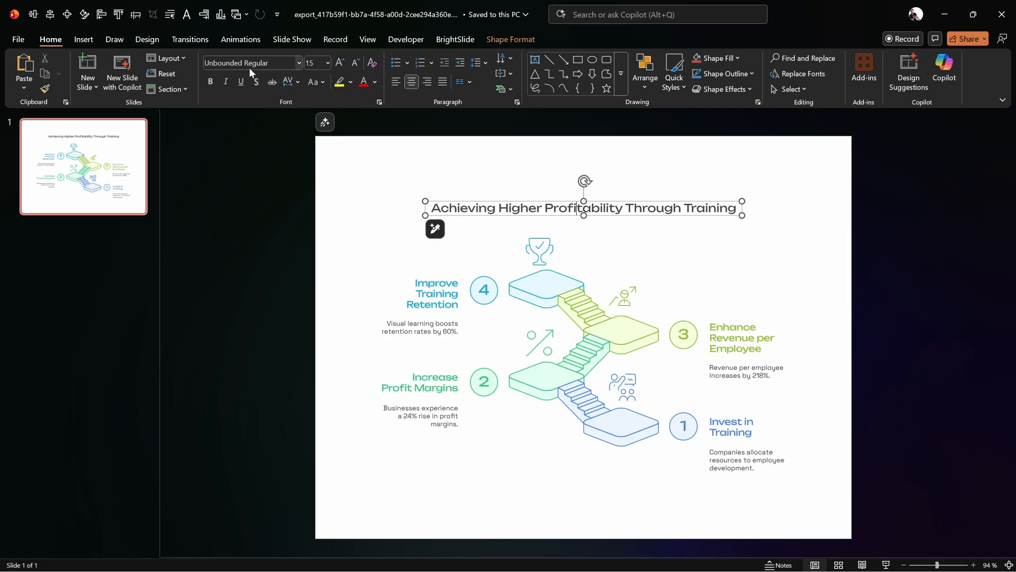
click(420, 327)
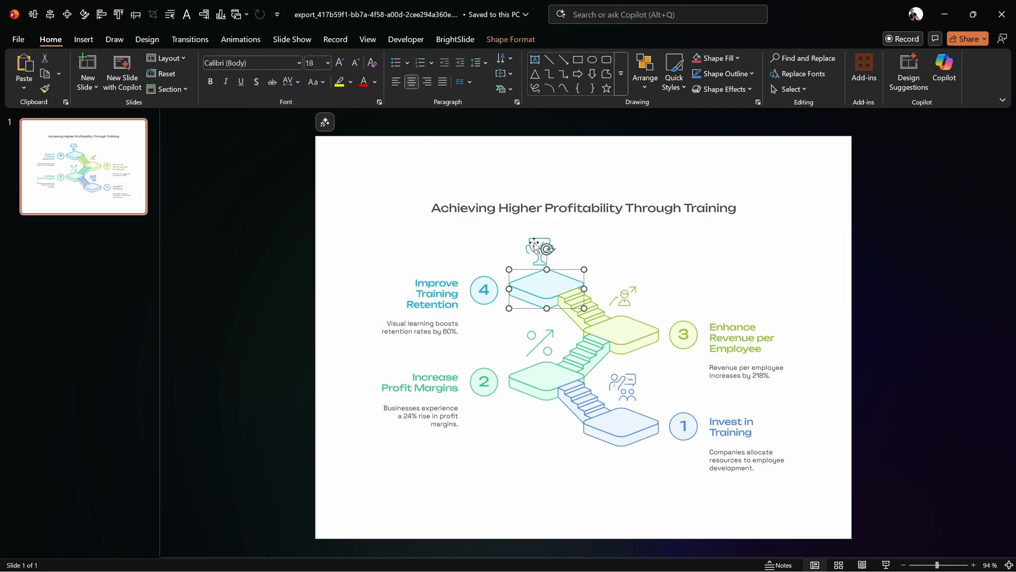
click(643, 252)
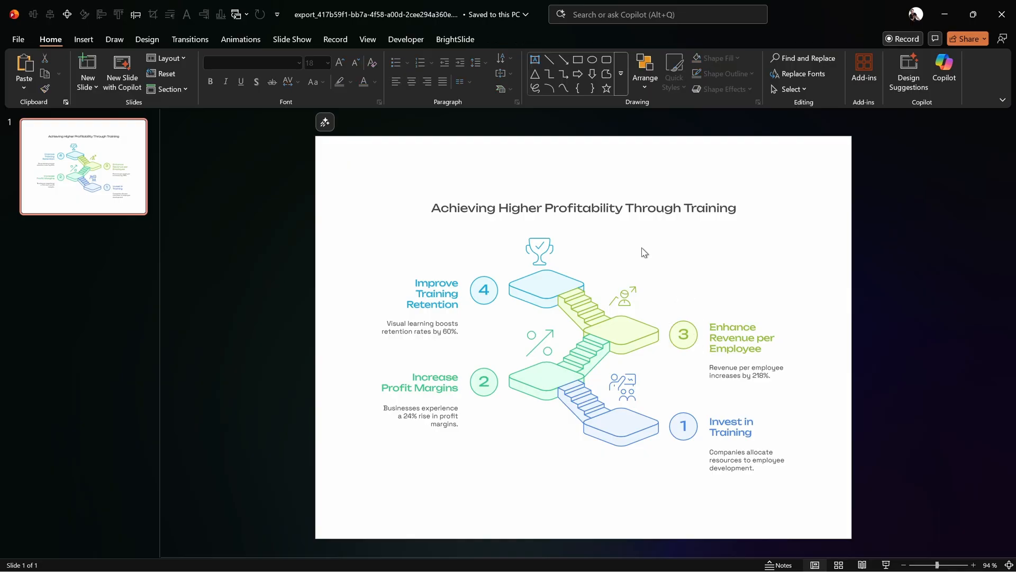
mouse_move(198, 89)
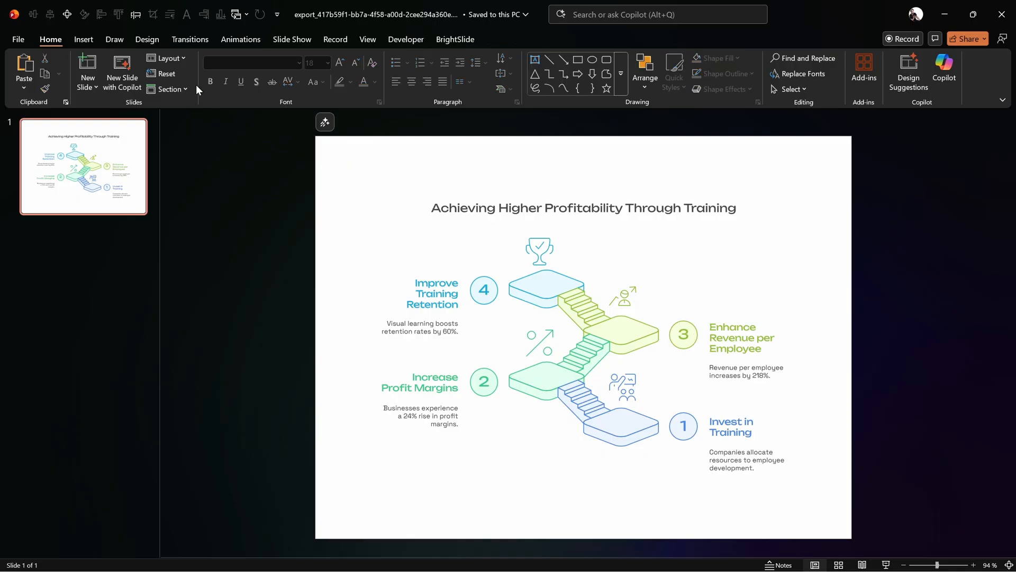
Change the slide size from 4:3 to Widescreen
click(146, 39)
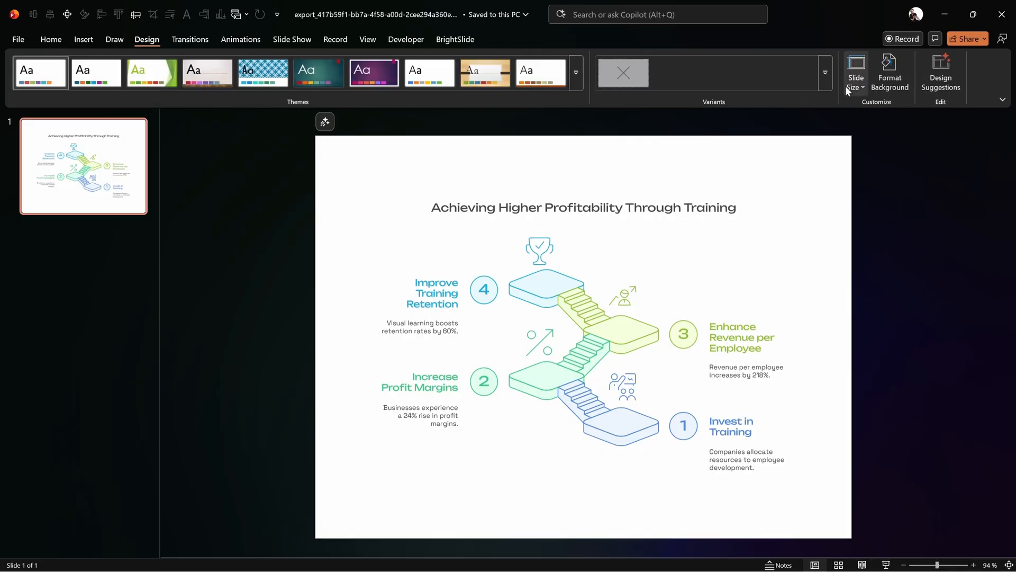
click(855, 73)
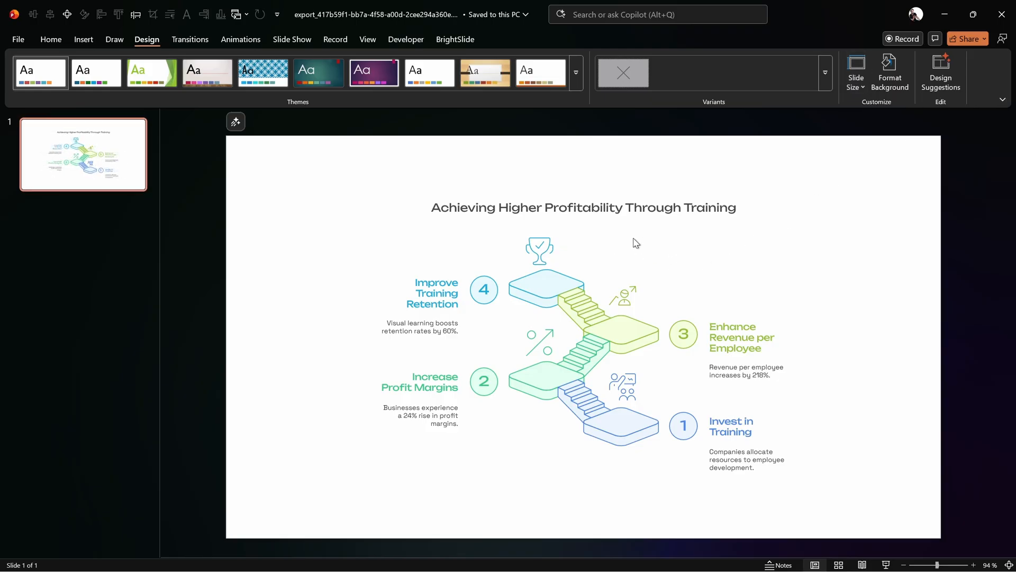
mouse_move(380, 254)
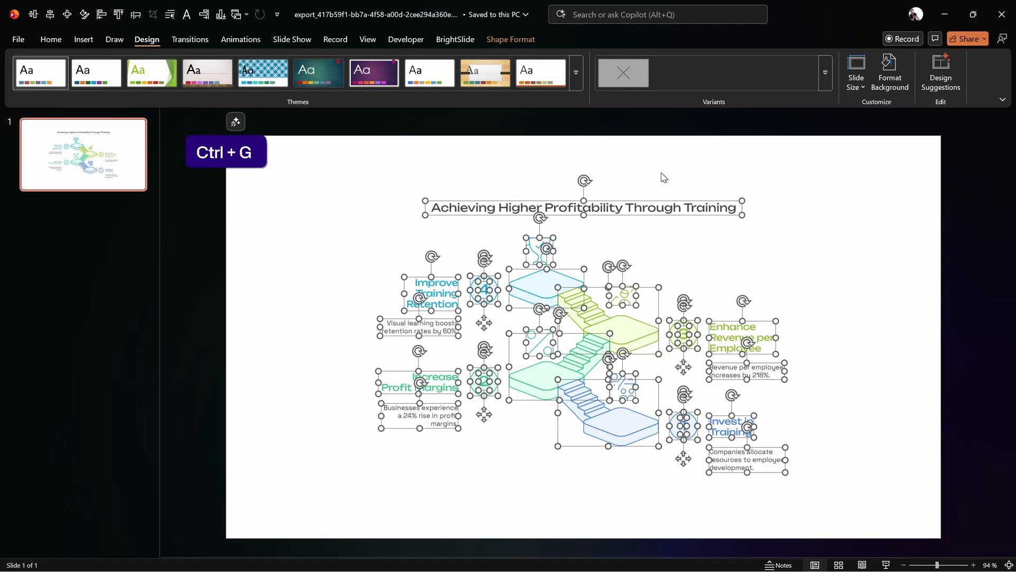
Group all the infographic shapes into one group to enlarge across the slide
key(ctrl+g)
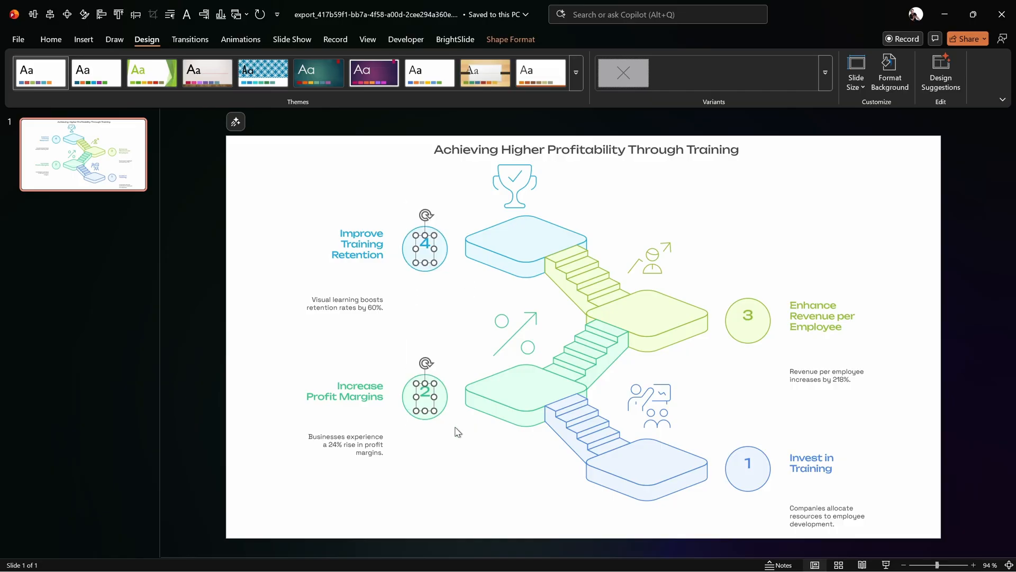
Select the four step headings and give them a larger font size
click(50, 39)
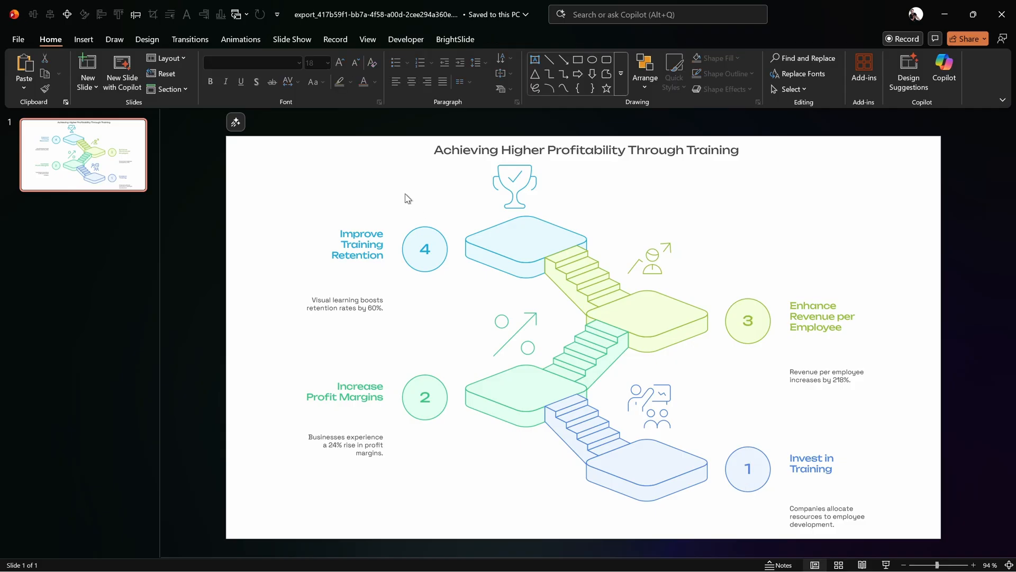
click(356, 244)
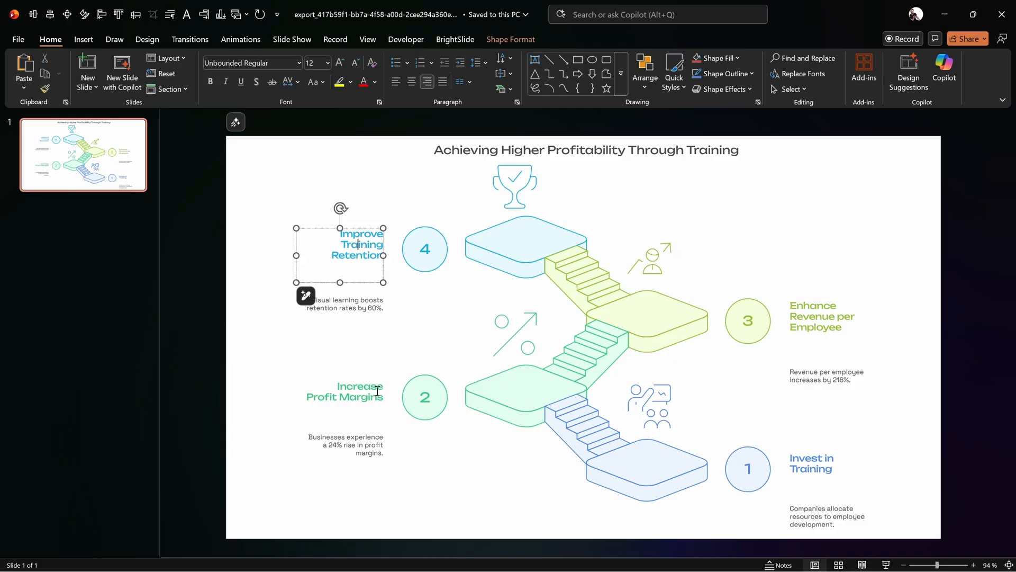
click(344, 395)
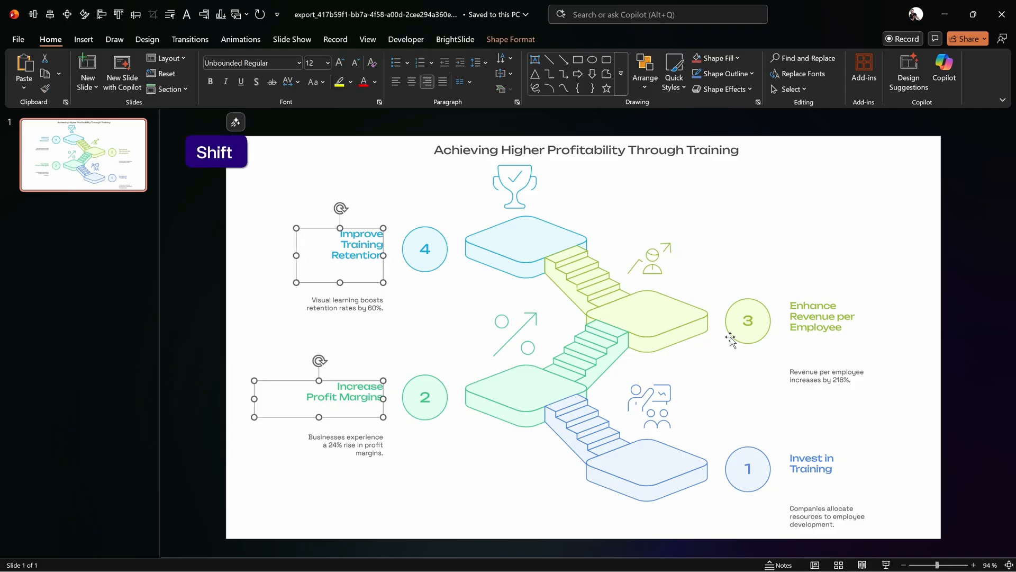
key(ctrl+z)
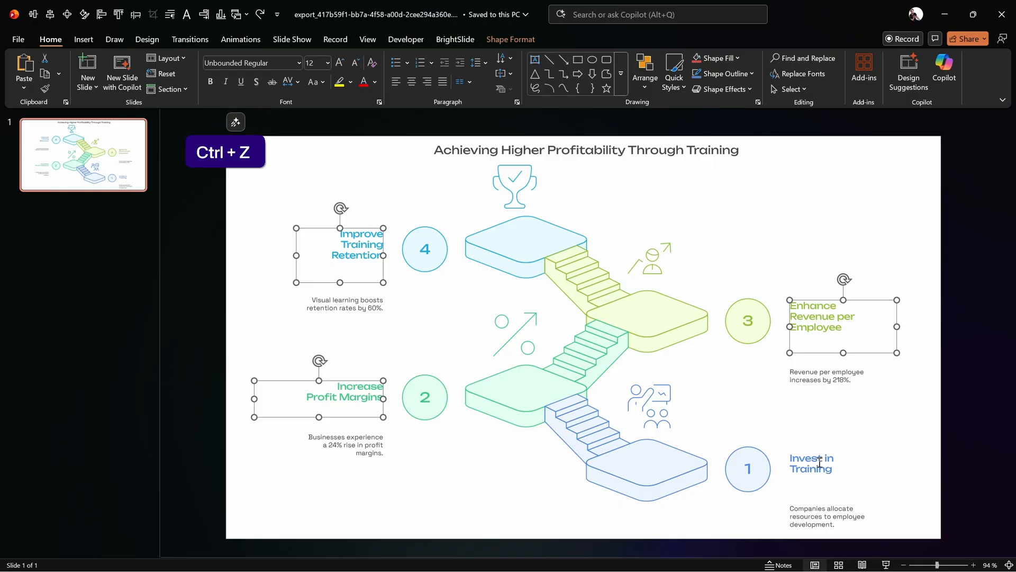
click(811, 463)
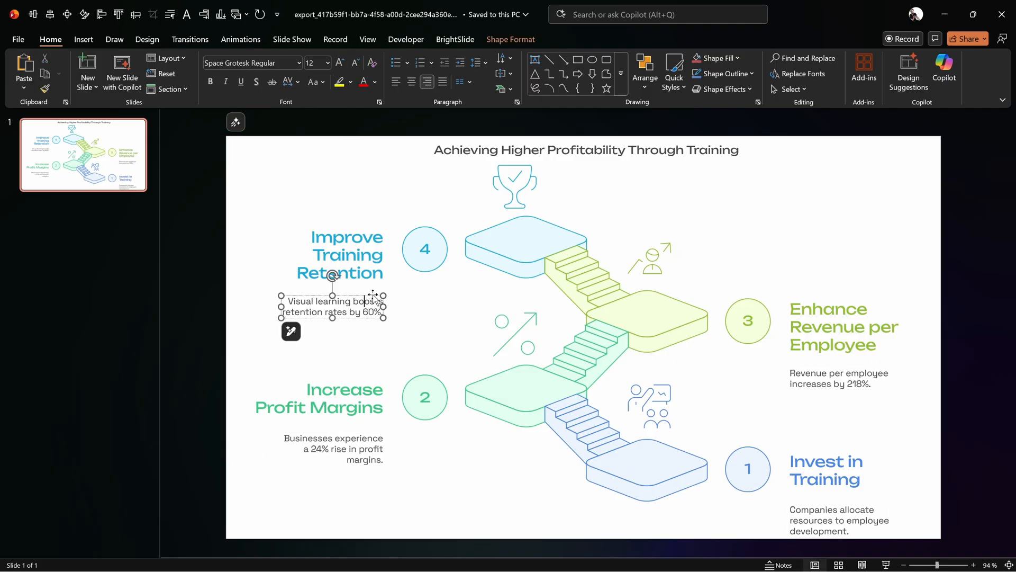
Enlarge the step descriptions and shorten the slide title to Training ROI
click(839, 378)
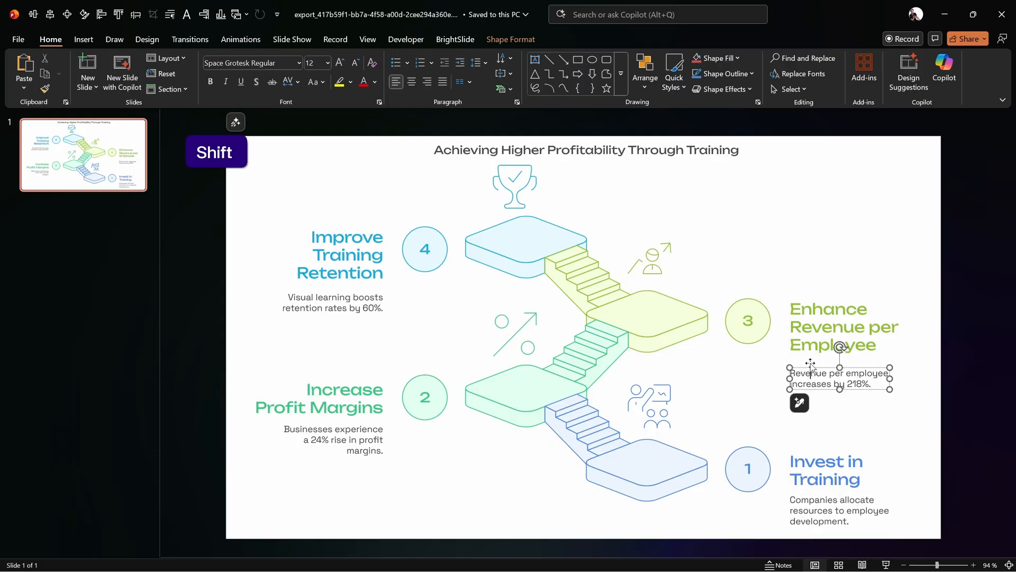
click(827, 434)
text(Training ROI)
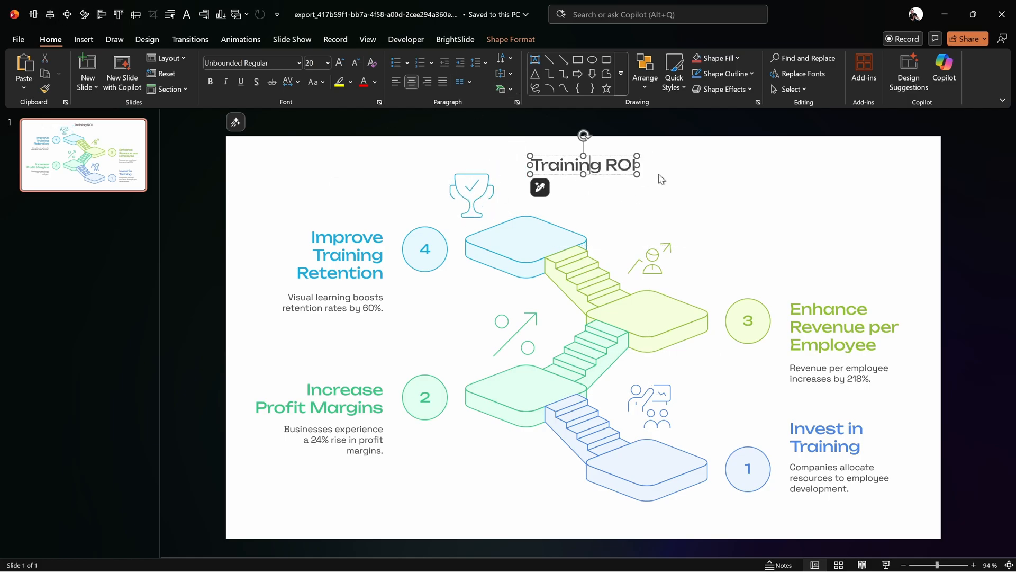
click(610, 207)
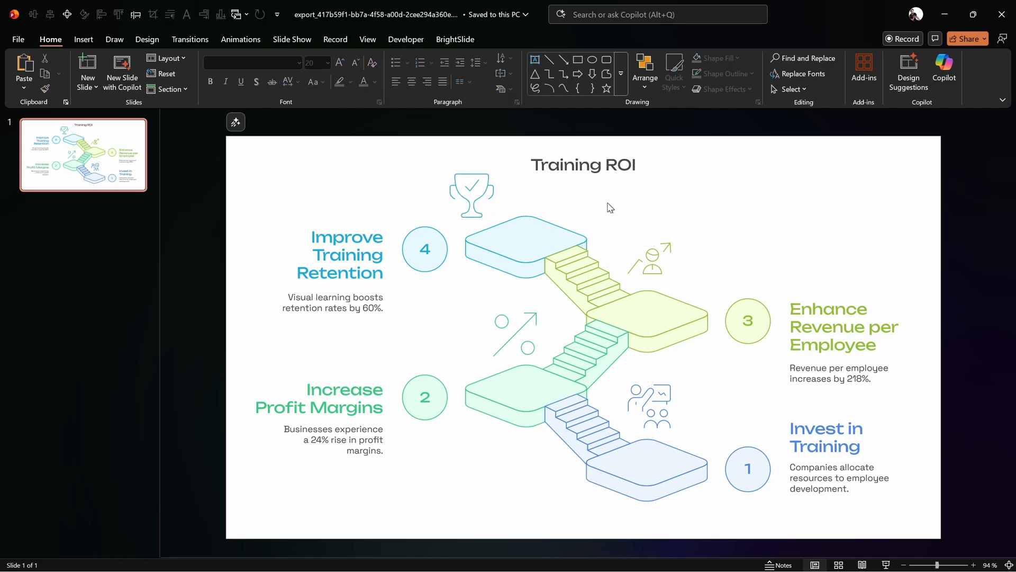
mouse_move(562, 231)
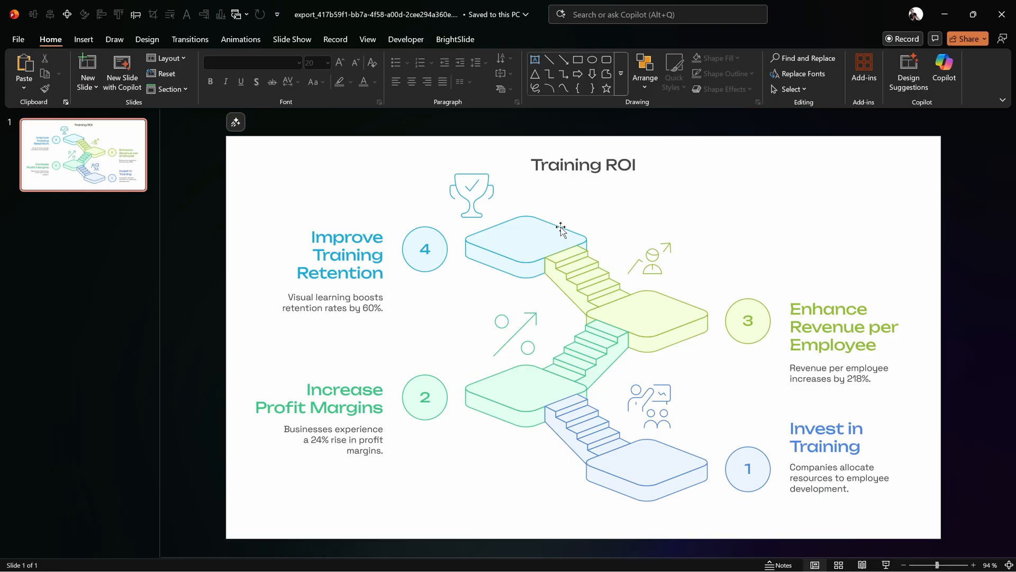
mouse_move(552, 224)
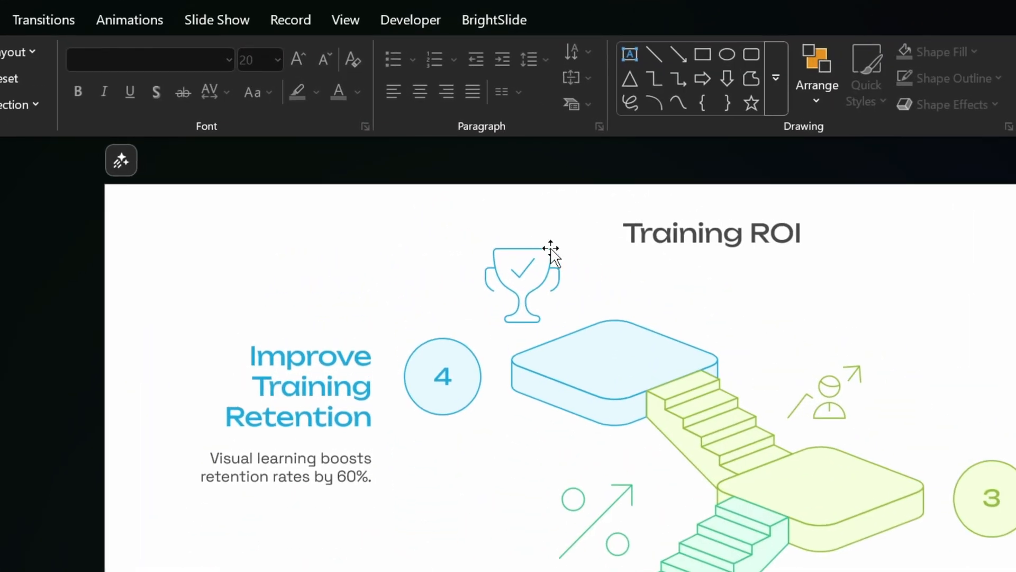
Use BrightSlide to select every shape sharing the trophy icon's outline weight
click(521, 282)
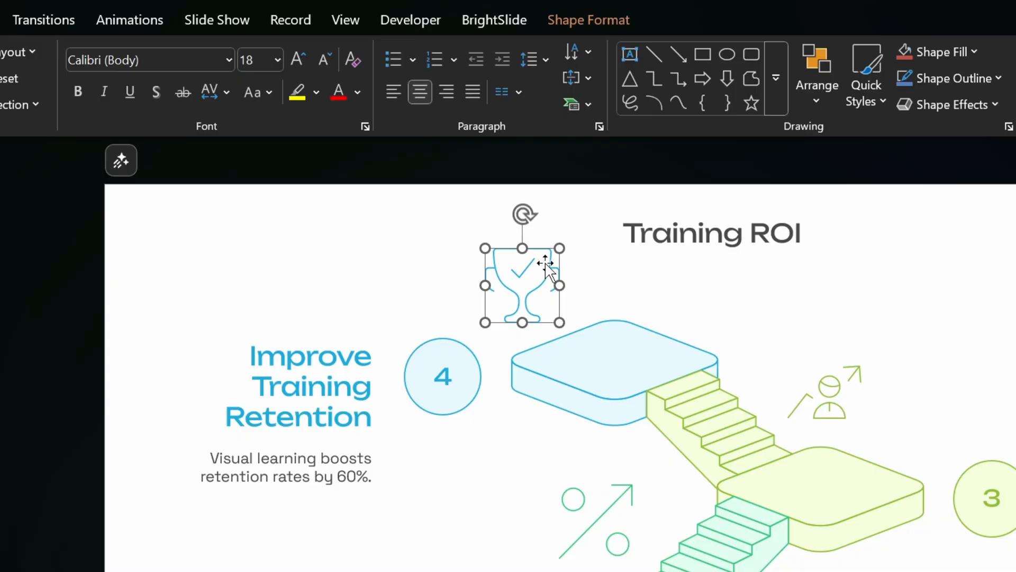
mouse_move(495, 22)
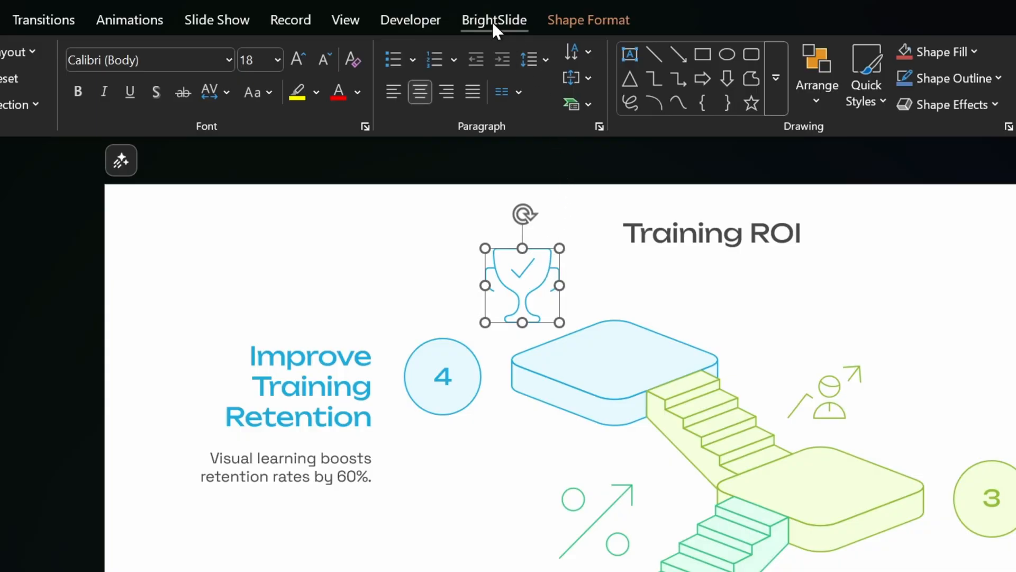
click(493, 19)
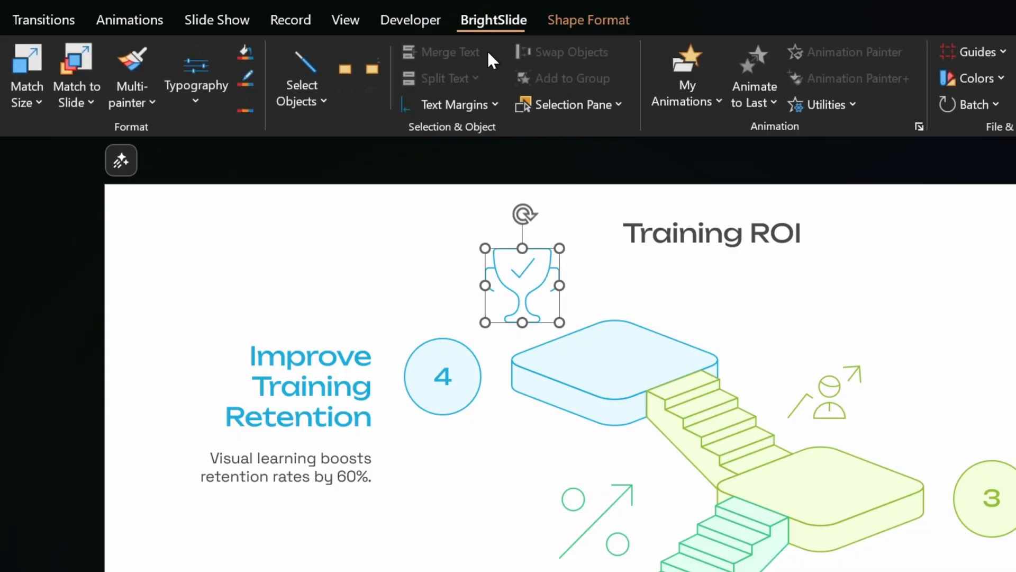
click(300, 84)
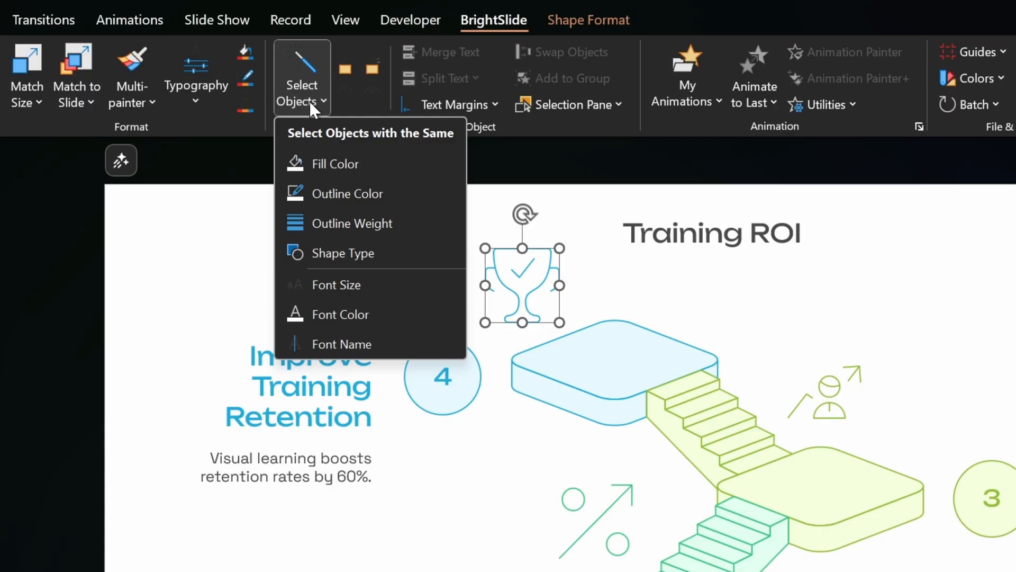
click(335, 163)
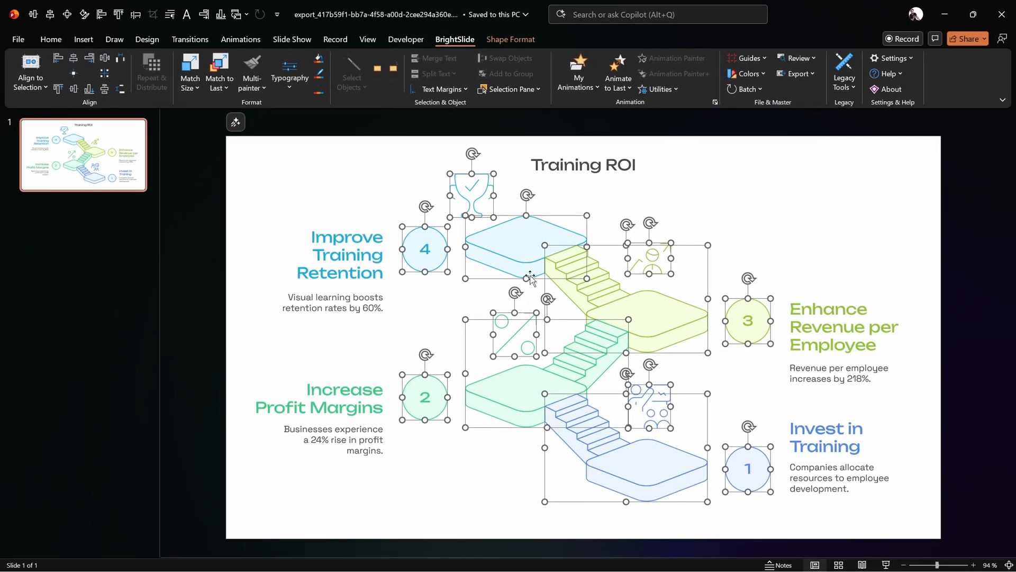
mouse_move(552, 146)
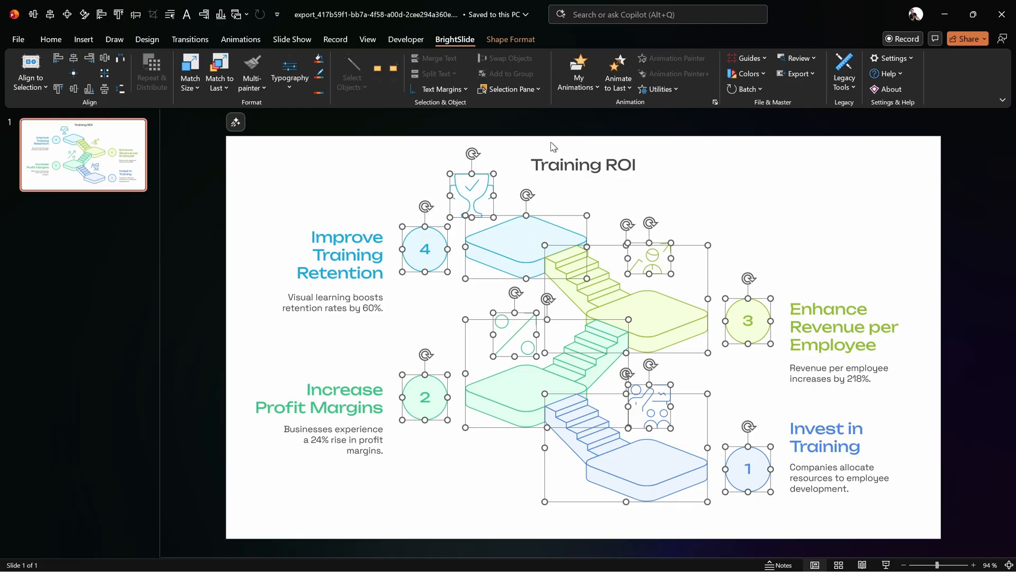
Give the selected stairs, icons and number circles a heavier Shape Outline weight
click(511, 39)
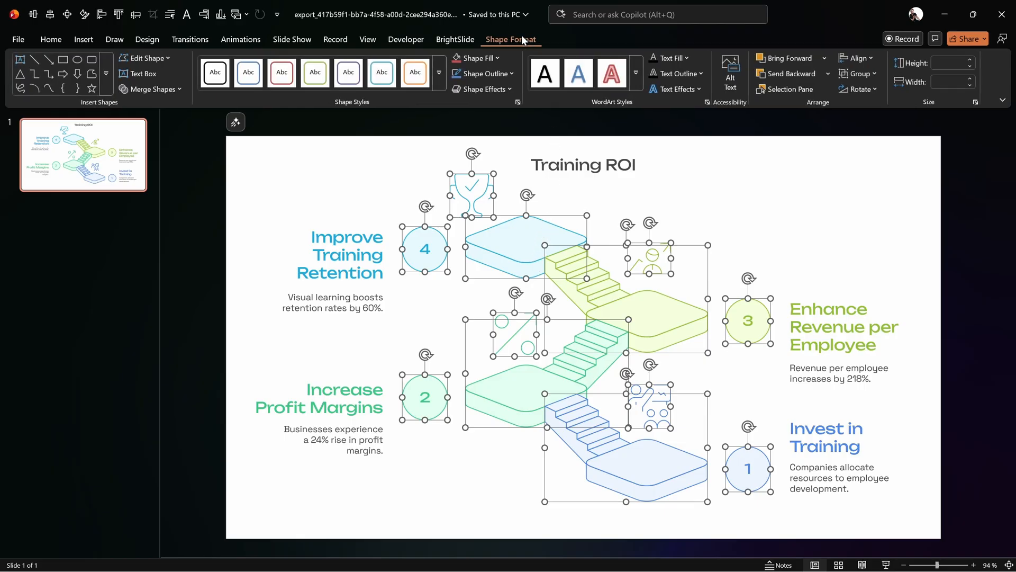
click(483, 74)
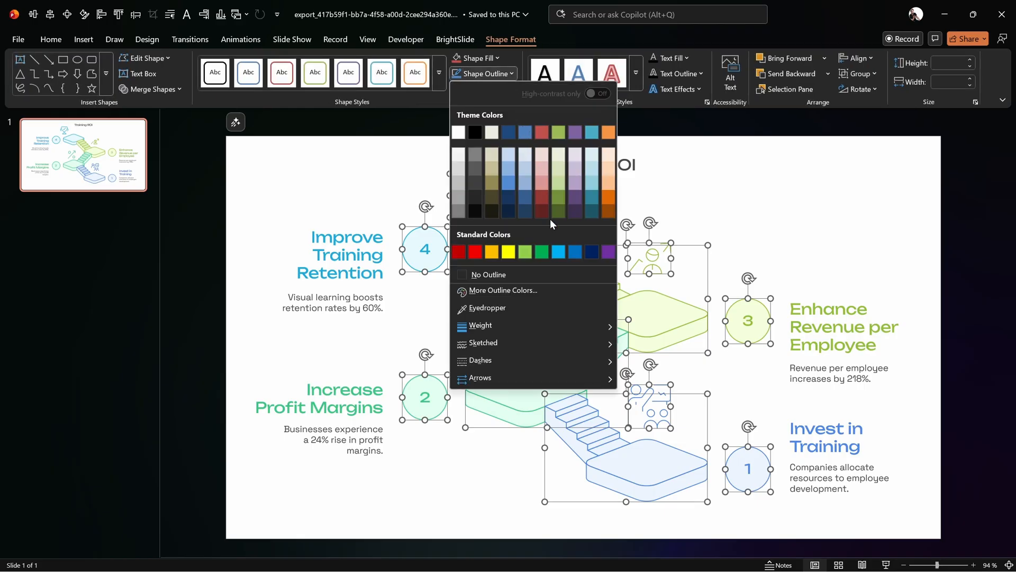
click(478, 325)
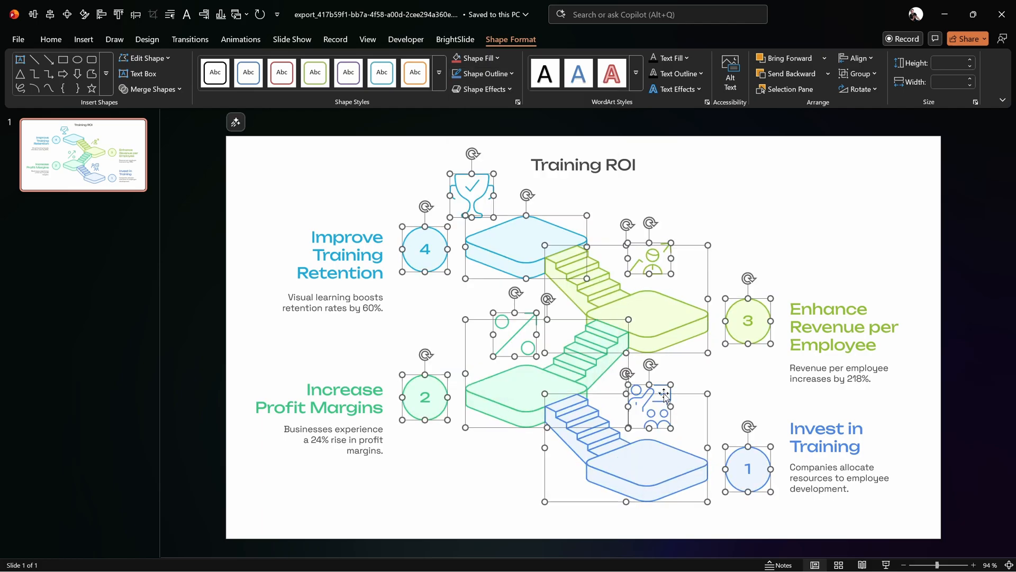
click(567, 226)
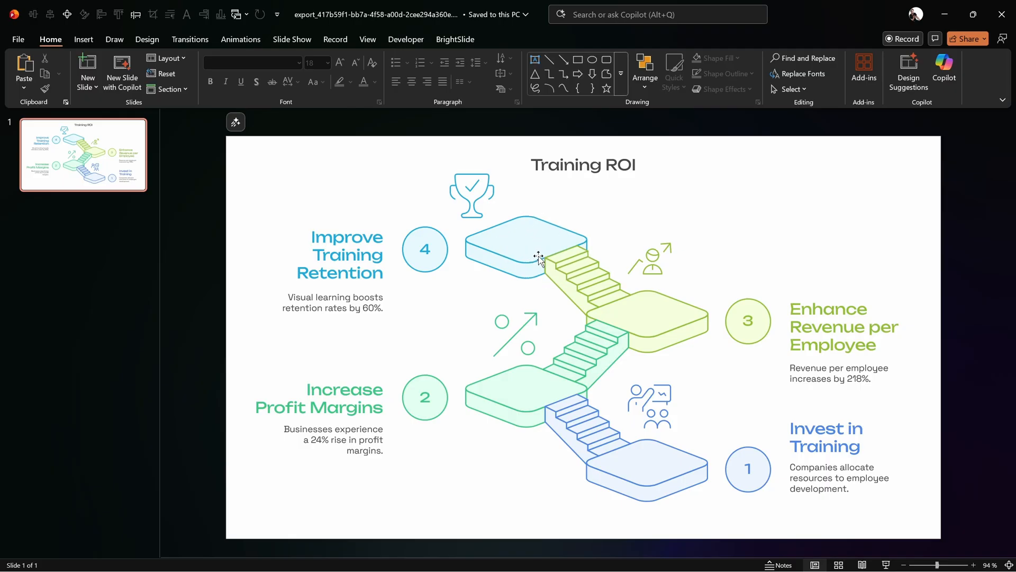
click(190, 39)
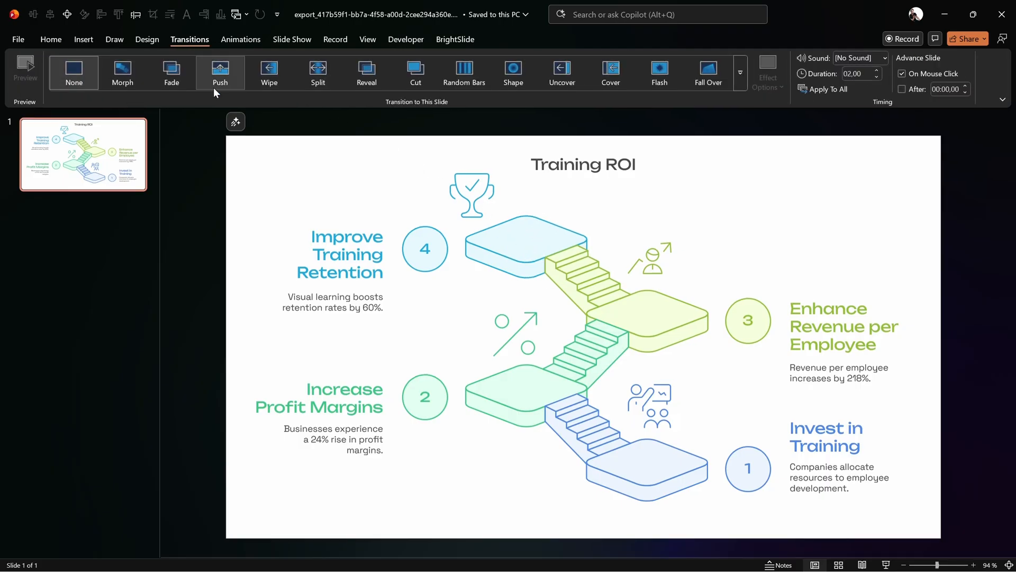
Apply the Fade transition to the Training ROI slide
click(172, 71)
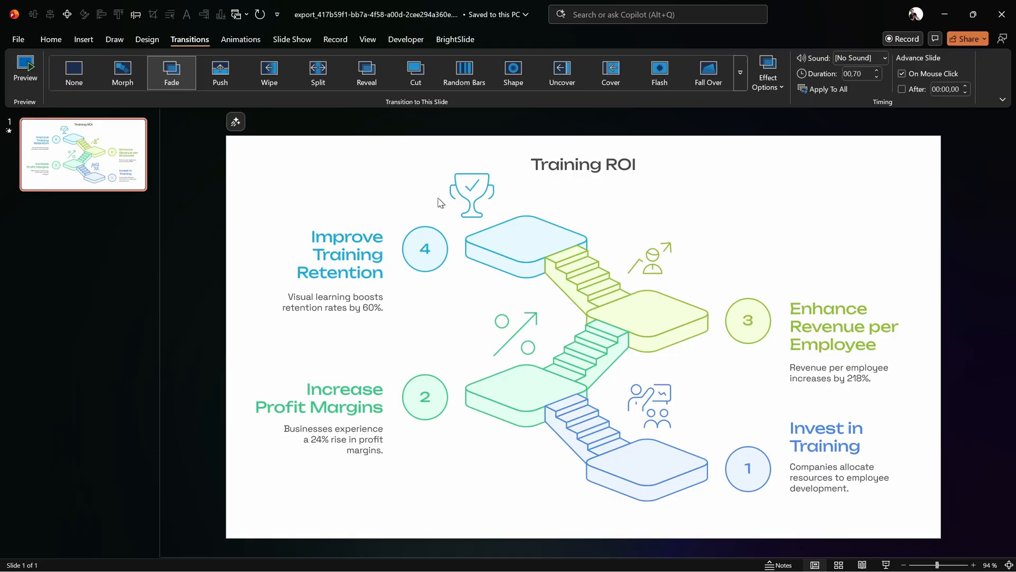
key(escape)
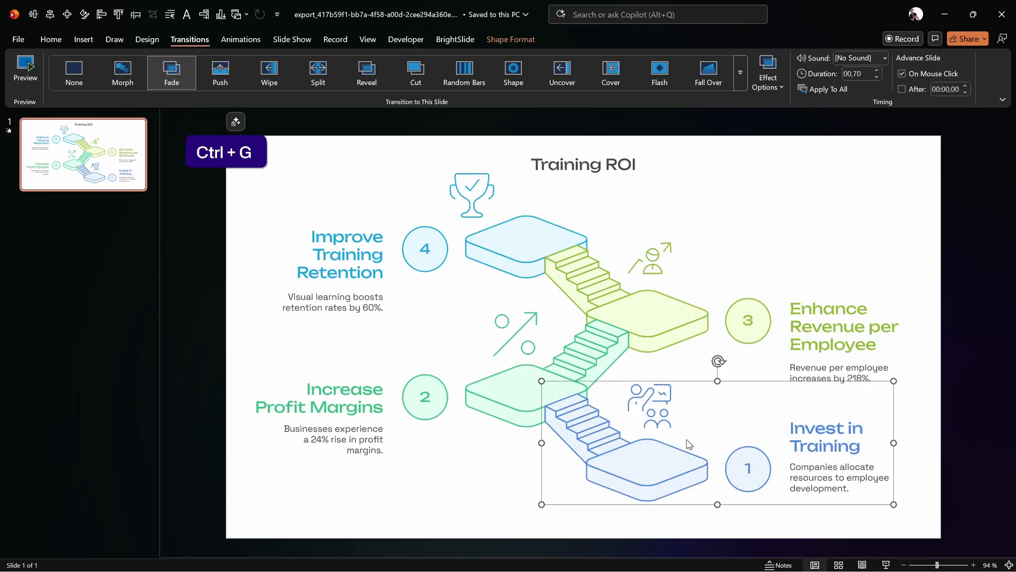
Group each step's stair, icon and text with Ctrl+G, then select the step 1 group
key(ctrl+z)
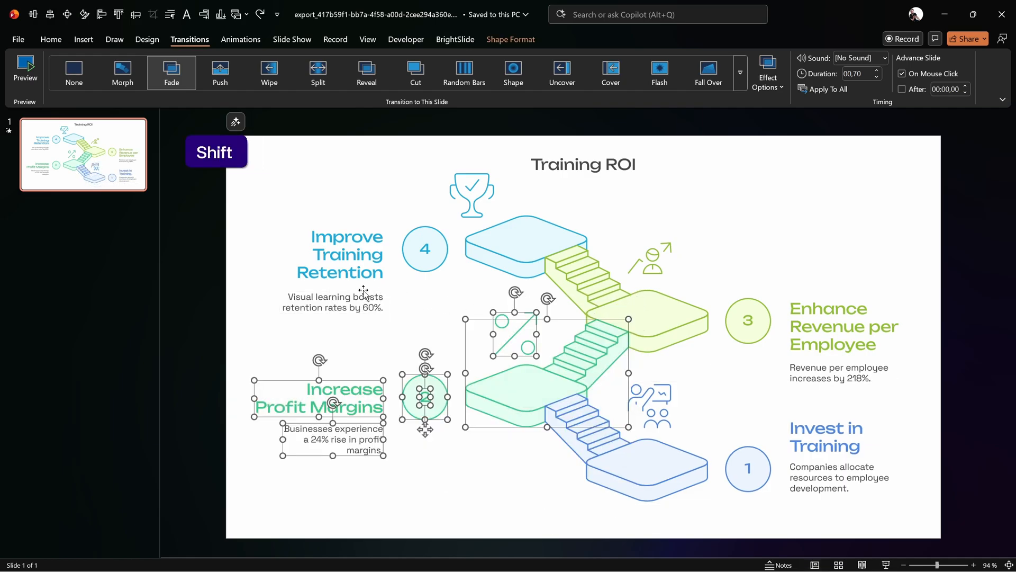
key(ctrl+g)
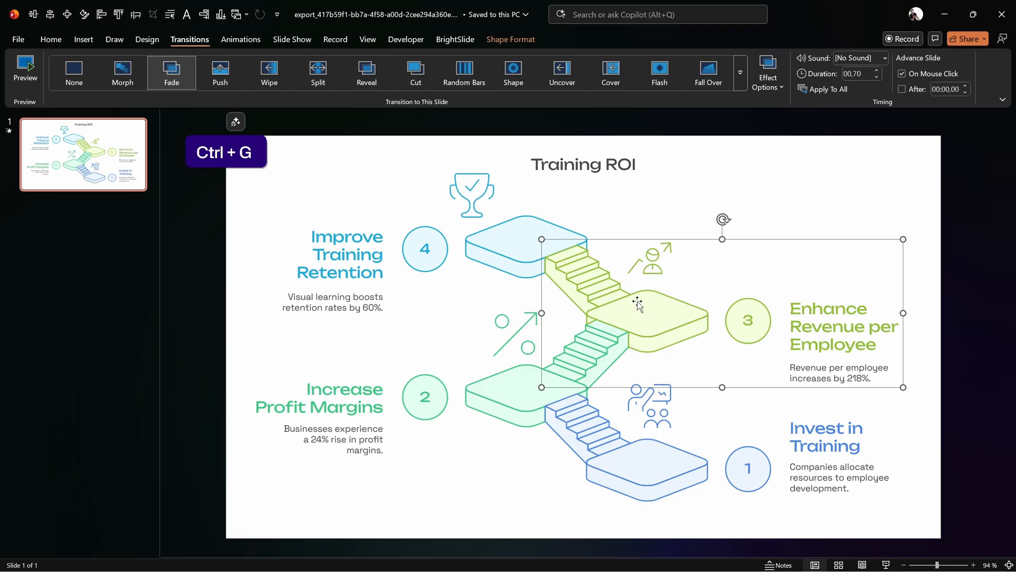
key(ctrl+z)
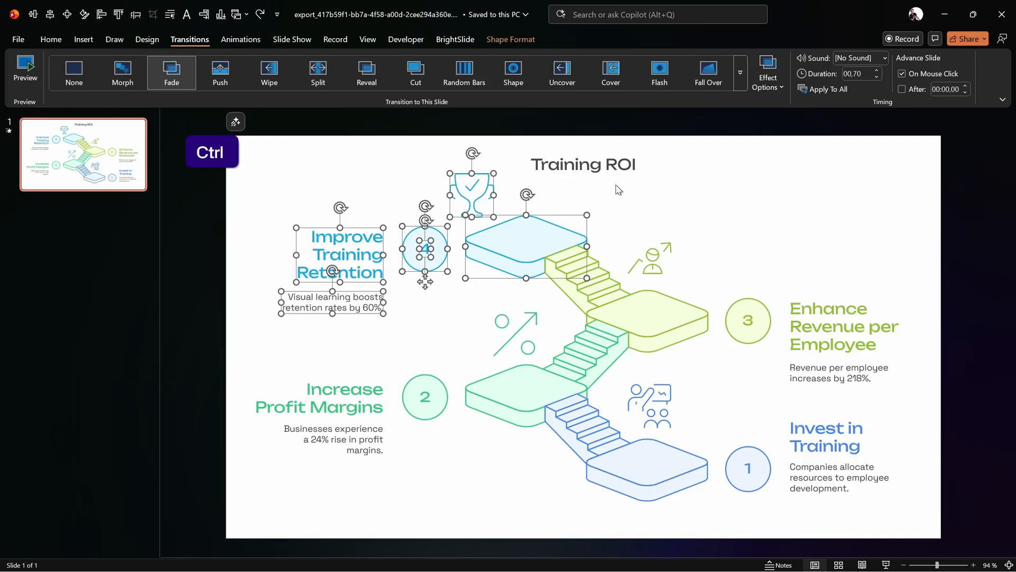
key(ctrl+z)
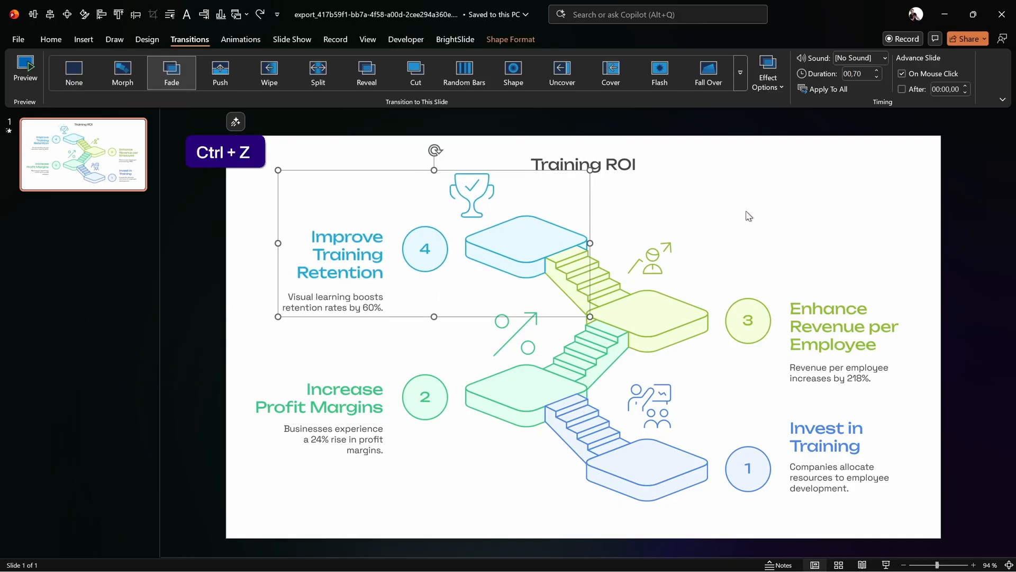
click(677, 460)
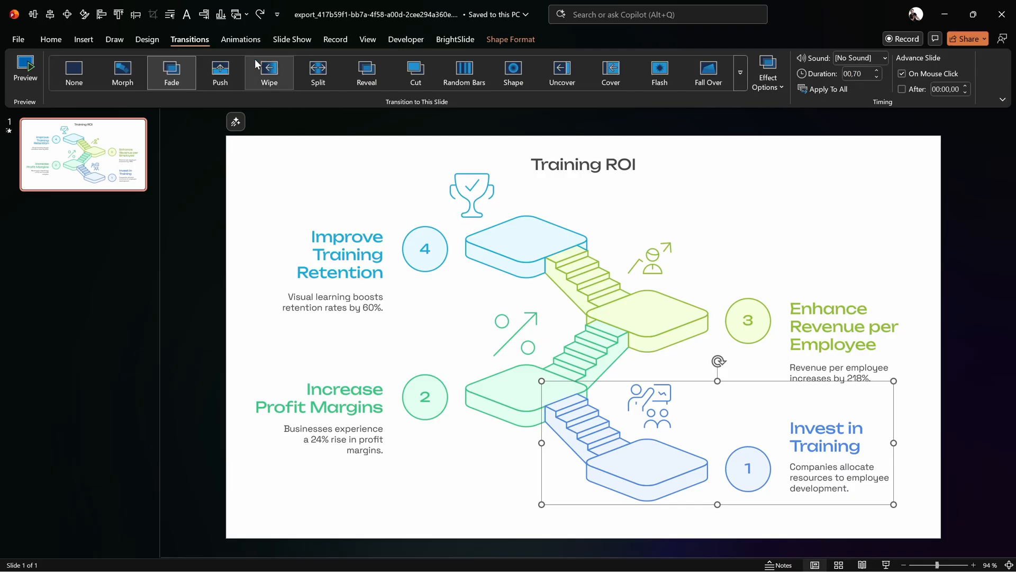
Give the step 1 group a Fly In animation and adjust its duration in the Animation Pane
click(240, 40)
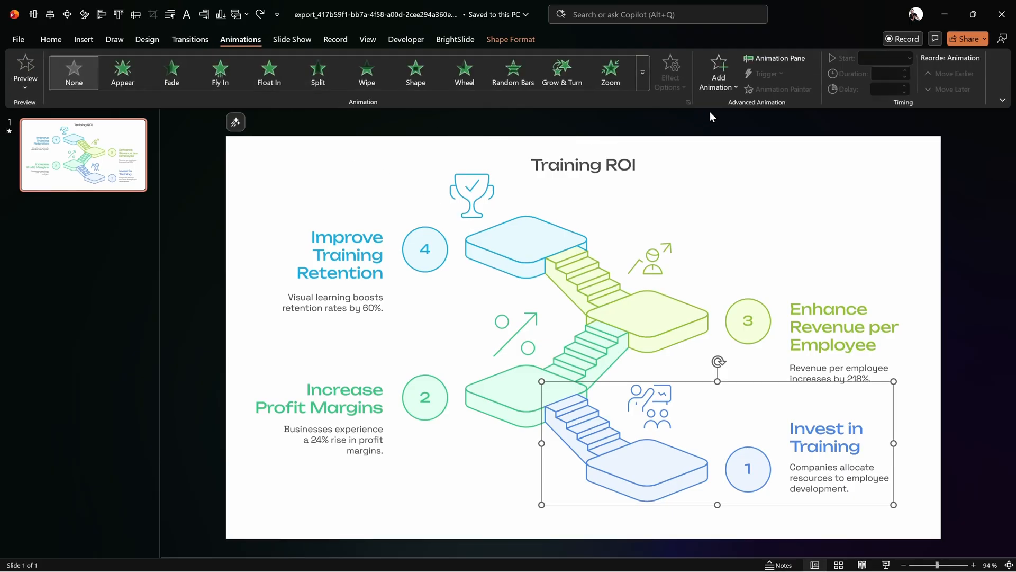
click(221, 73)
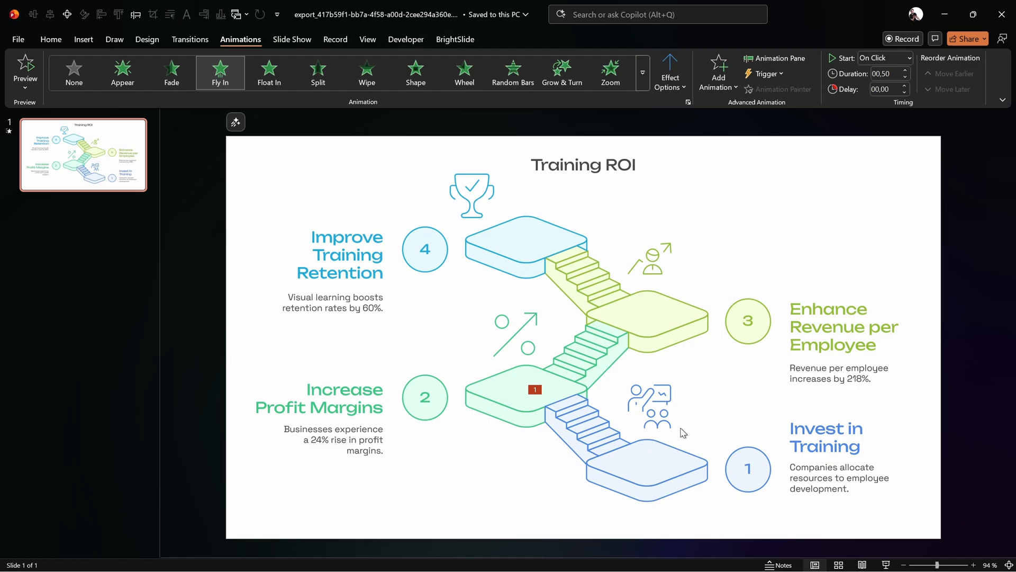
click(773, 58)
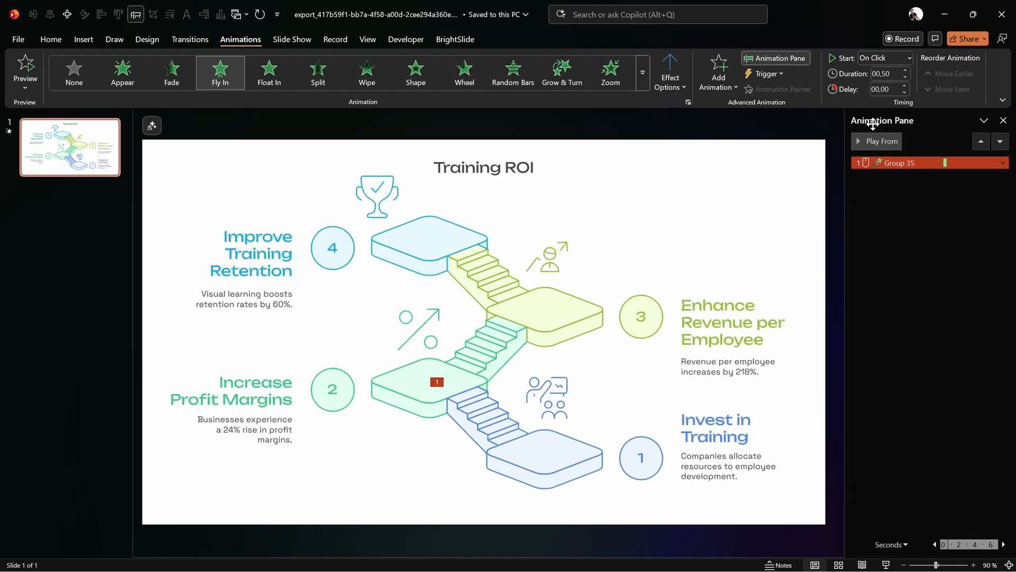
click(882, 73)
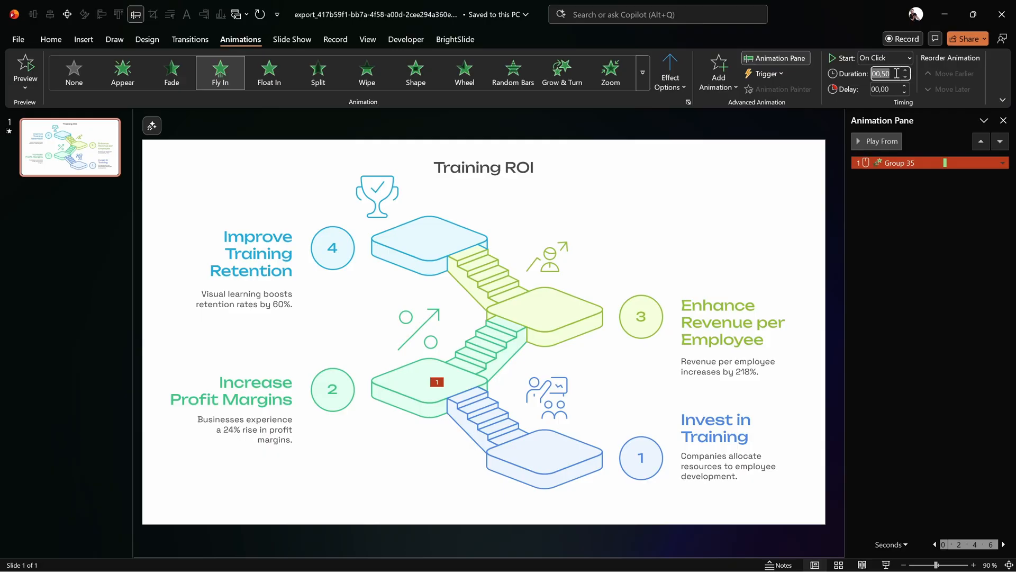
click(905, 70)
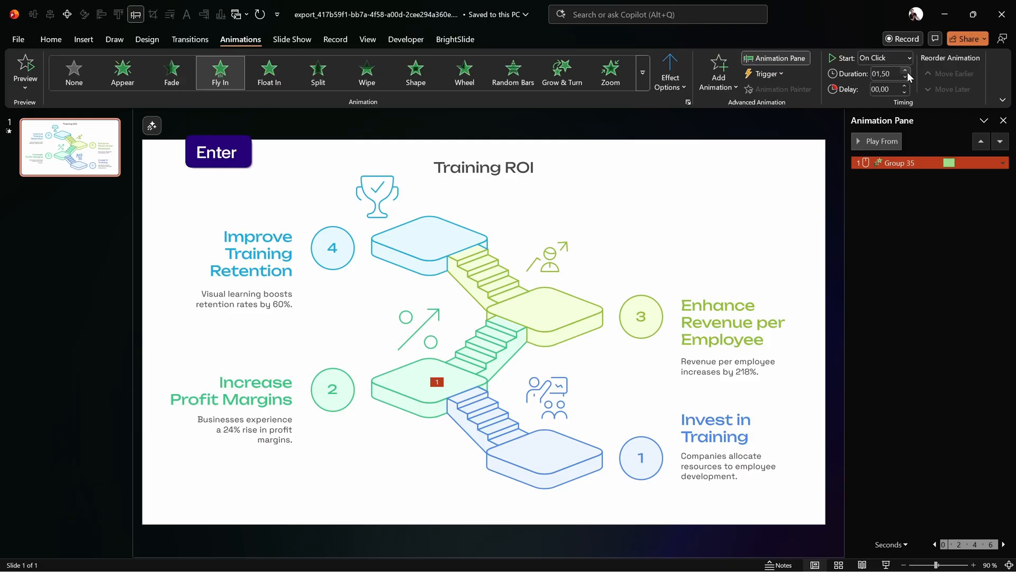
click(669, 71)
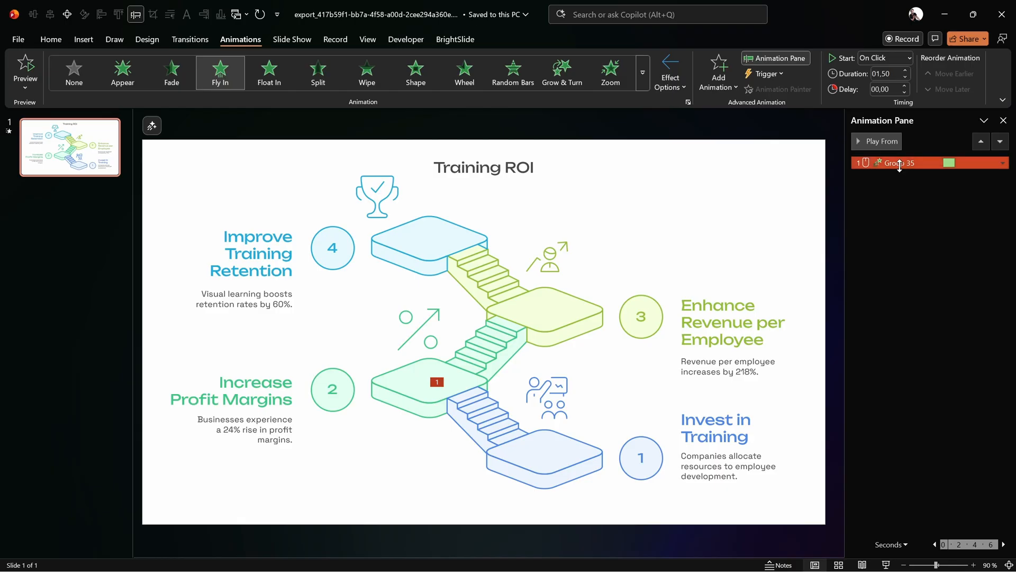
Set Group 35's effect options to fly in from the right for one second and preview it
double_click(901, 163)
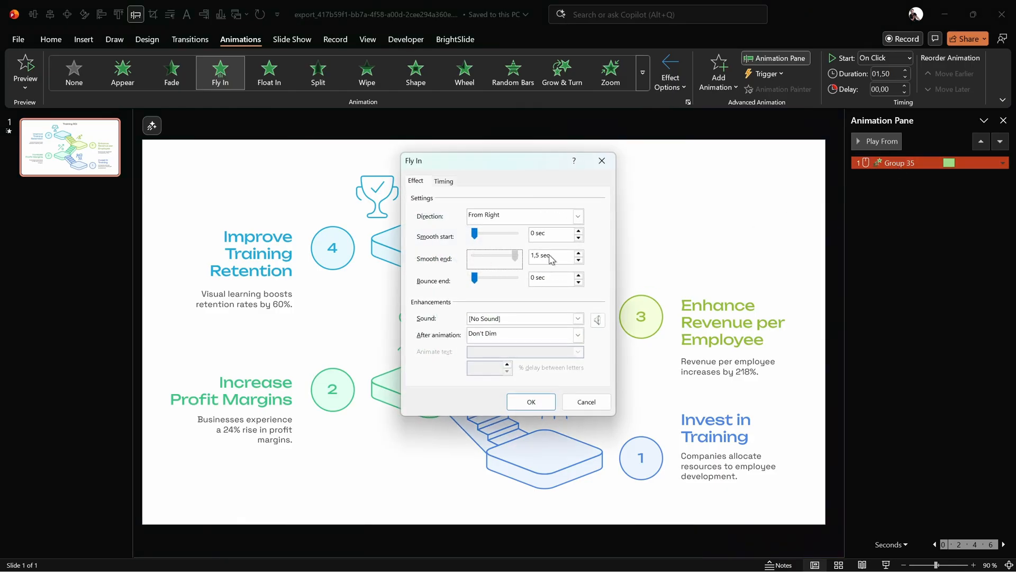
click(530, 402)
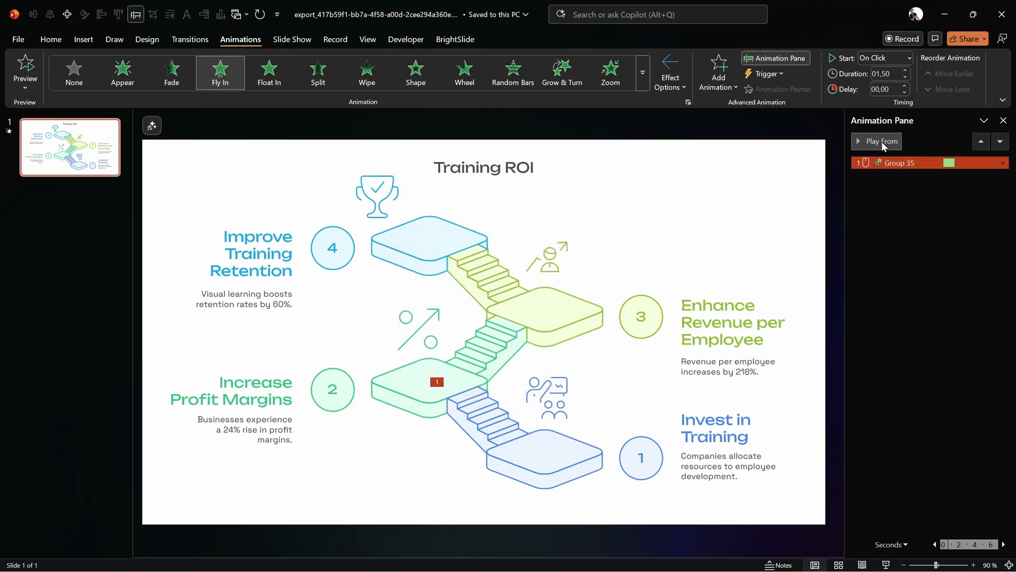
click(882, 141)
text(01)
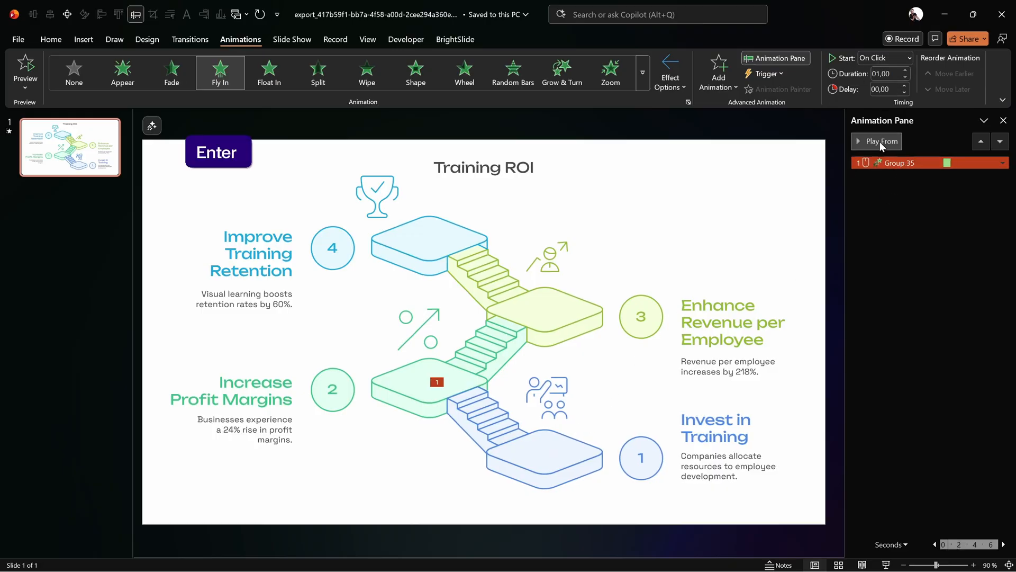
click(882, 141)
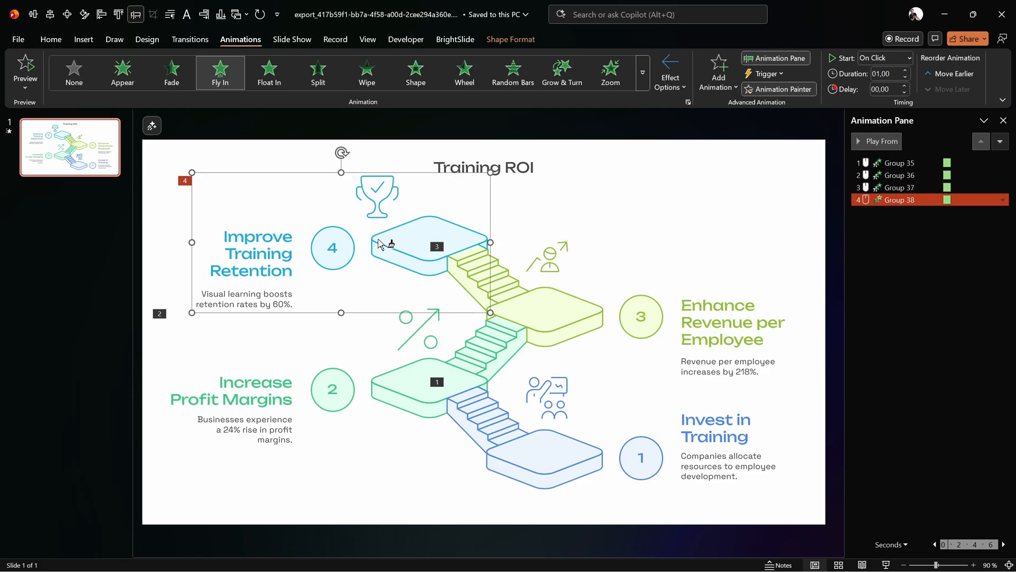
mouse_move(777, 89)
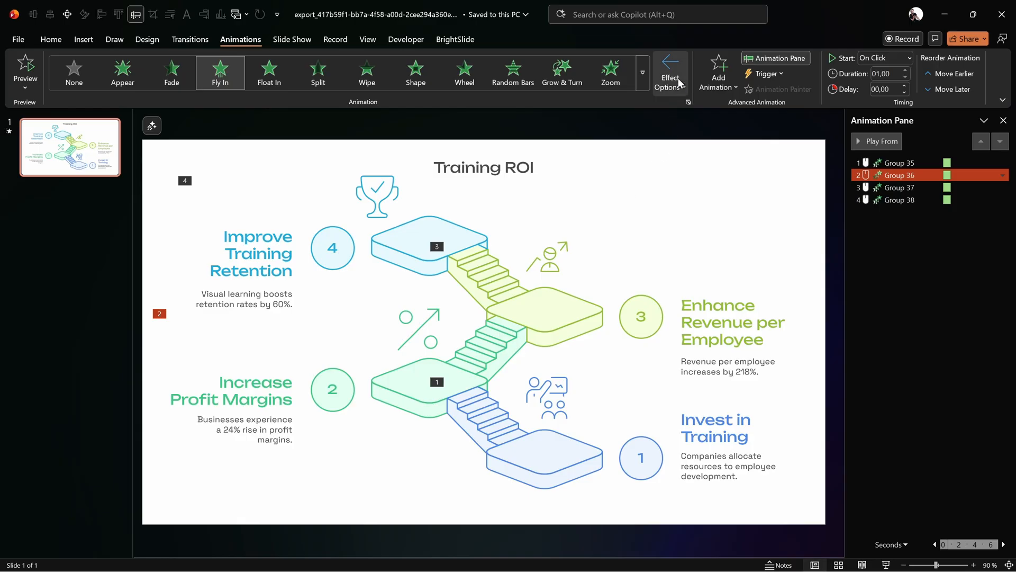
Apply Fly In to the remaining step groups so all four play in order on click
click(669, 71)
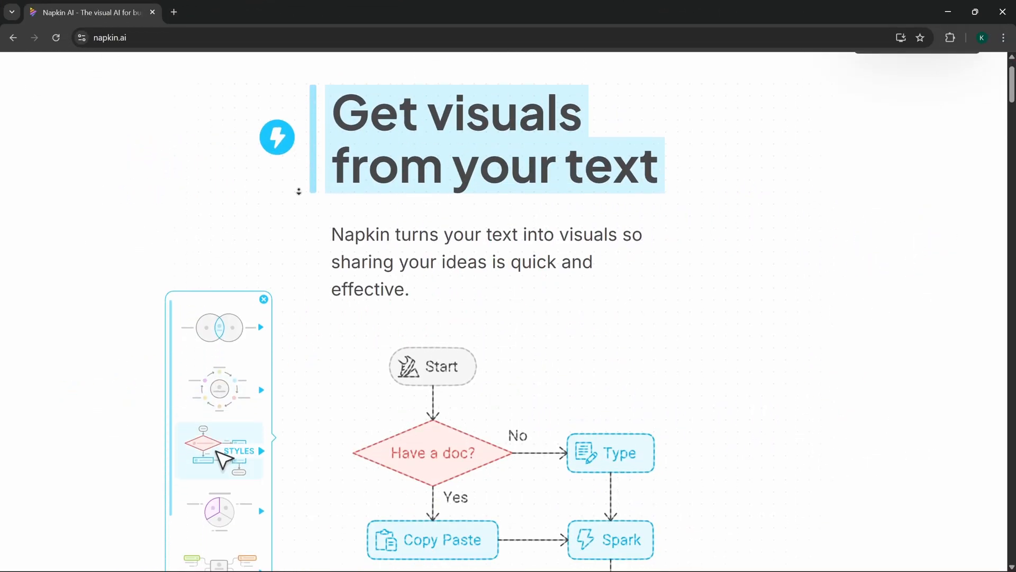
Close the floating styles panel and scroll the Napkin AI homepage to the How it works section
scroll(down, 3)
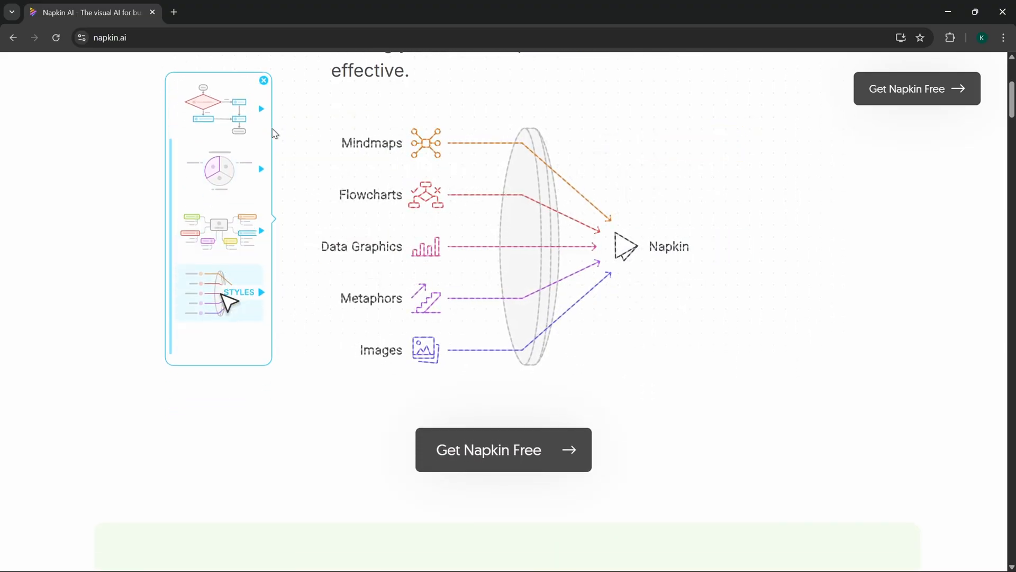
click(264, 80)
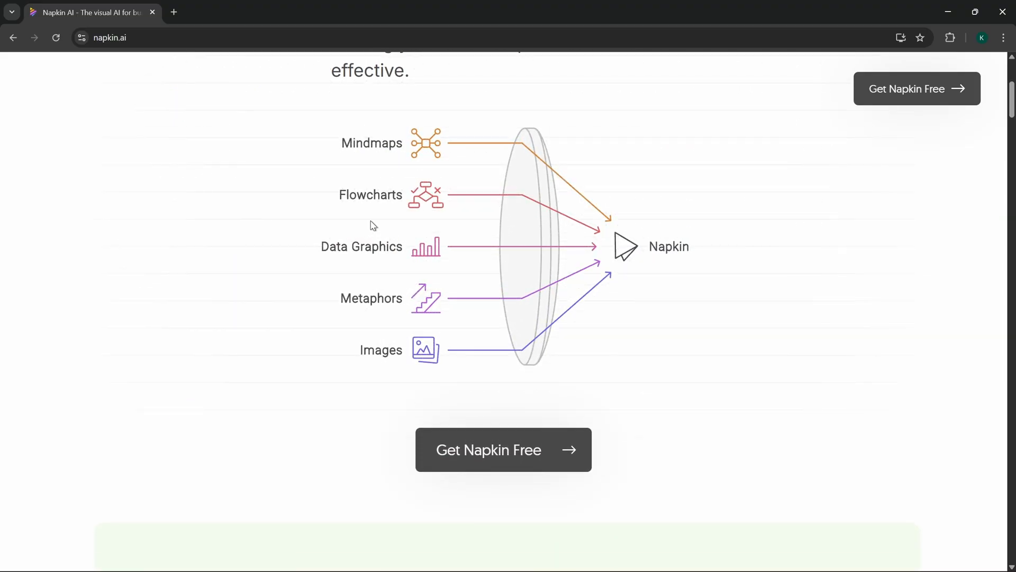
scroll(down, 3)
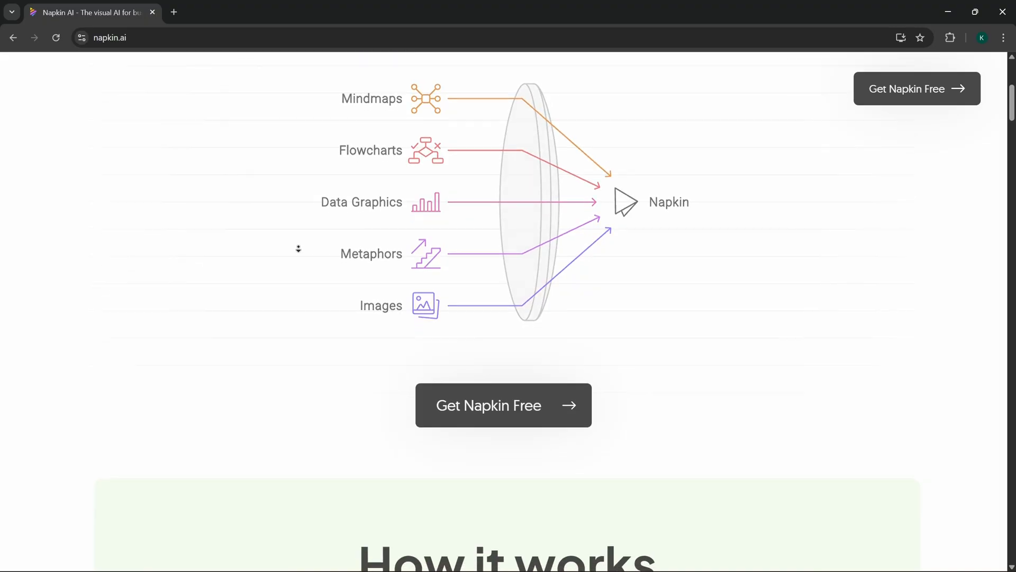
scroll(down, 3)
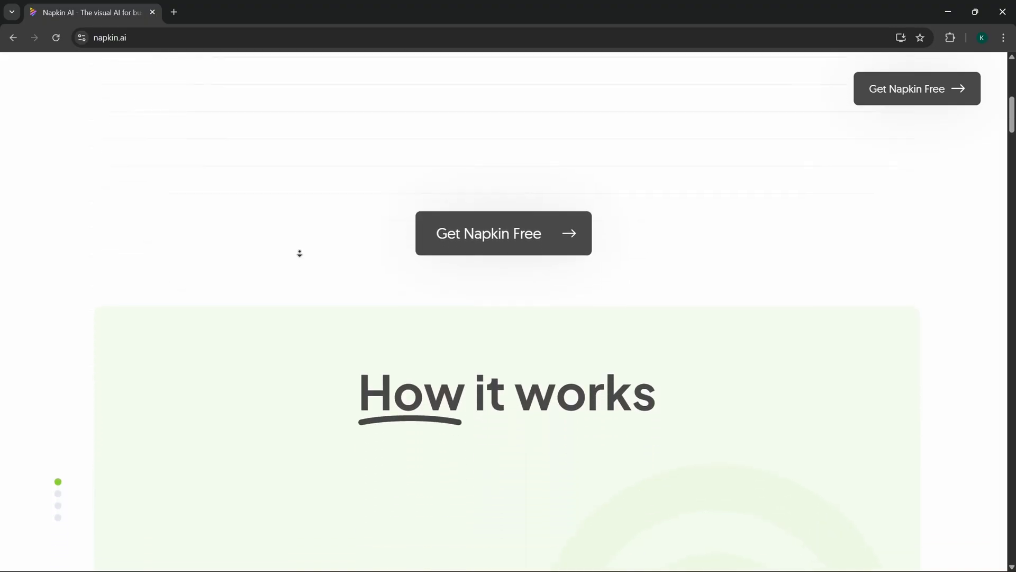